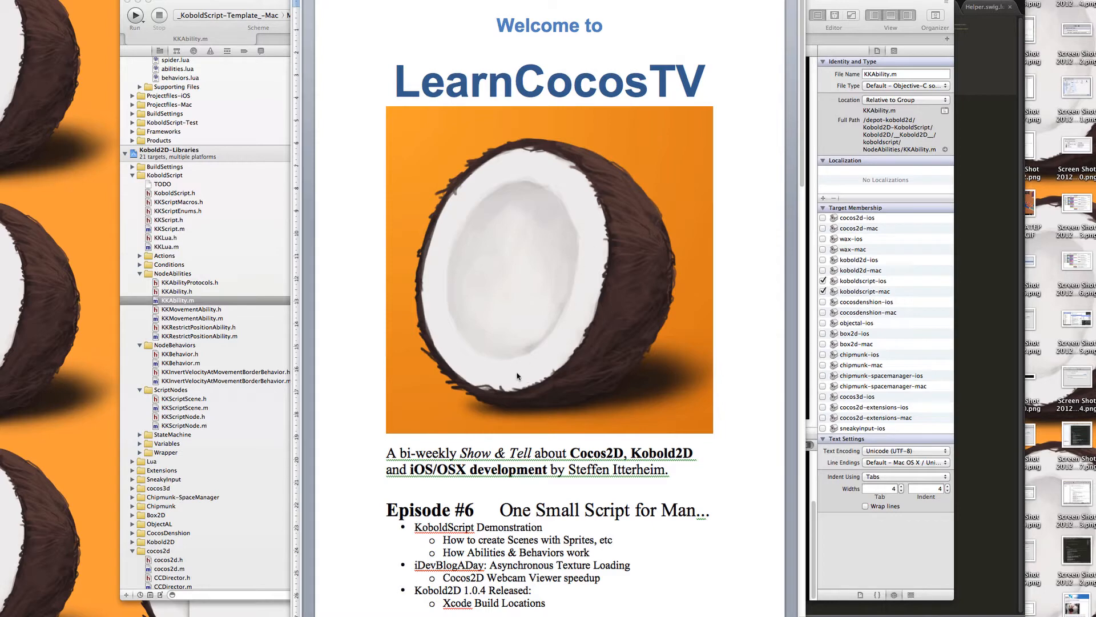
mouse_move(557, 313)
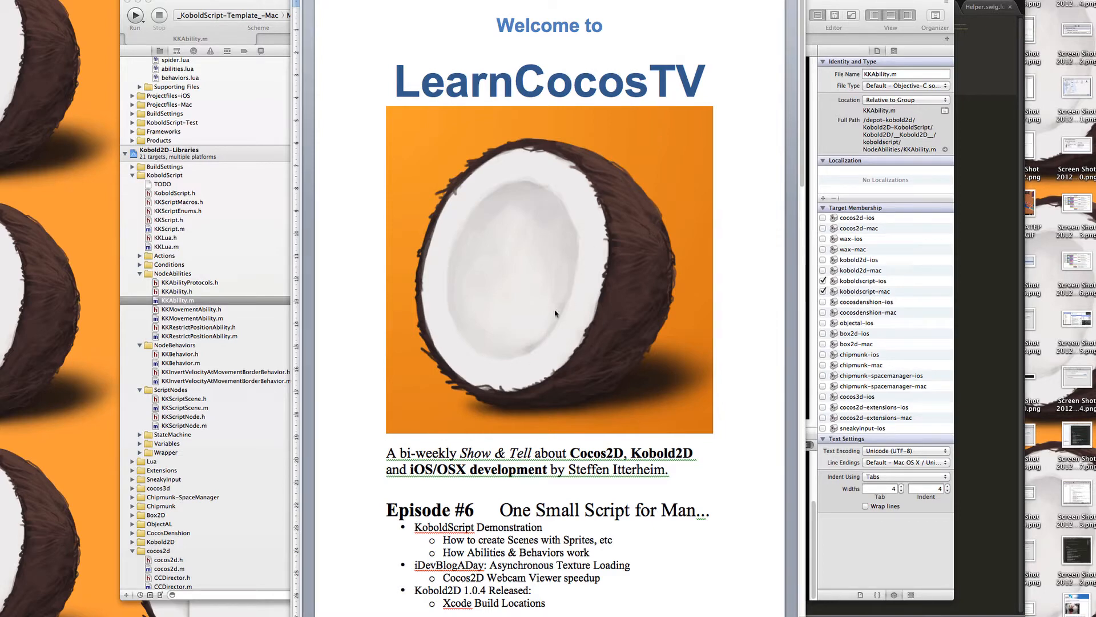
mouse_move(553, 313)
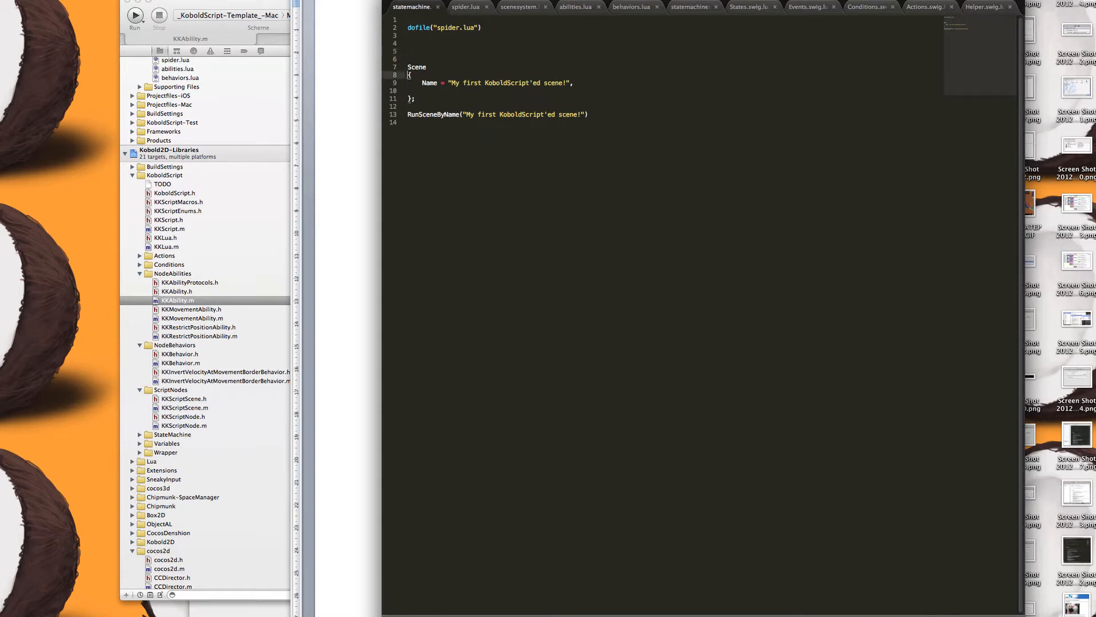
- Run the KoboldScript Mac template app from Xcode and return to the Lua scene script
left_click(135, 15)
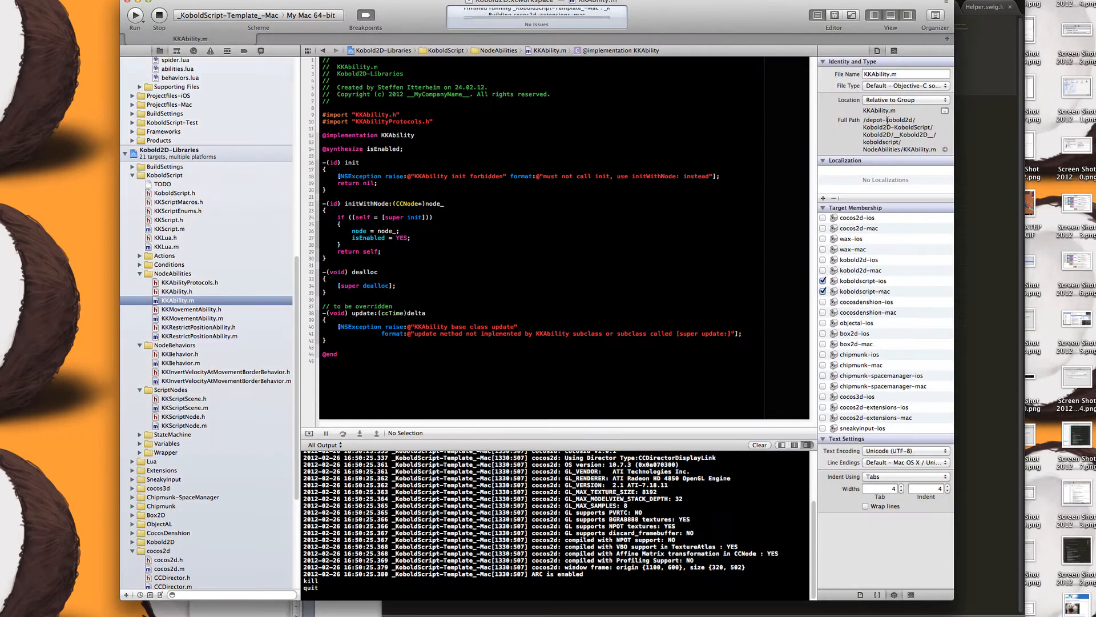
left_click(134, 15)
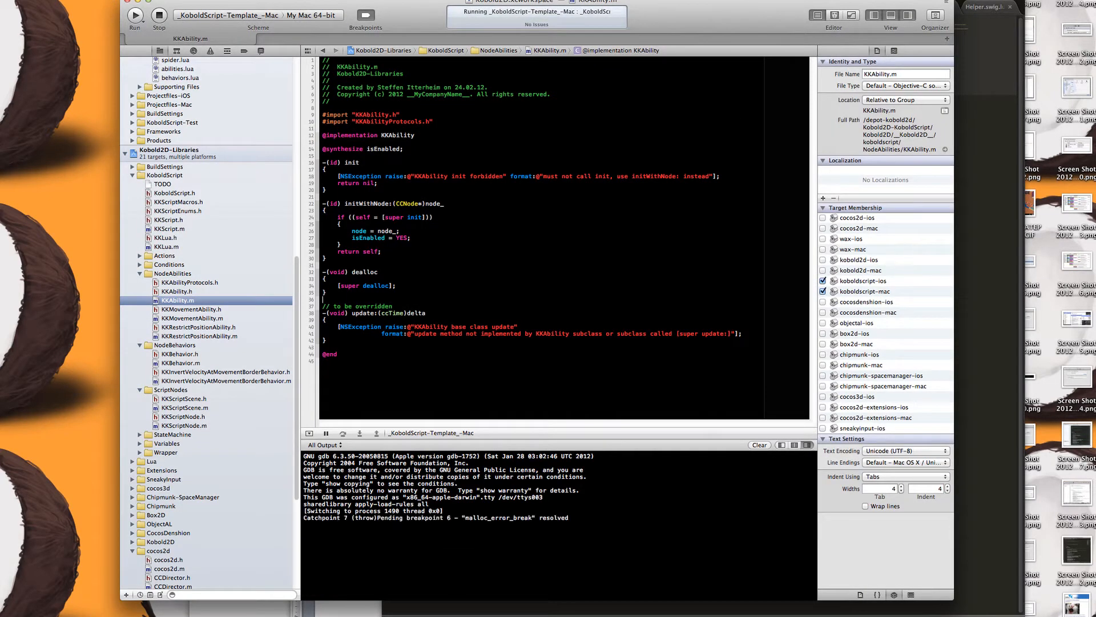
left_click(135, 15)
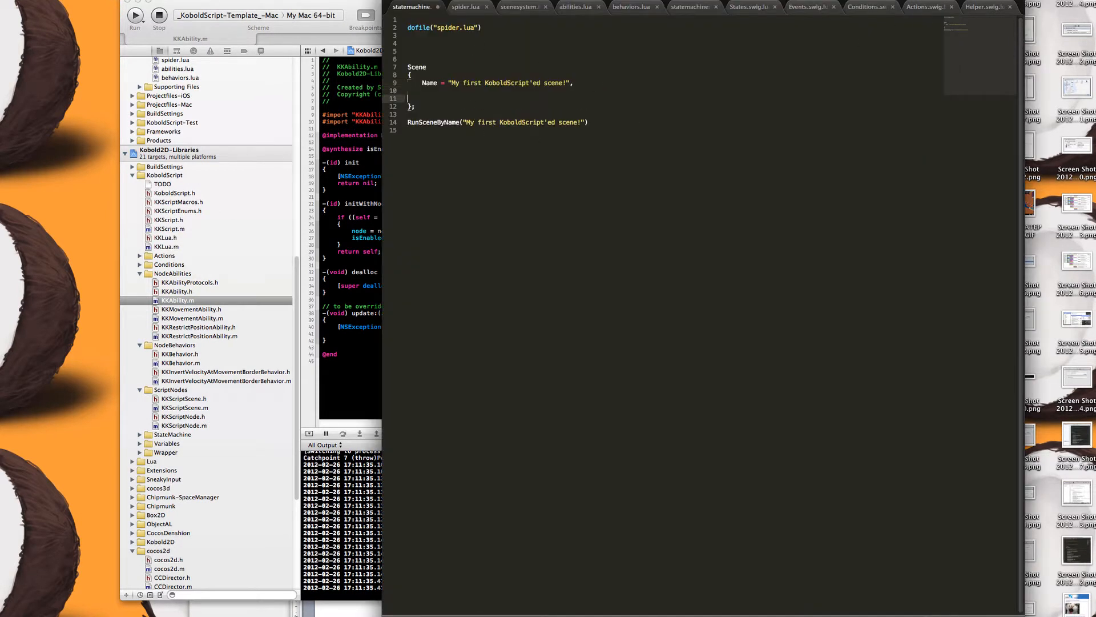
- Write a Sprite block inside Scene with Name "Alien" and Tag 239890, starting a SpriteFile line
type("Sprite")
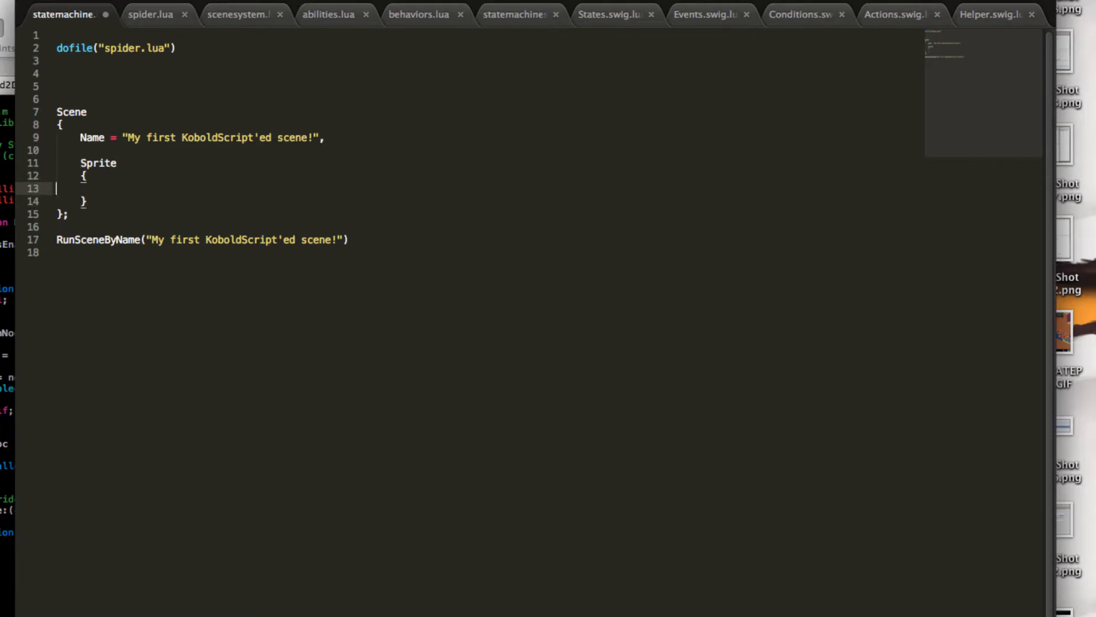
type(";")
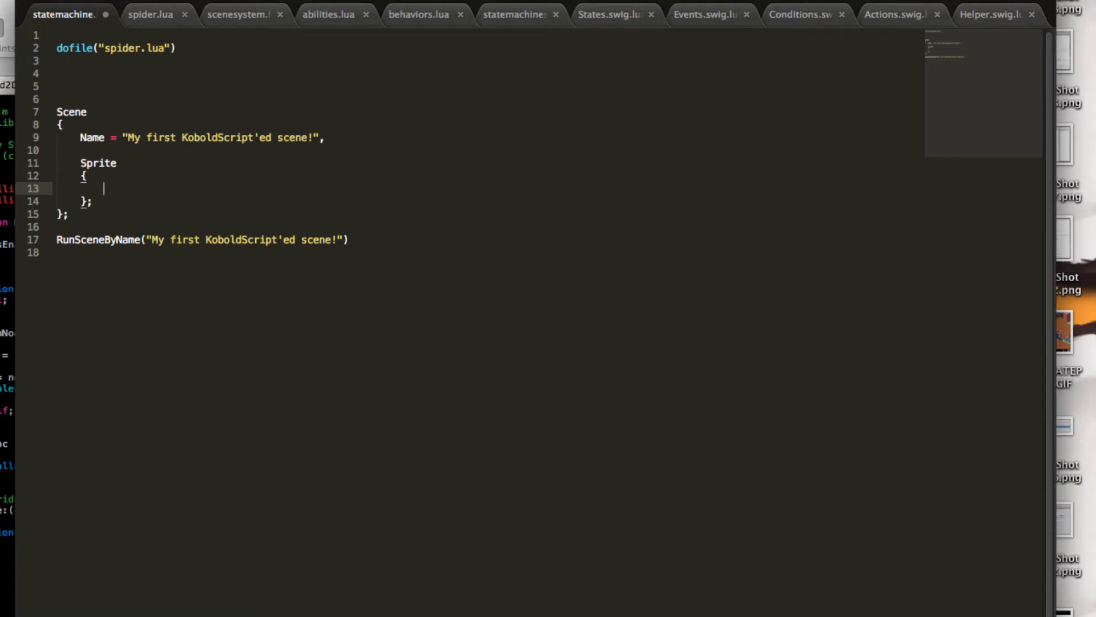
type("Name =")
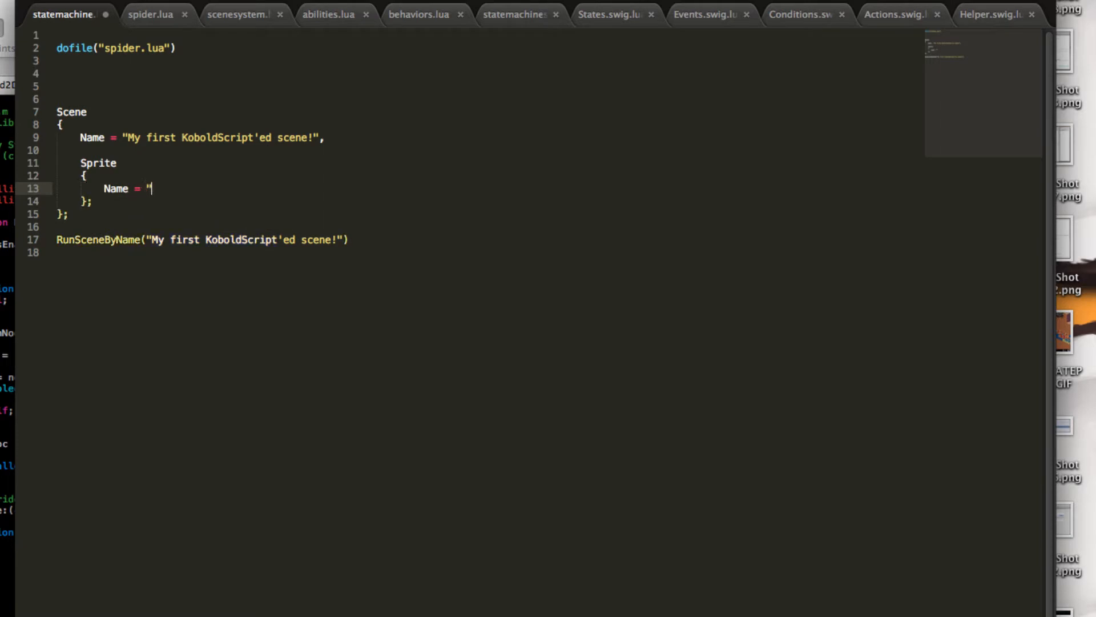
type("\",")
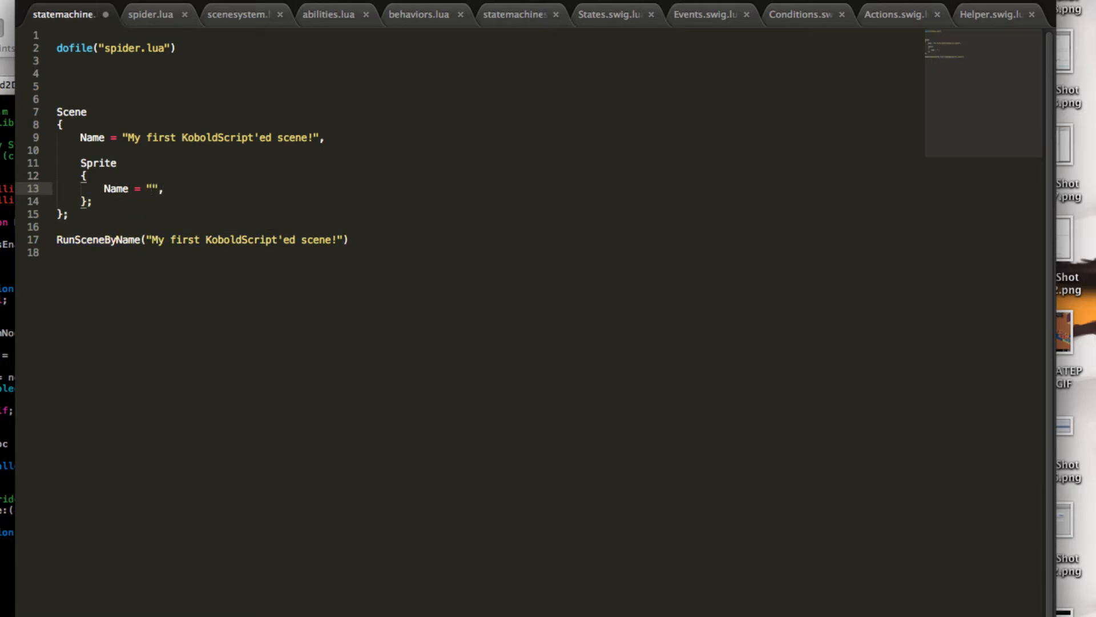
type("Tag =")
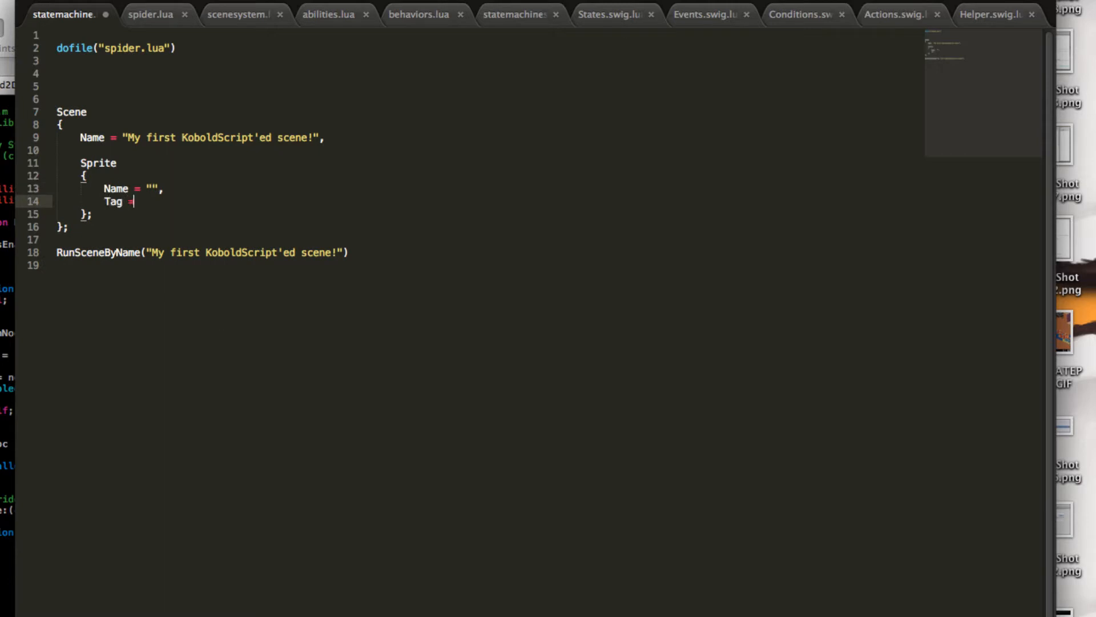
type("239890,")
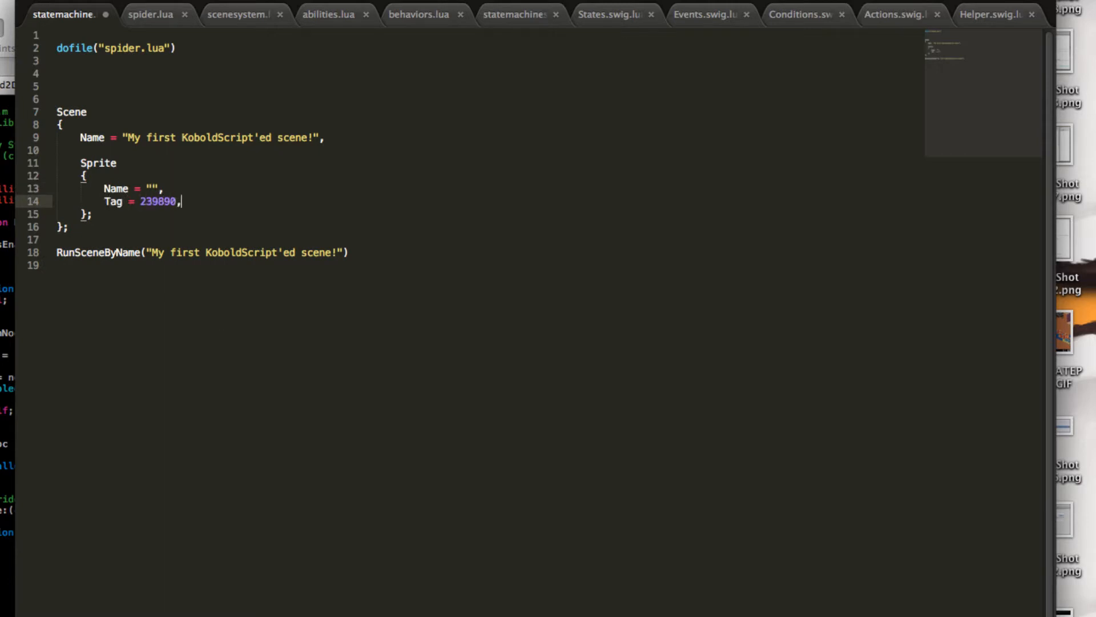
left_click(151, 188)
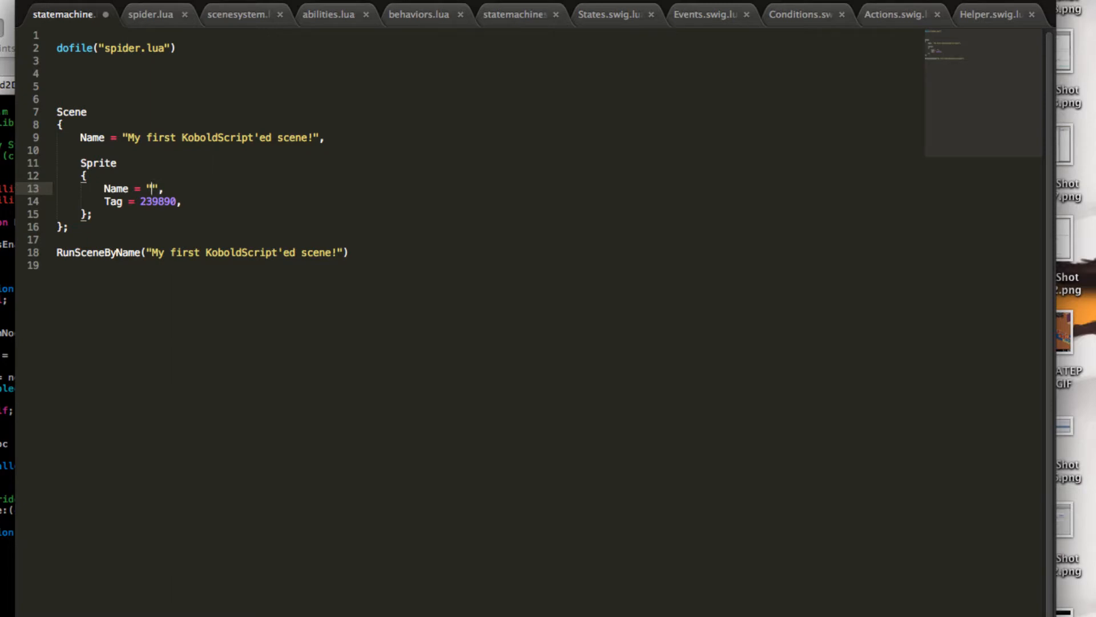
type("Alien")
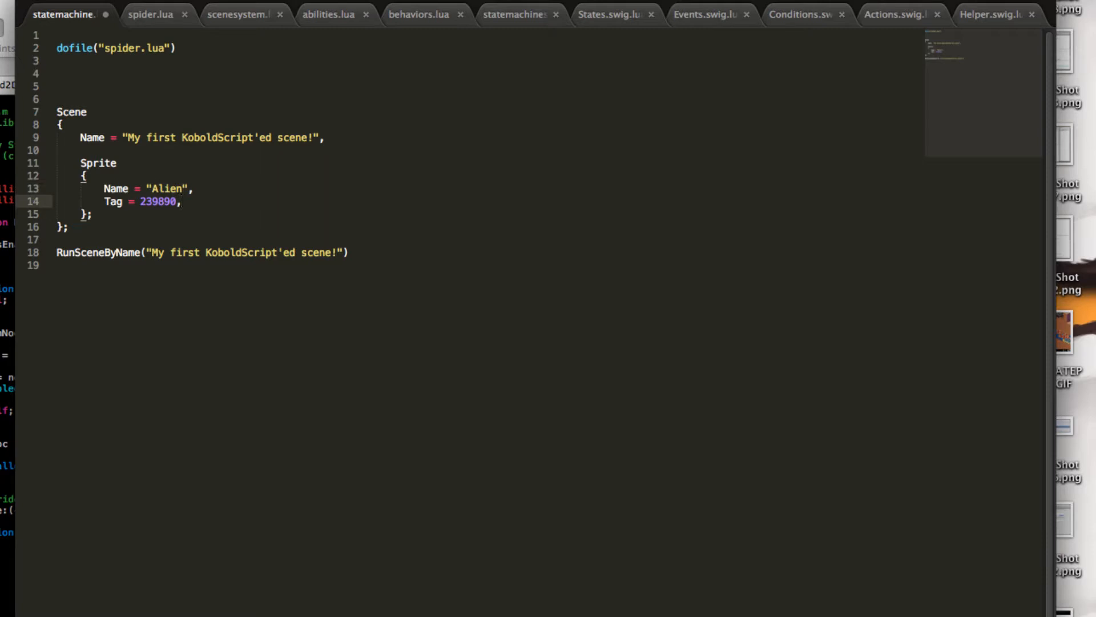
key("Return")
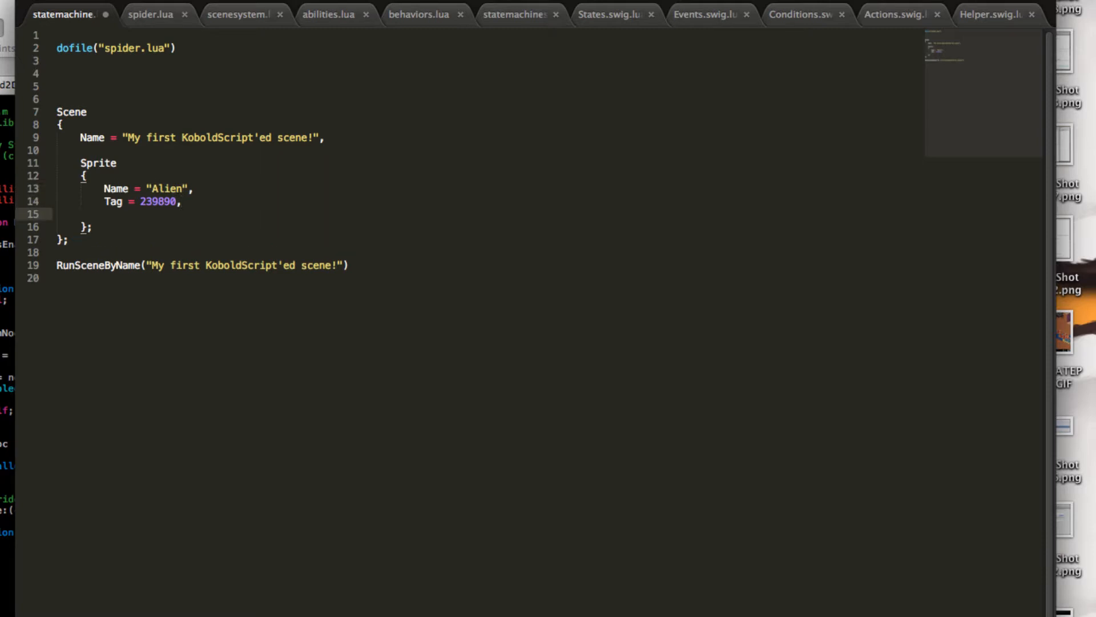
type("SpriteFile =")
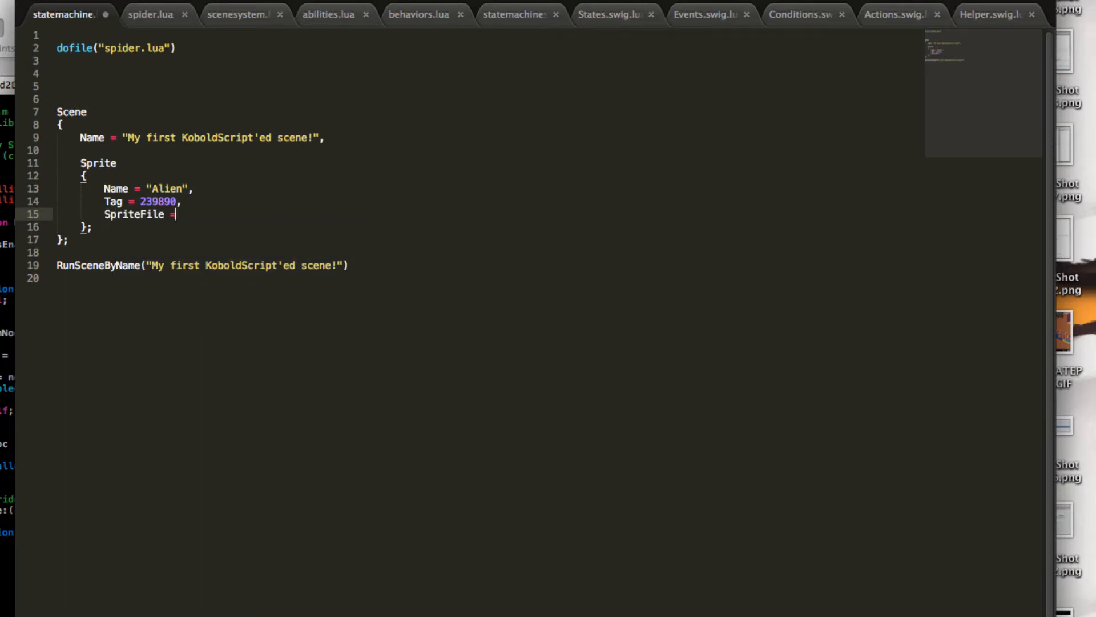
- Give the Alien sprite SpriteFile = "alien.png"
type("\"\"")
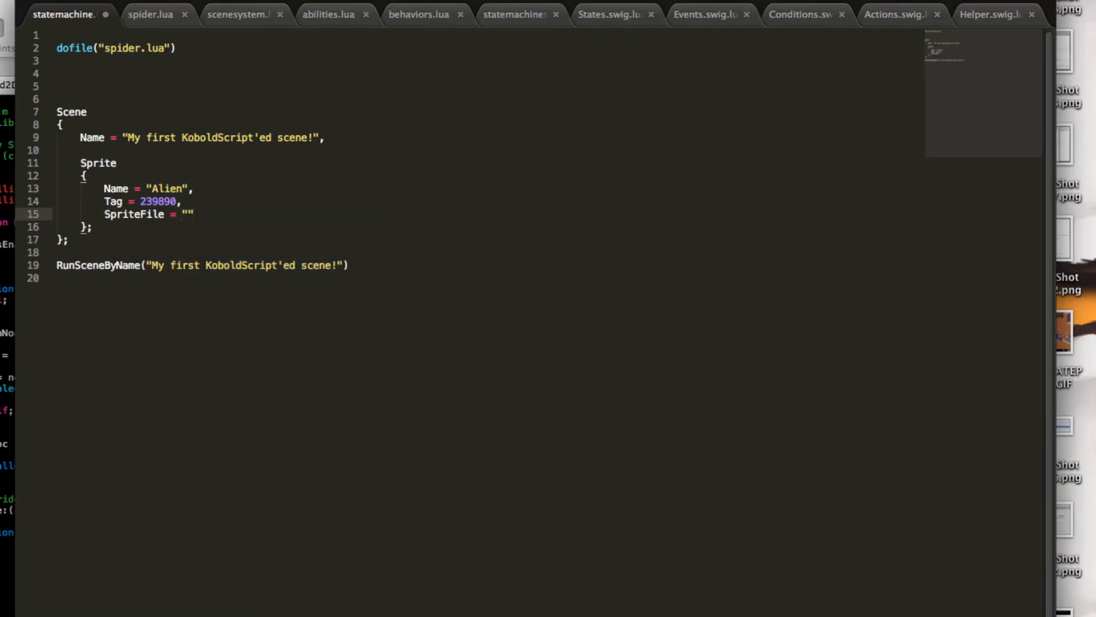
type(",")
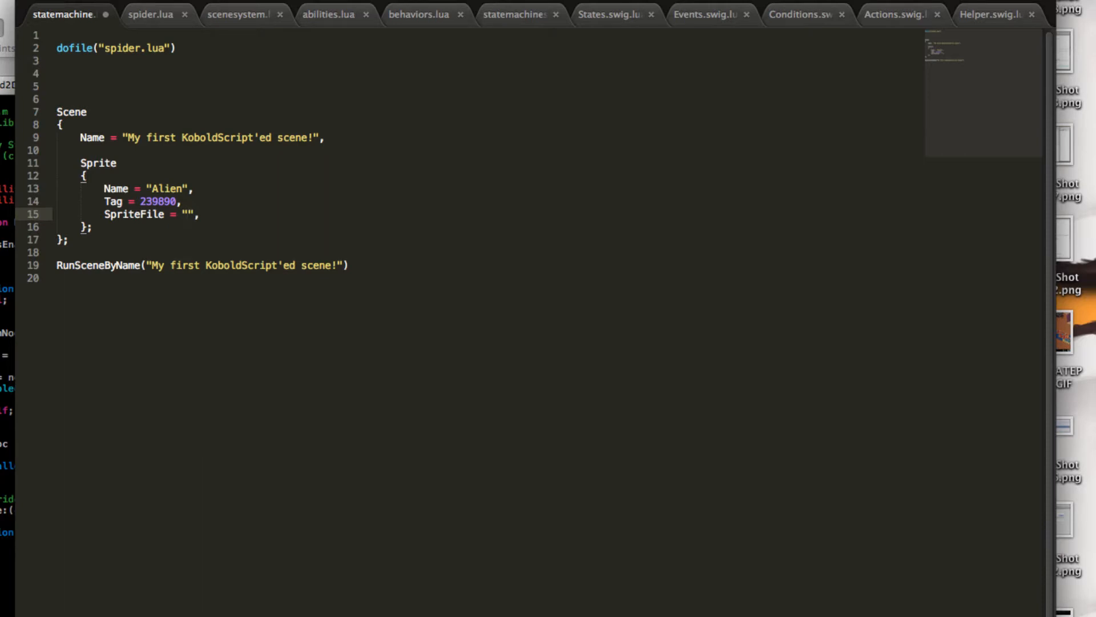
type("s")
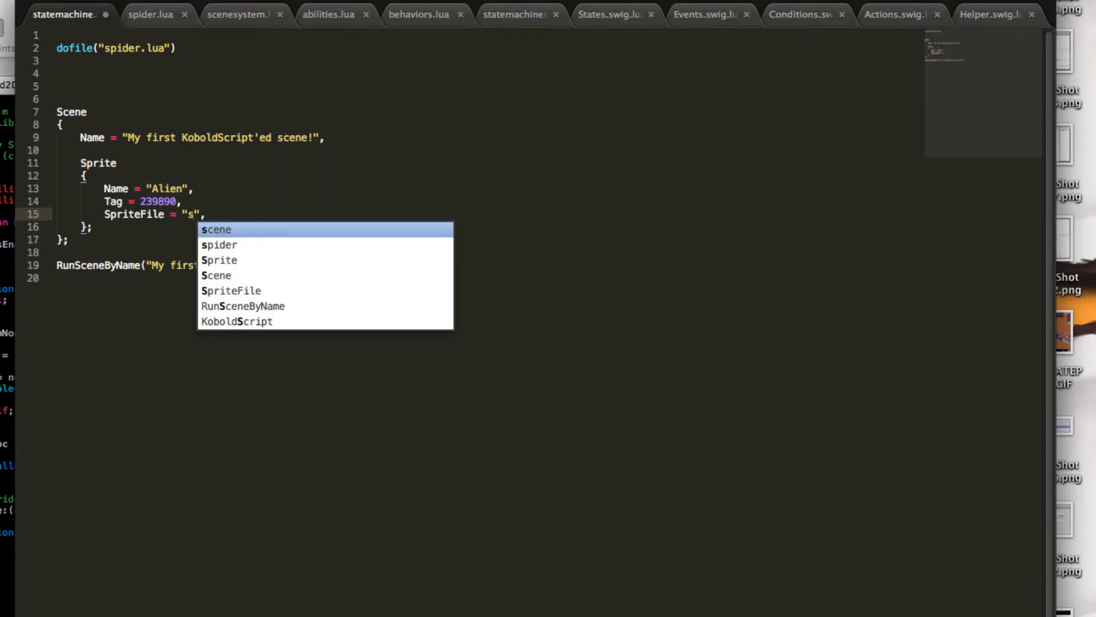
type("alien.png")
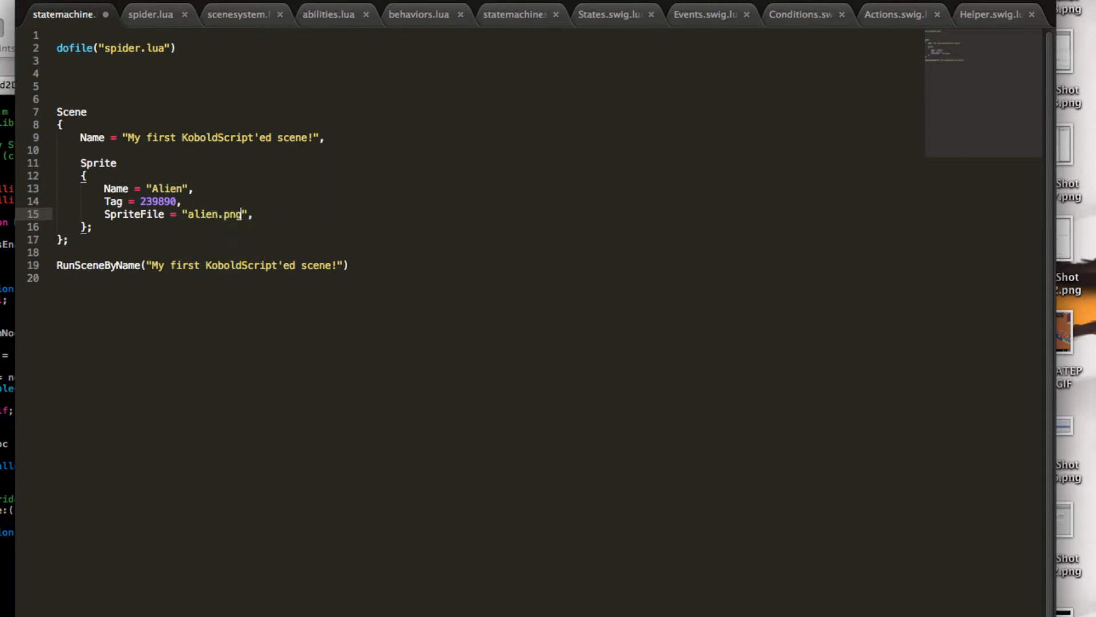
key("Return")
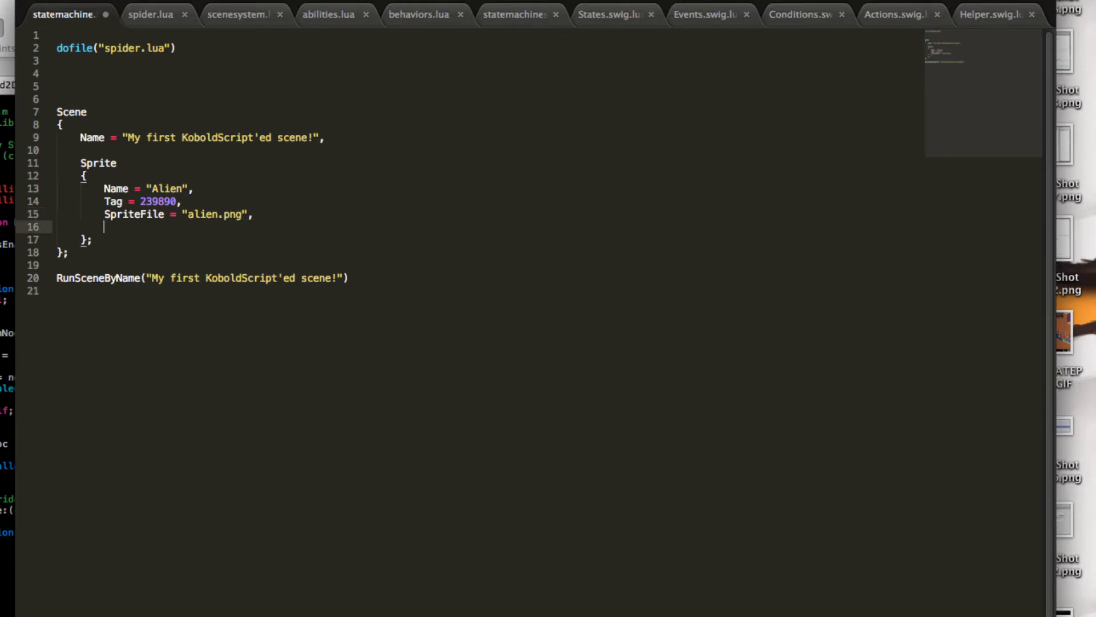
- Add Position = {x = 100, y = 100} to the Alien sprite
type("Position")
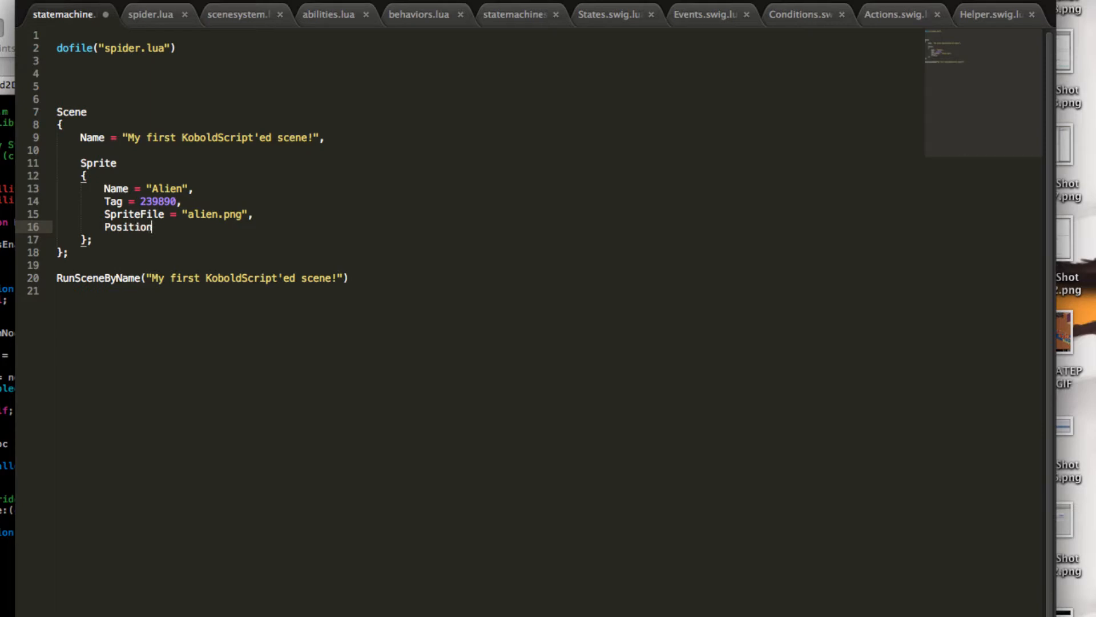
type("= {}")
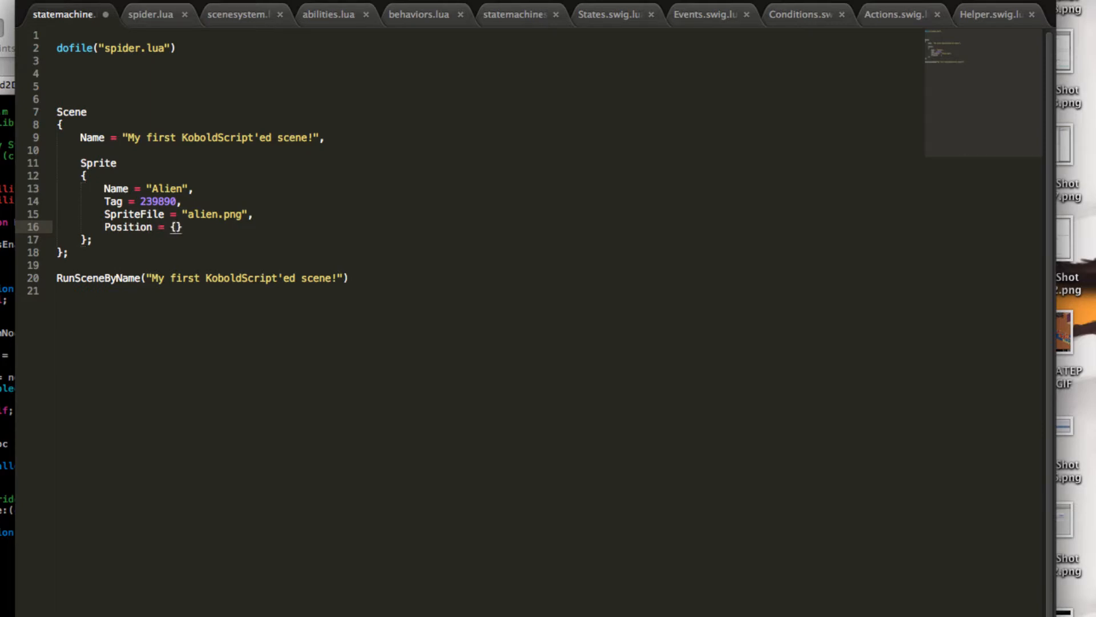
type(",")
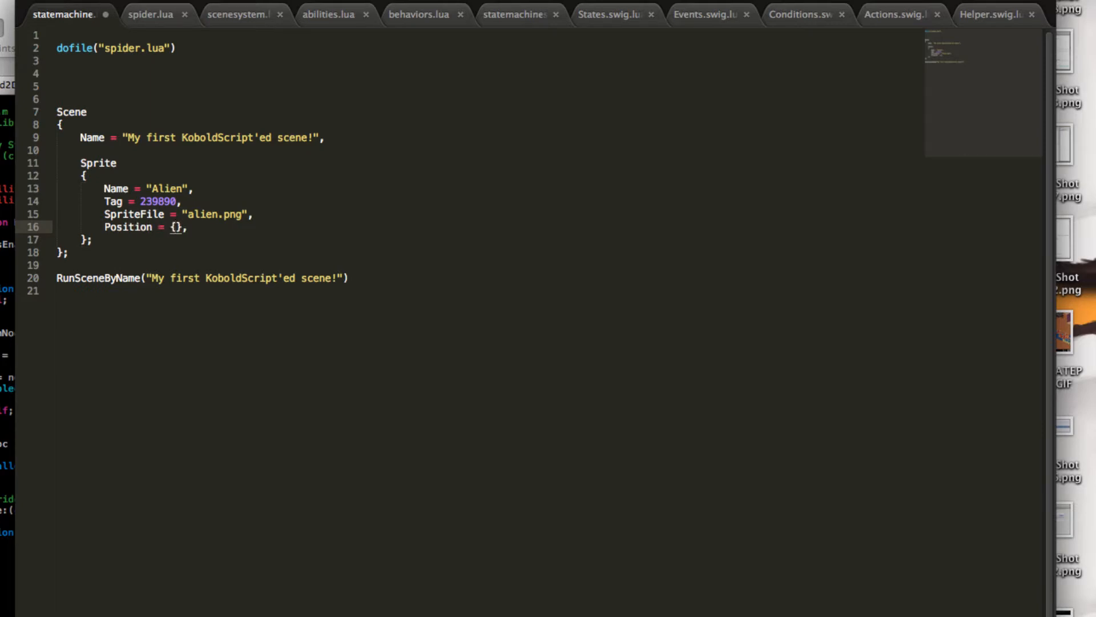
type("100, 10")
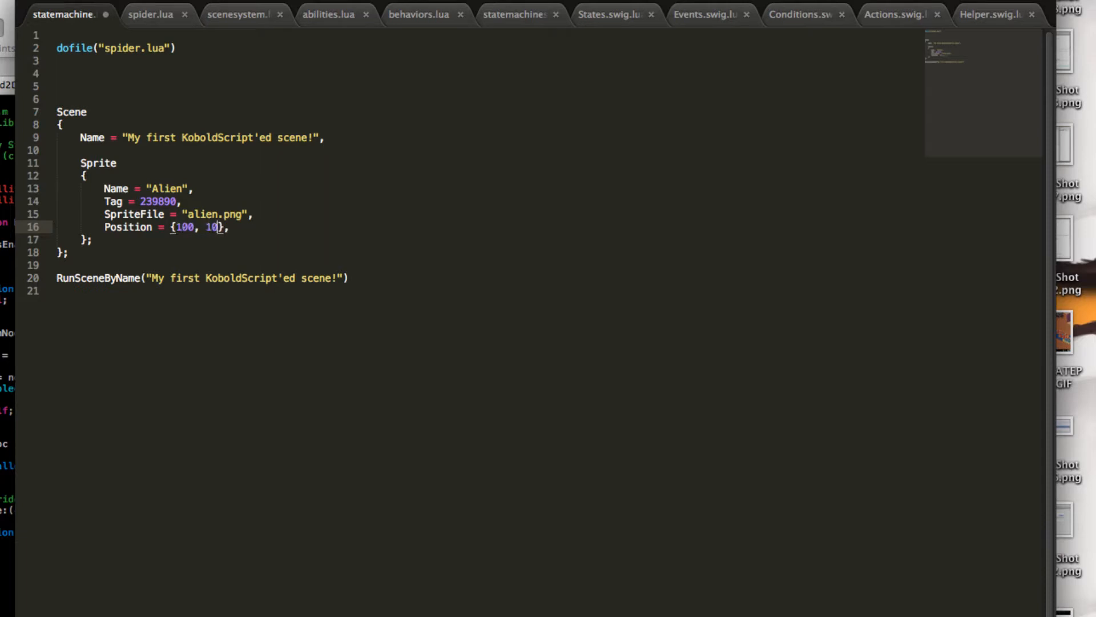
type("0")
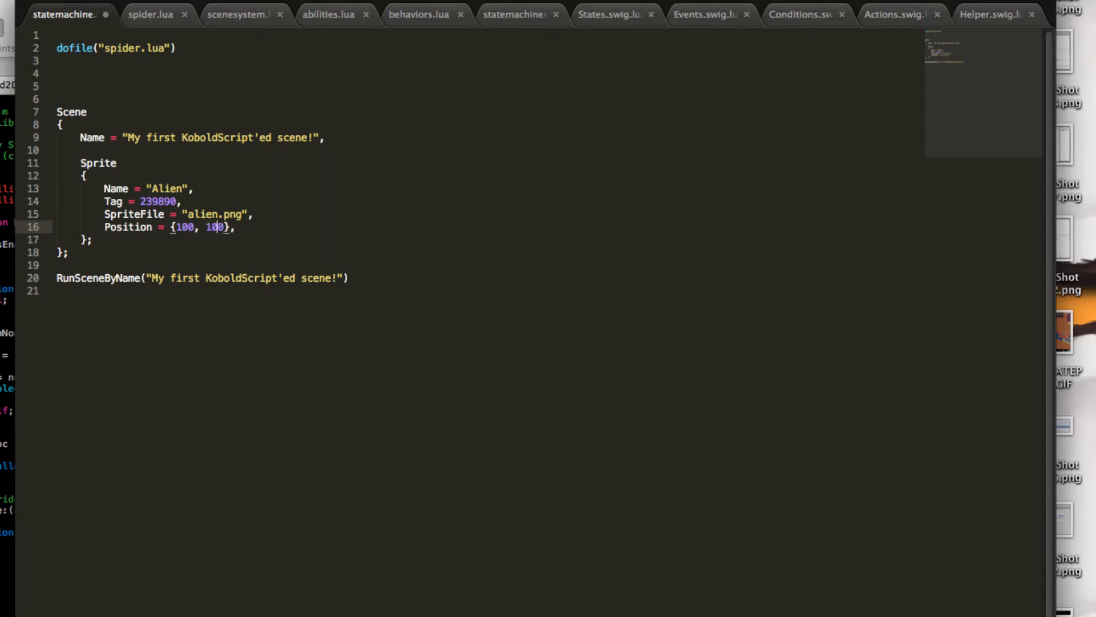
type("x =")
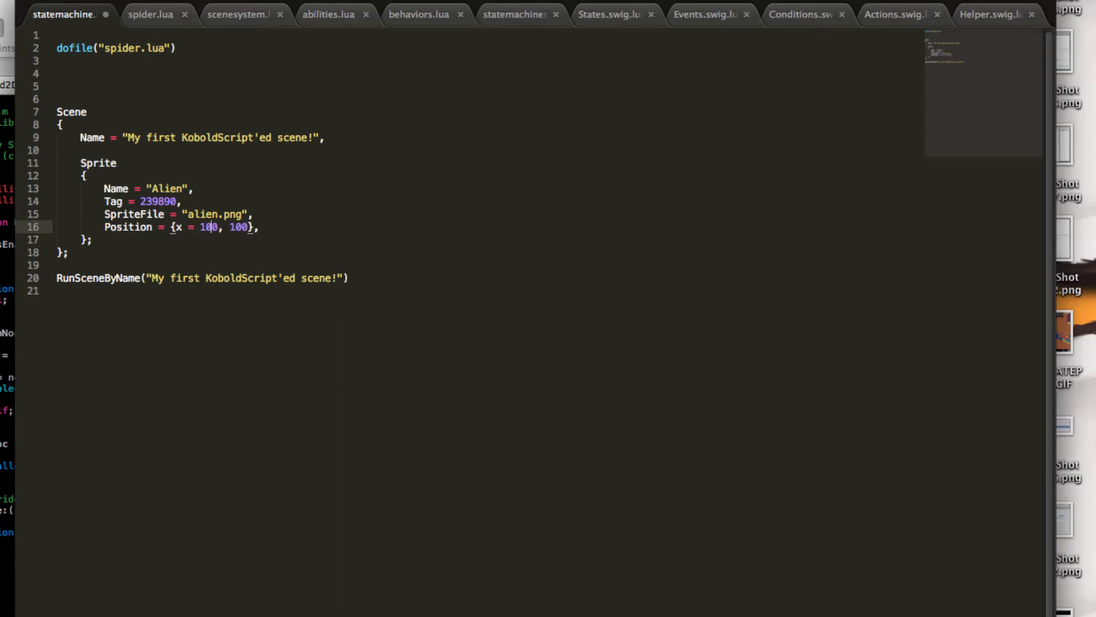
type("y")
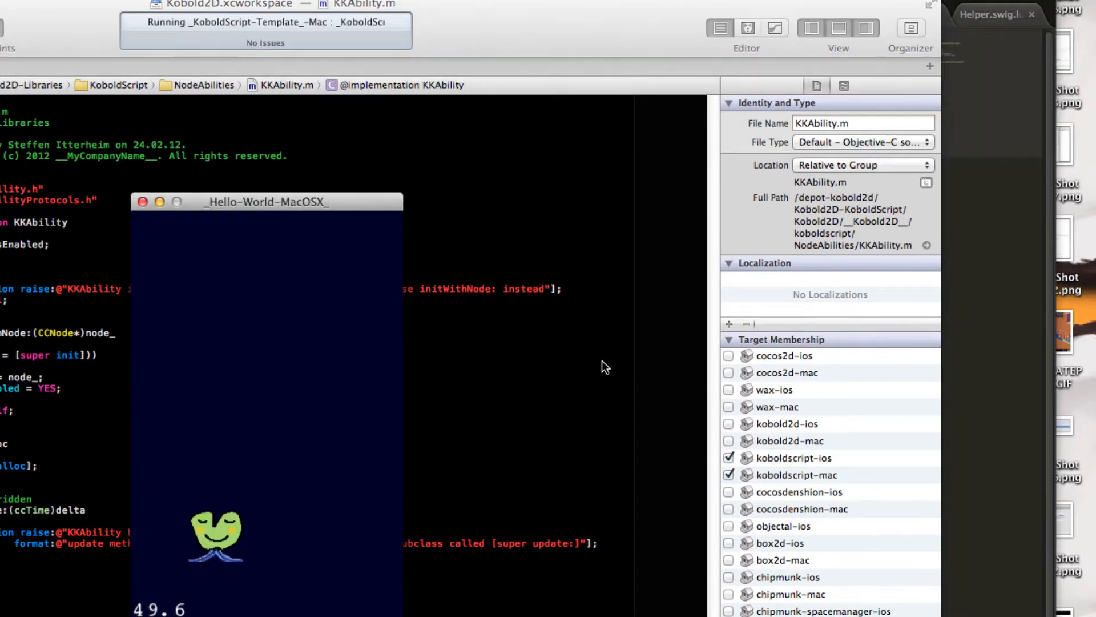
mouse_move(983, 228)
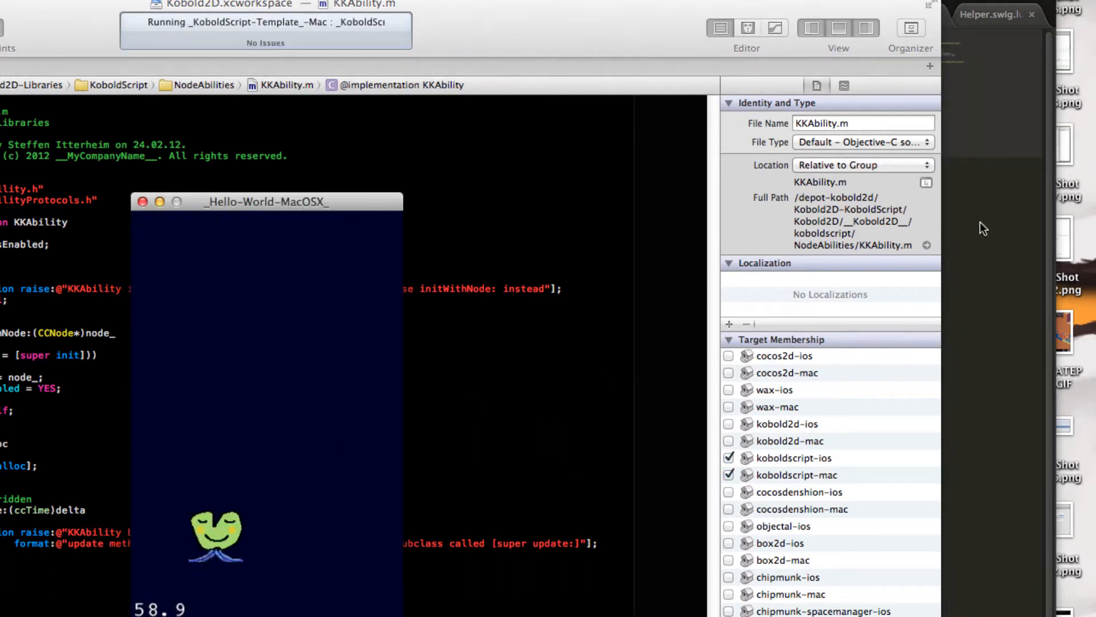
- Switch back from the running demo to the statemachine Lua script
left_click(63, 14)
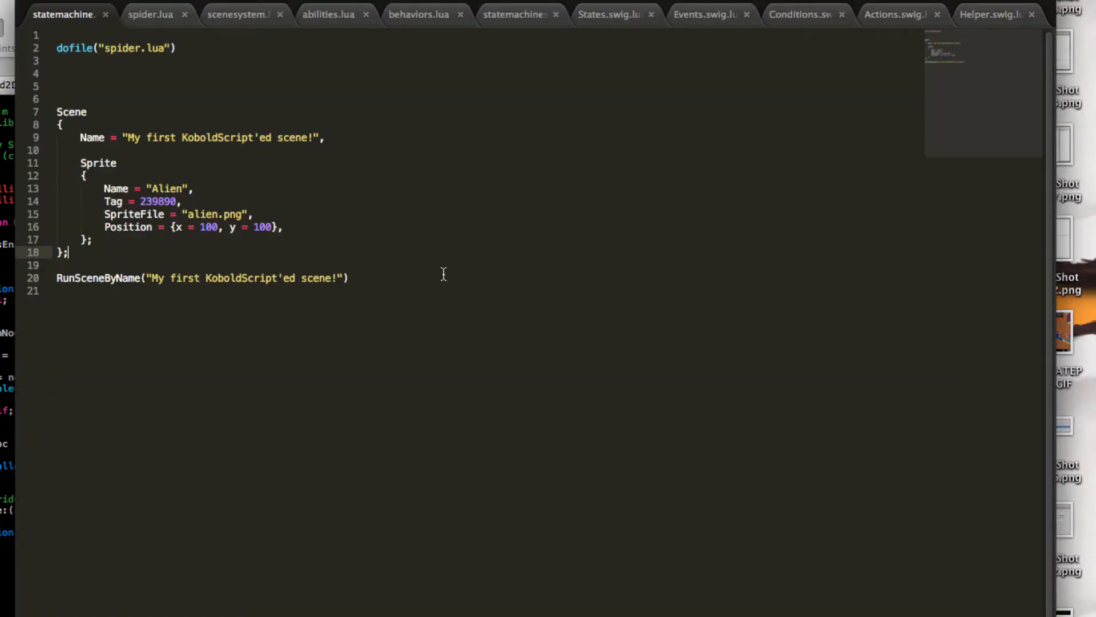
- Write an empty 'for i = 1, 300 do ... end' loop above the Scene block
key("Return")
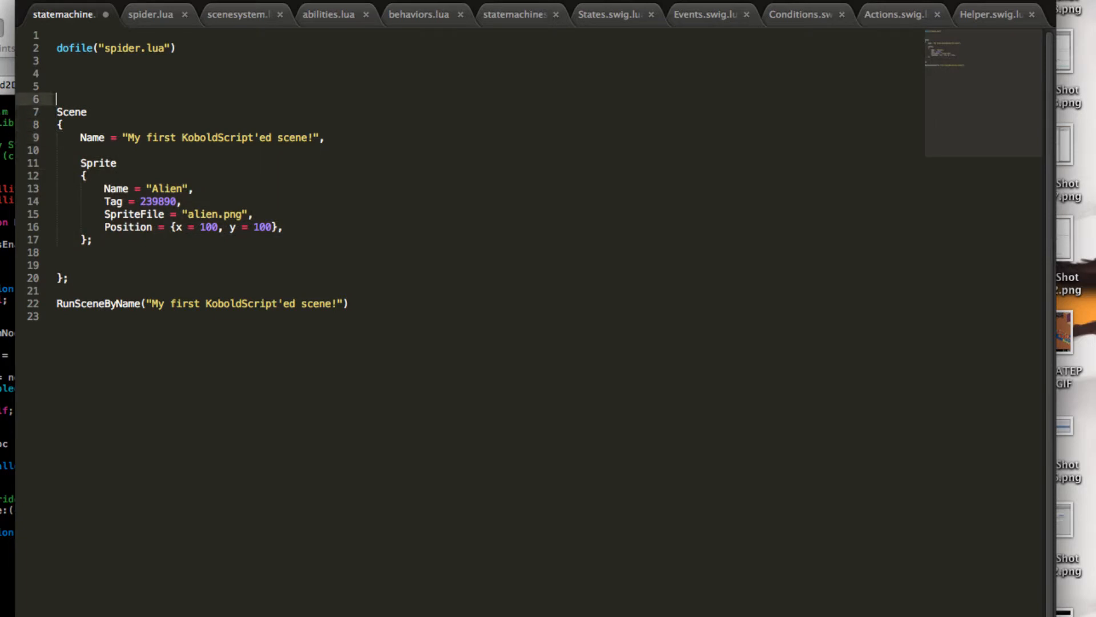
key("Return")
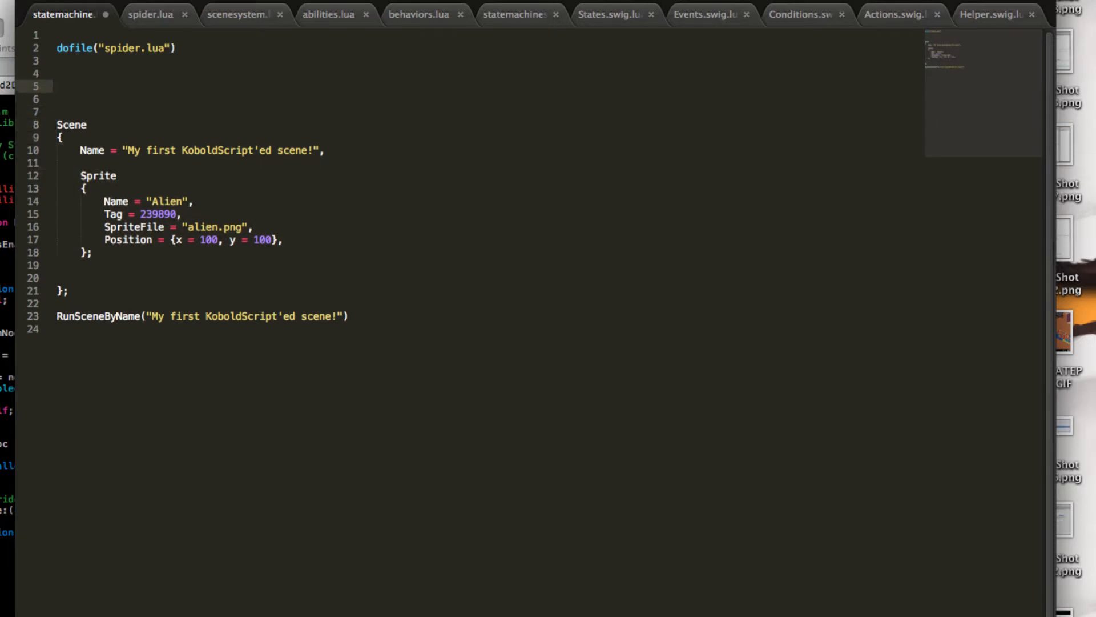
type("for")
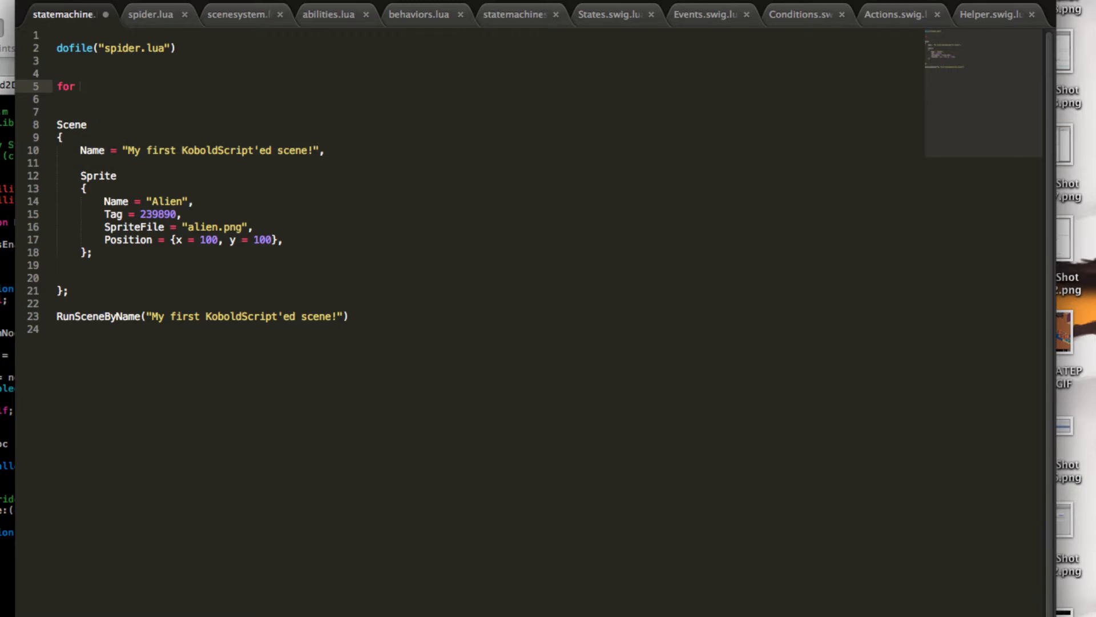
type("i = 1,")
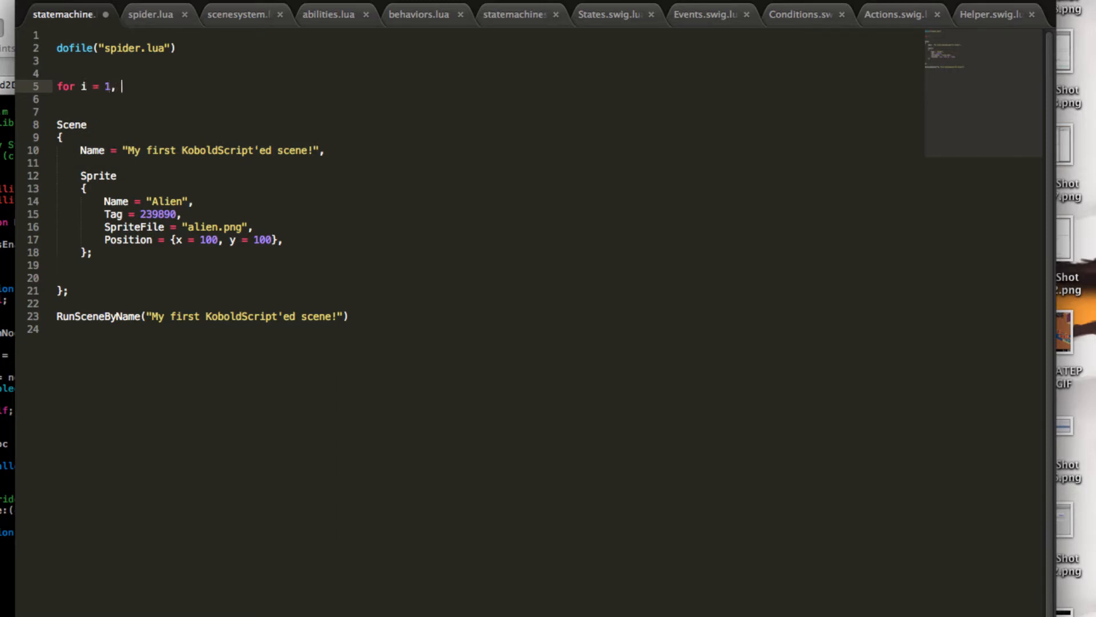
type("300")
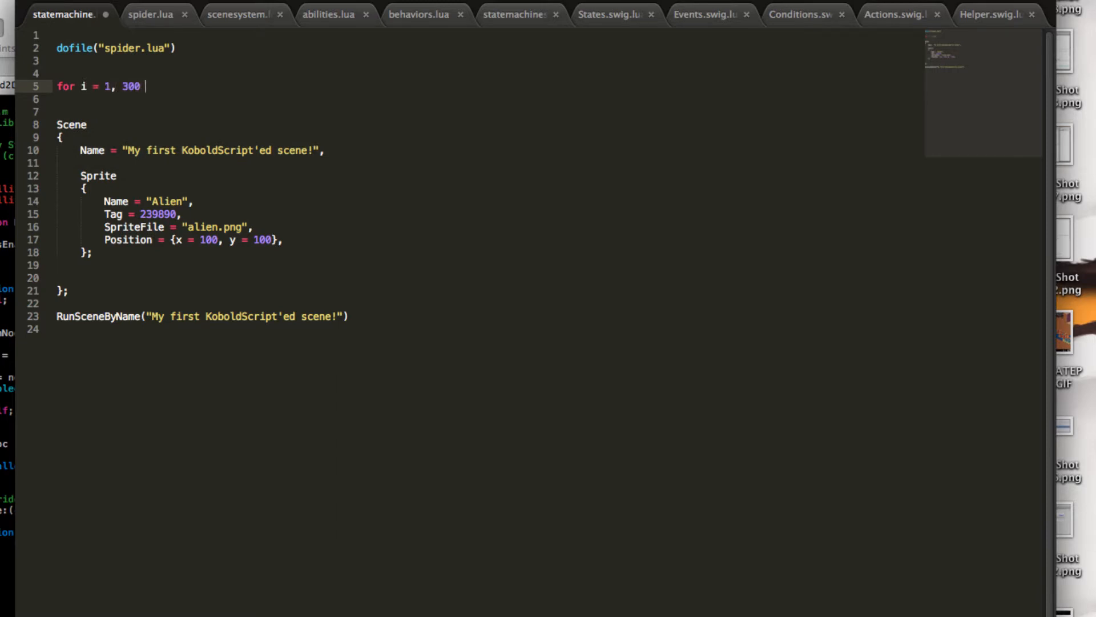
type("dofile")
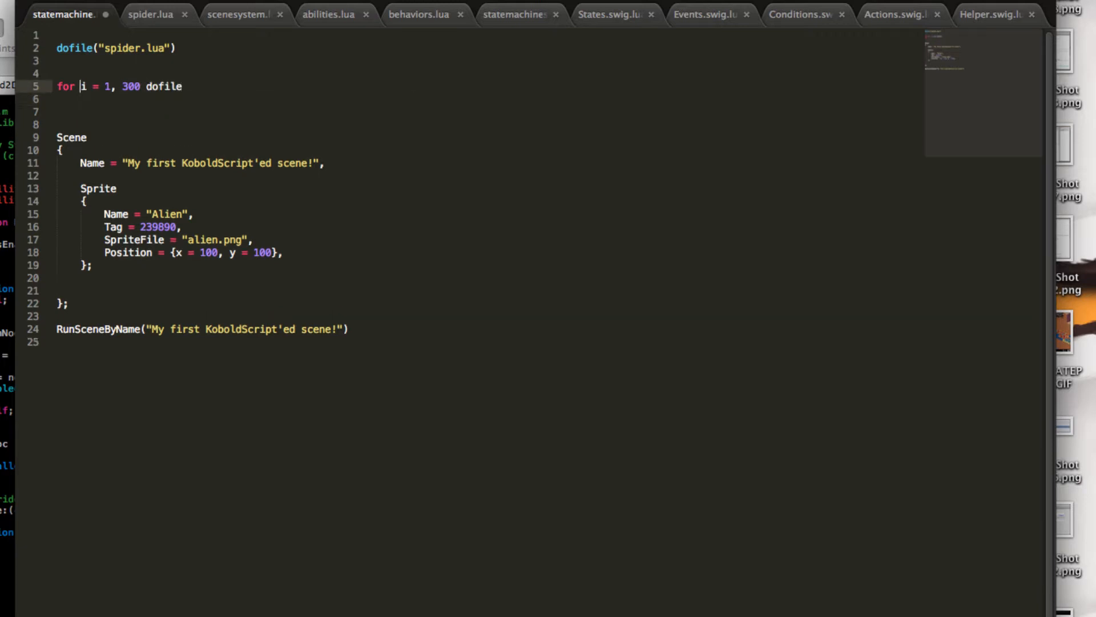
type("o")
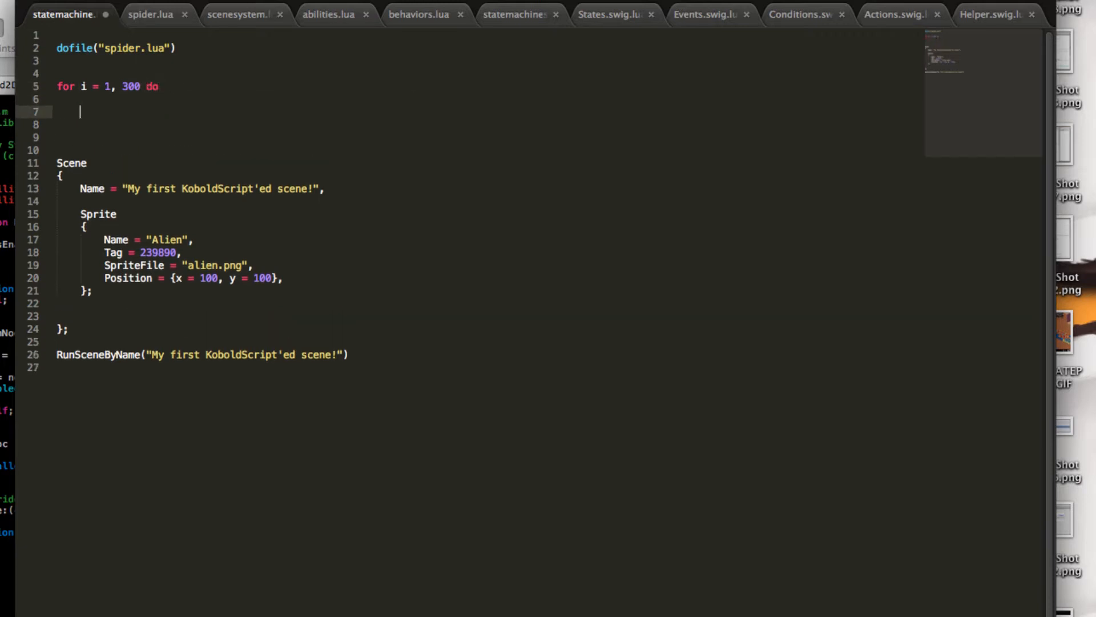
type("end")
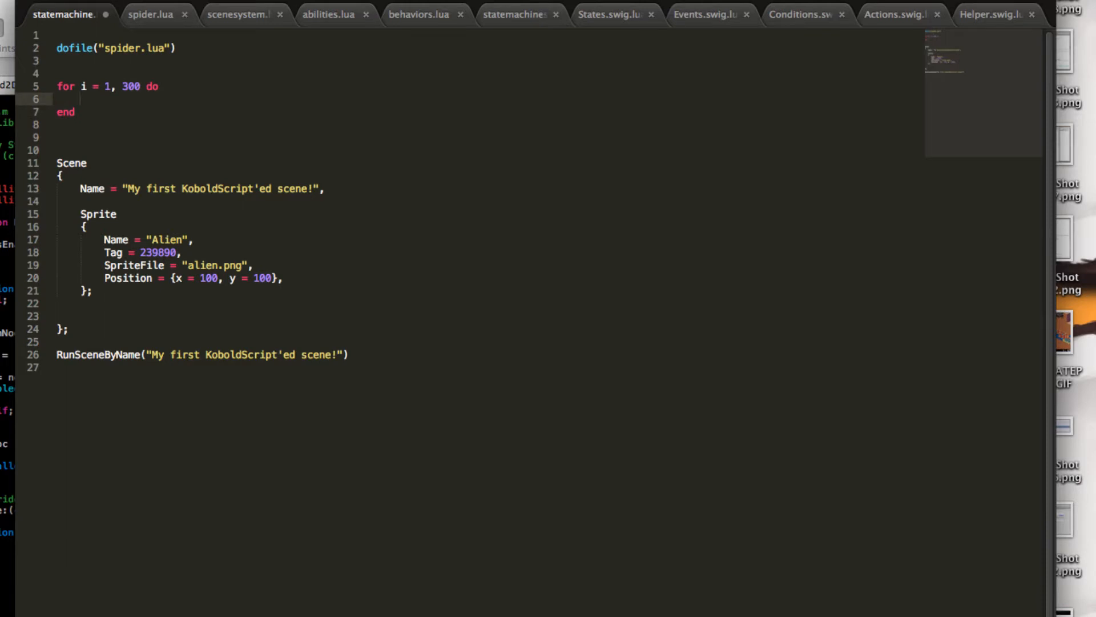
key("Return")
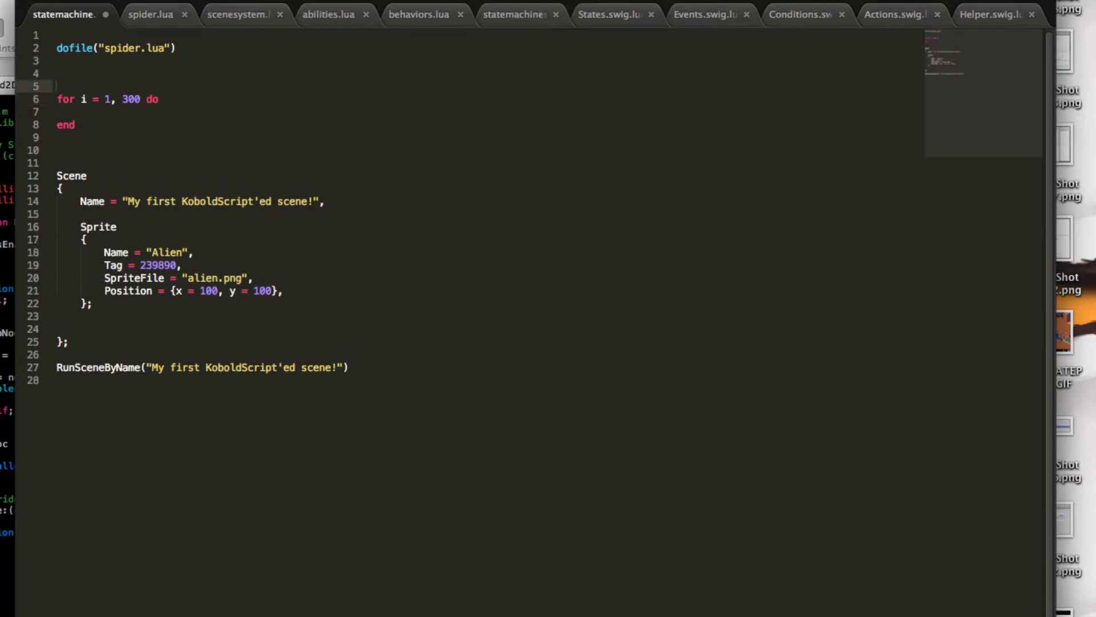
- Declare local lotsOfSpiders = {} and assign lotsOfSpiders[i] = Sprite { } inside the loop
type("local")
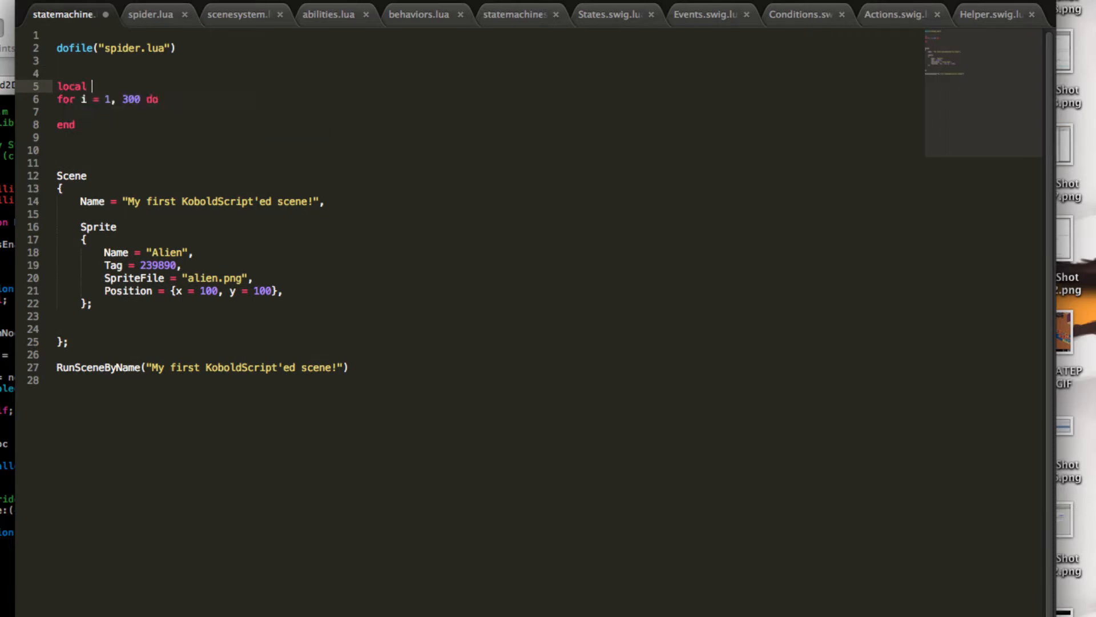
type("lotsOfs")
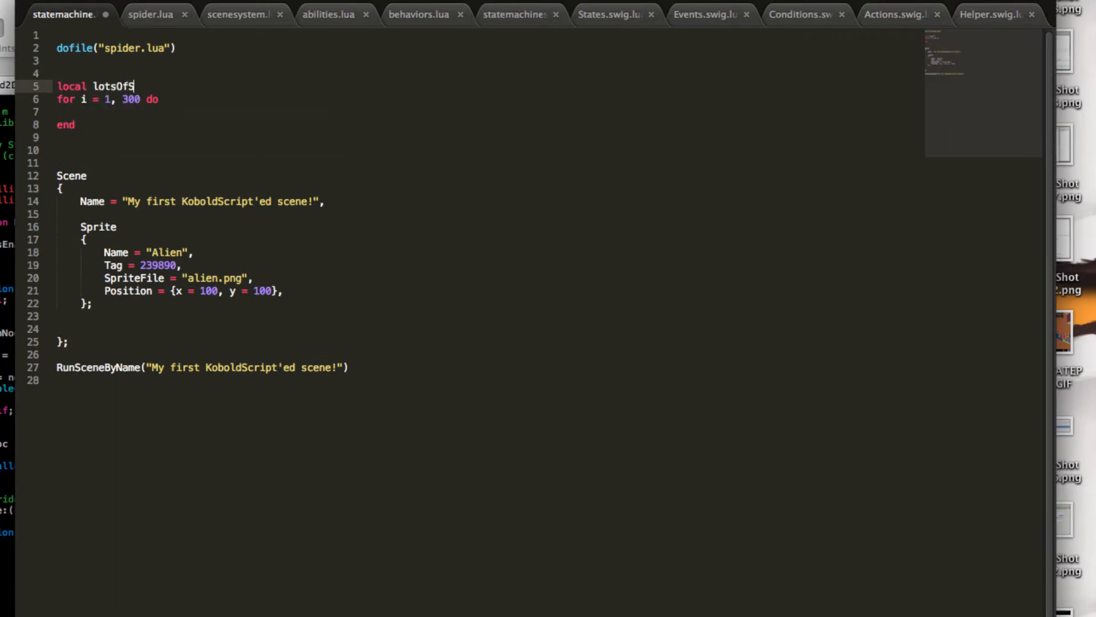
type("piders = {}")
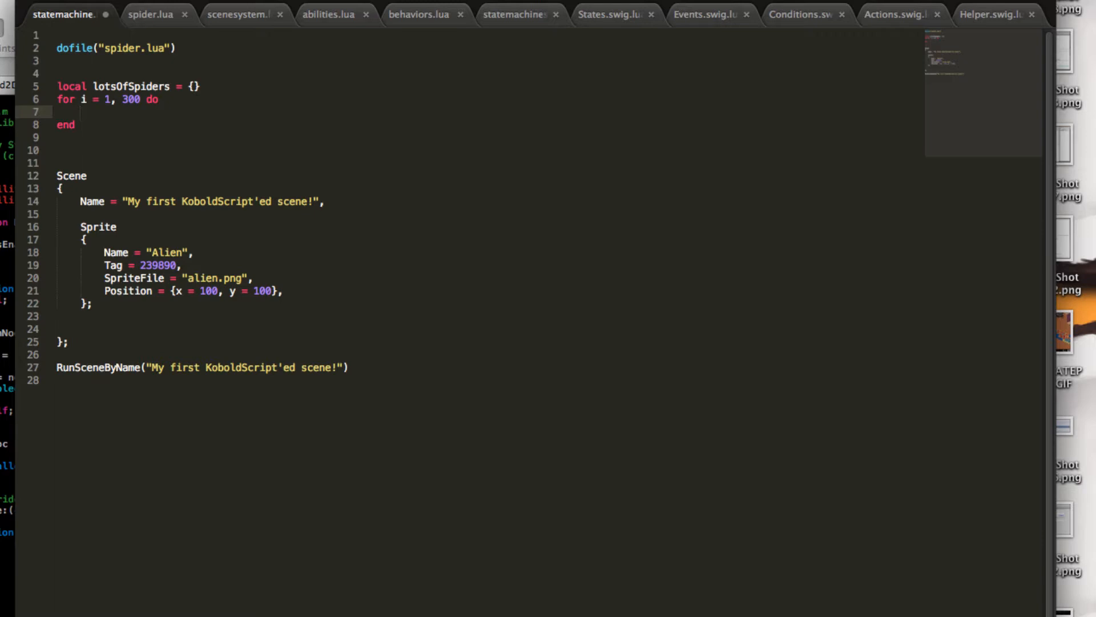
type("lotsOfSpiders")
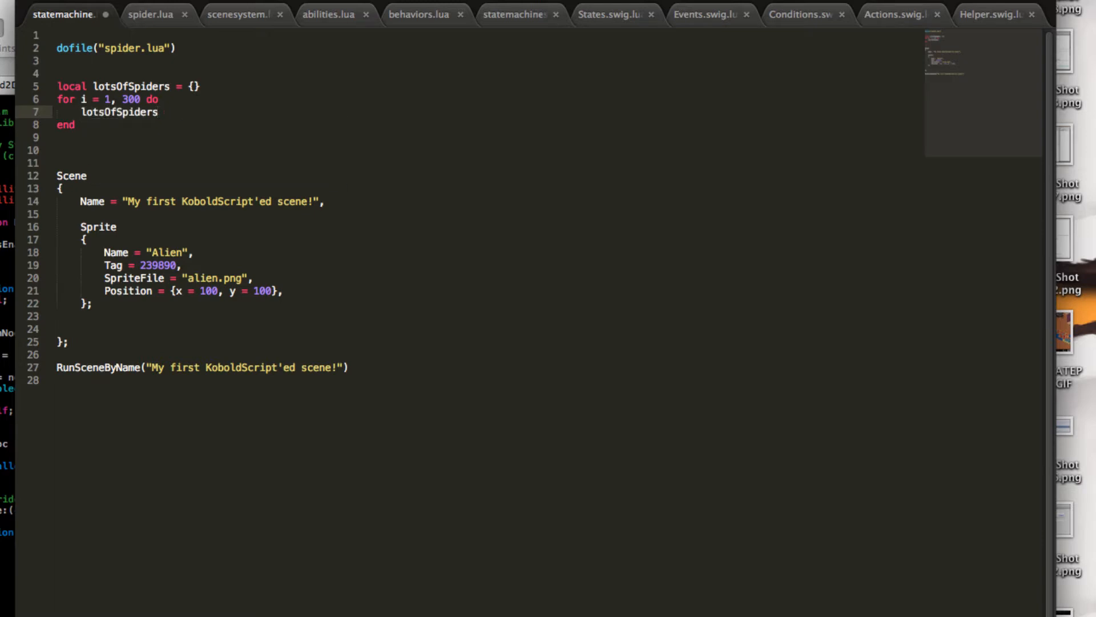
type("[i] =")
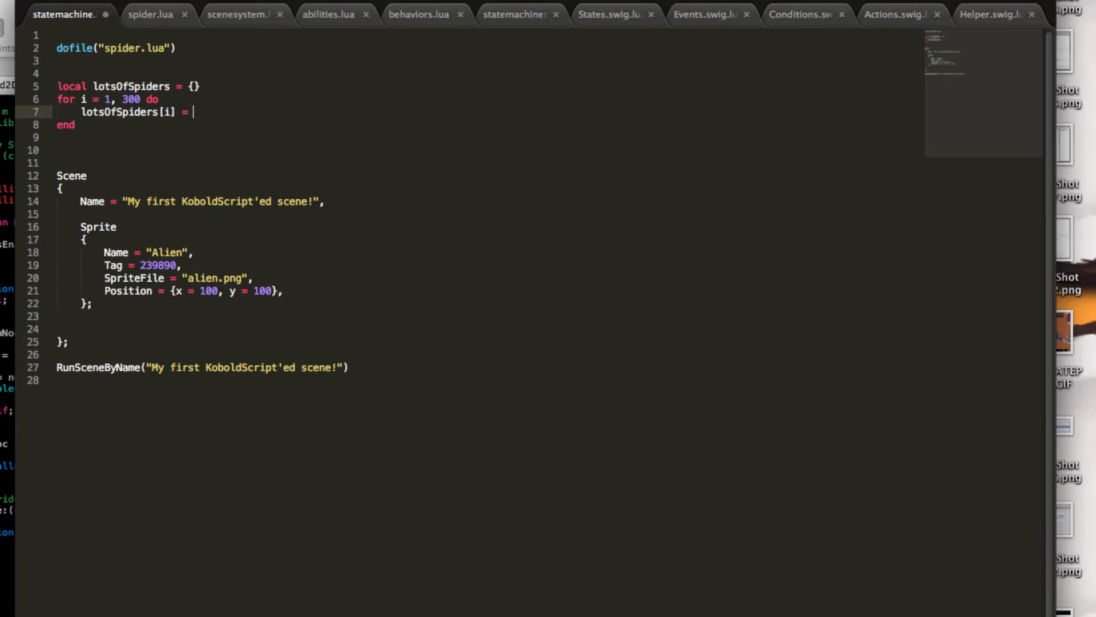
type("Sprite")
type("{")
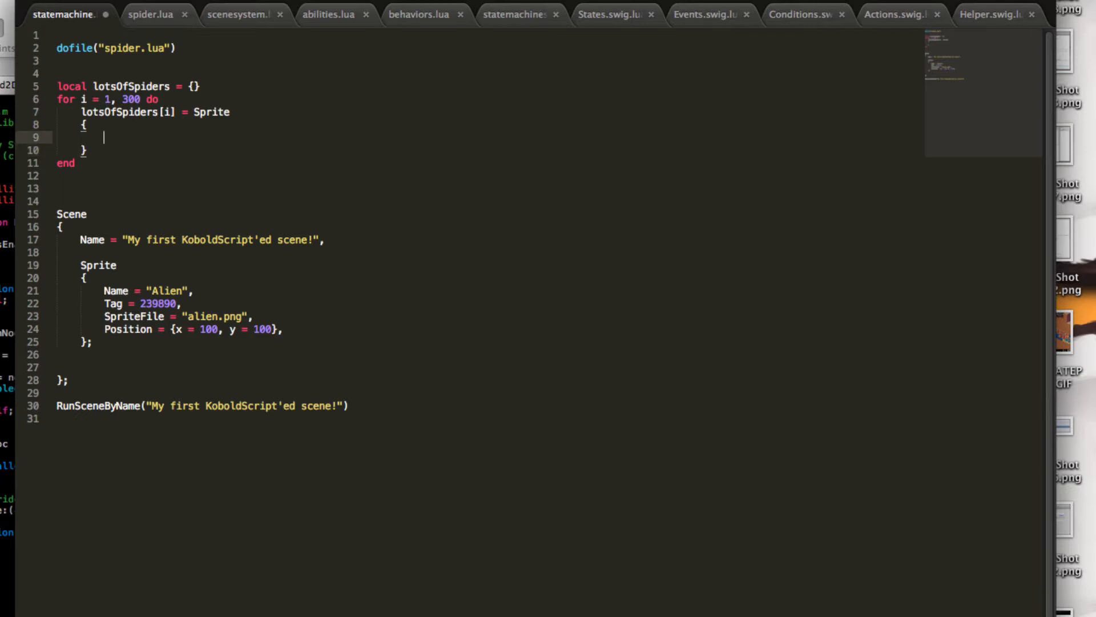
- Give each spider SpriteFile "spider.png" and Position randomPosition(), checked against spider.lua
type("SpriteFile")
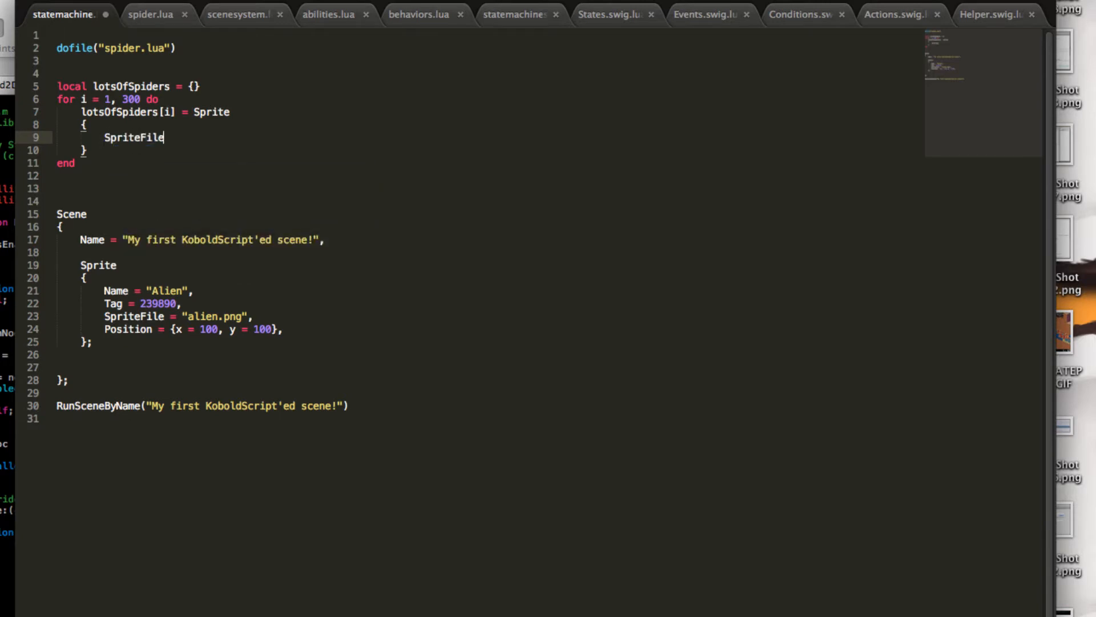
type("= \"spider.png\",")
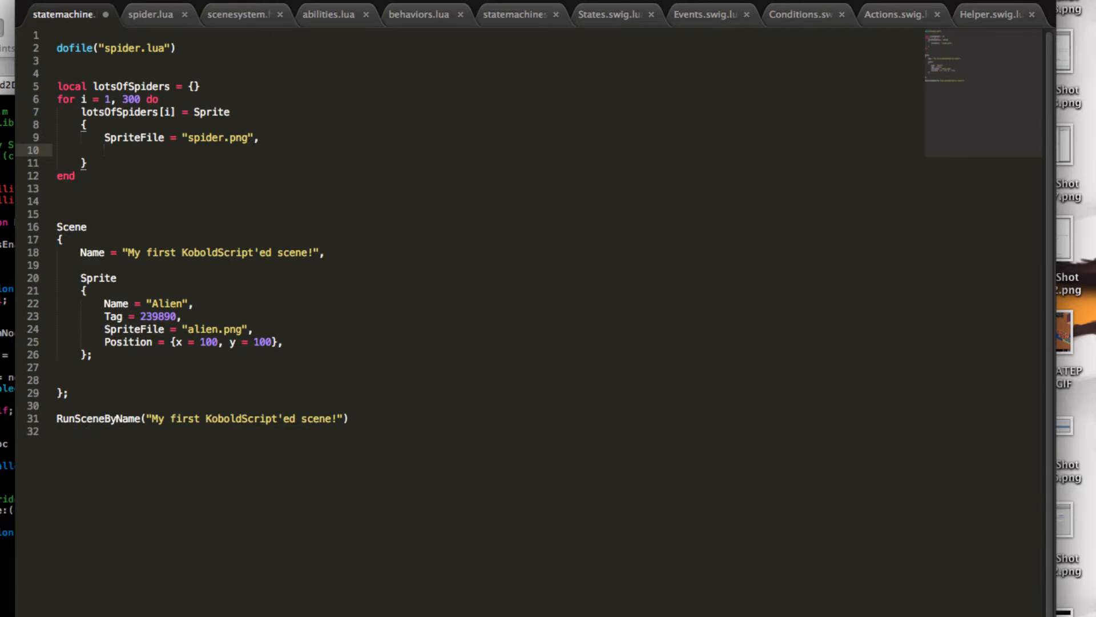
type("Position = randomPŮ")
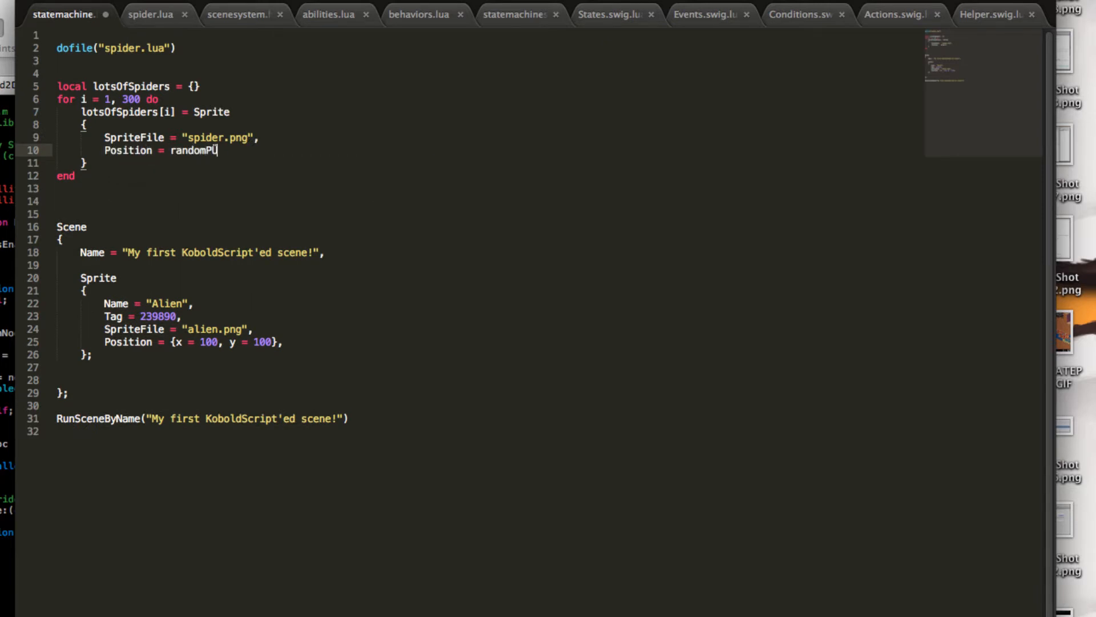
type("osition()")
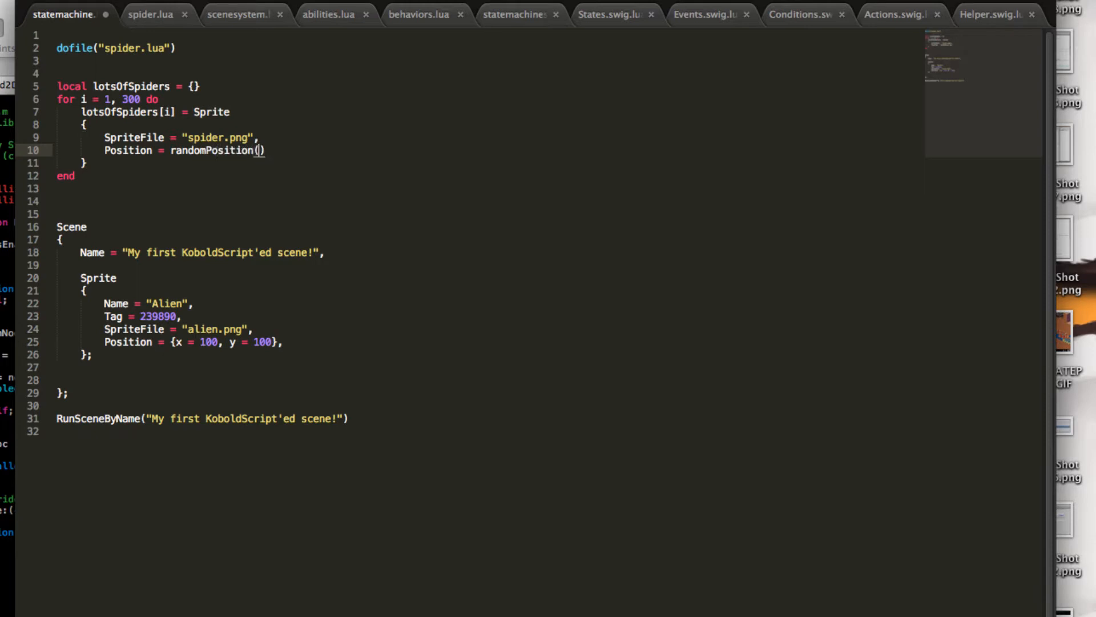
type(",")
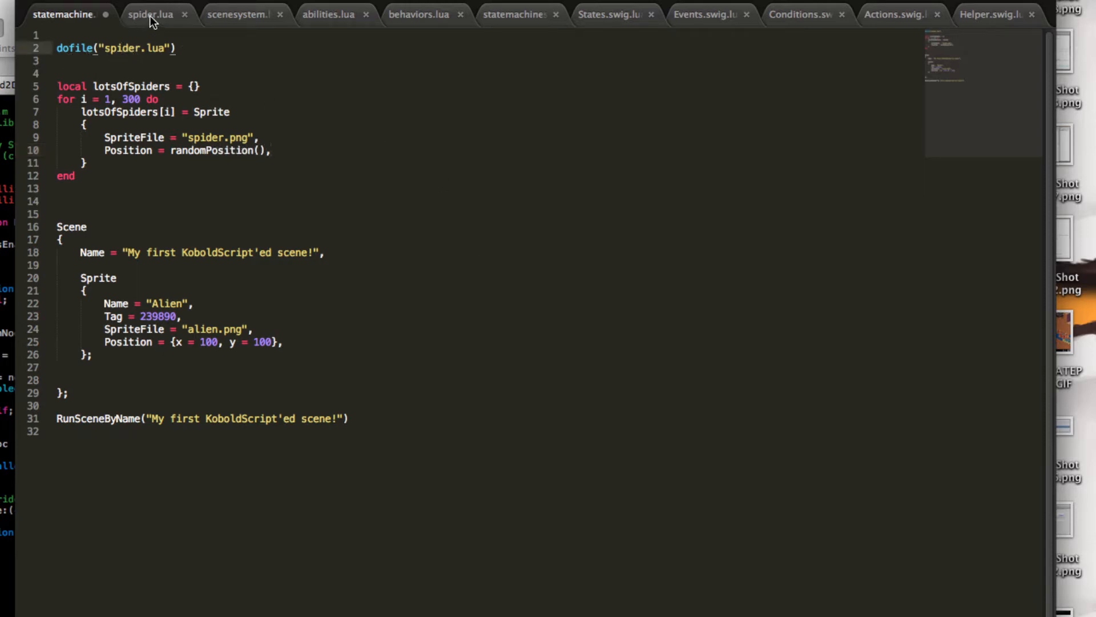
left_click(150, 13)
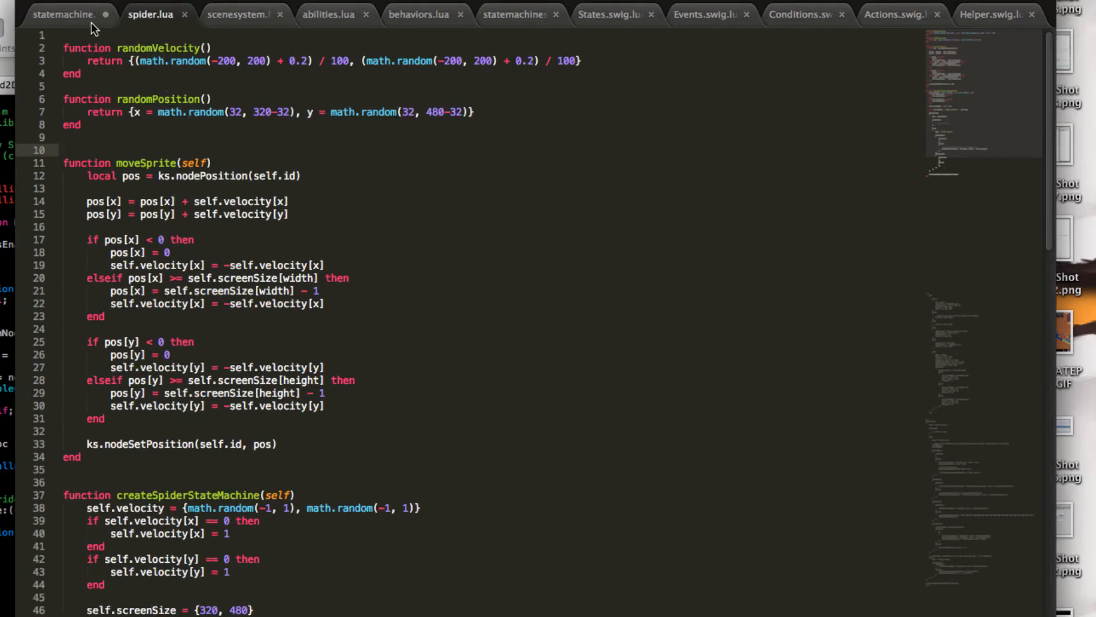
left_click(63, 13)
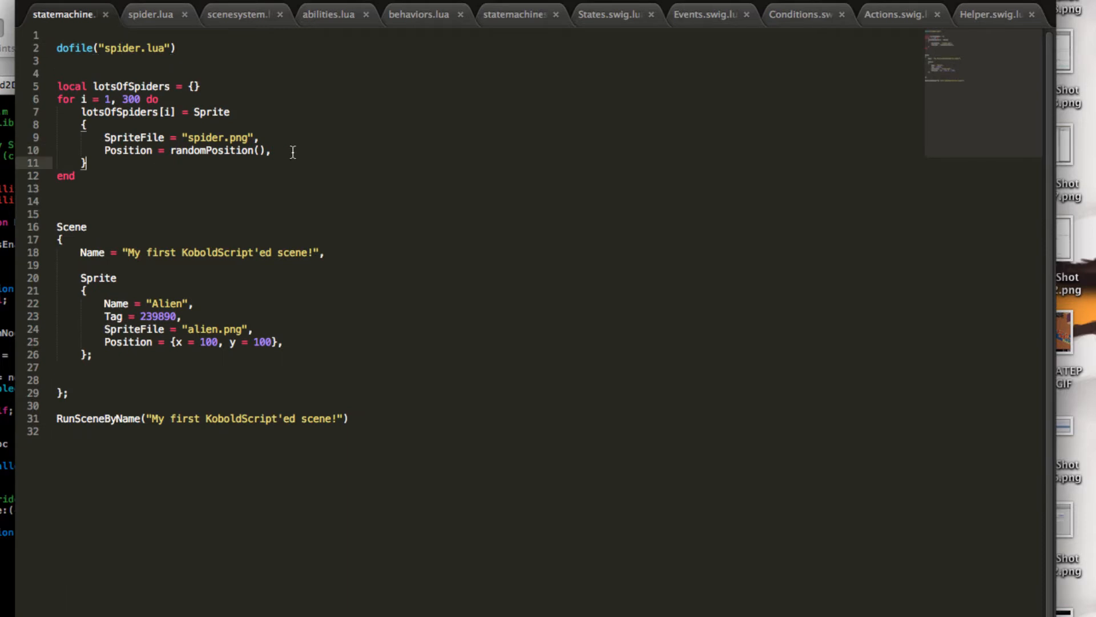
- Name each spider "Spider #" .. i and go to the blank line in its definition
key("Return")
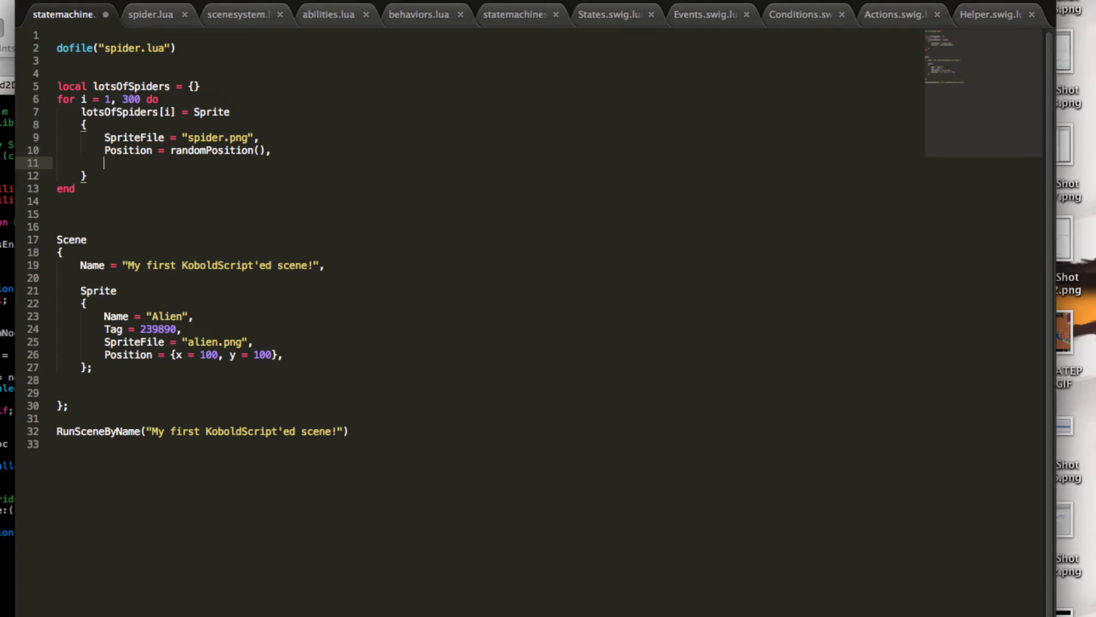
type("Name = \"")
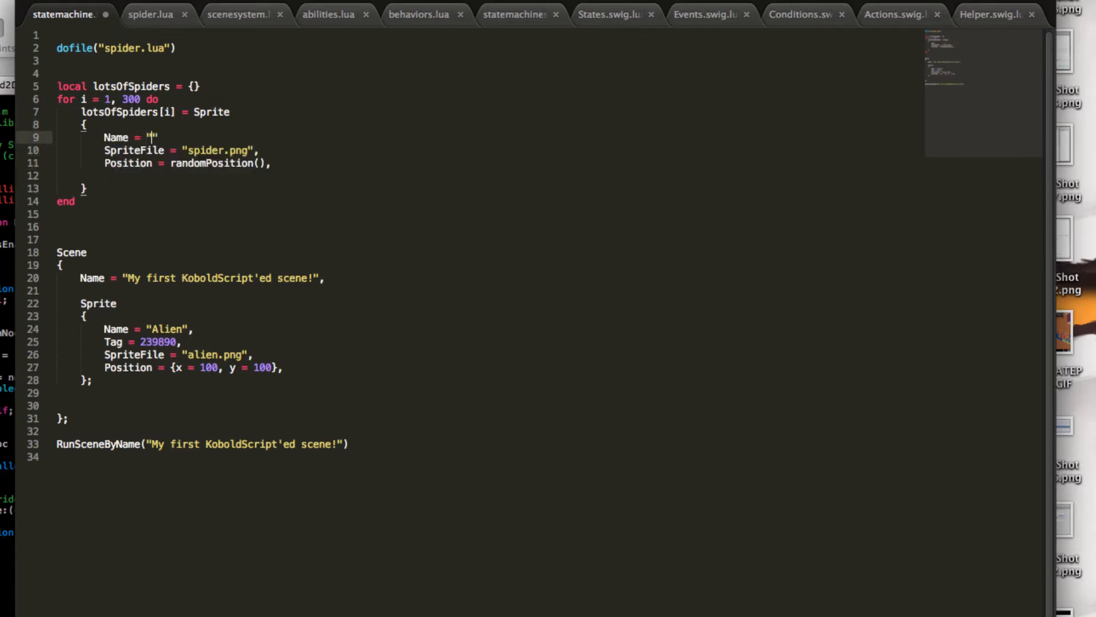
type("Spider #")
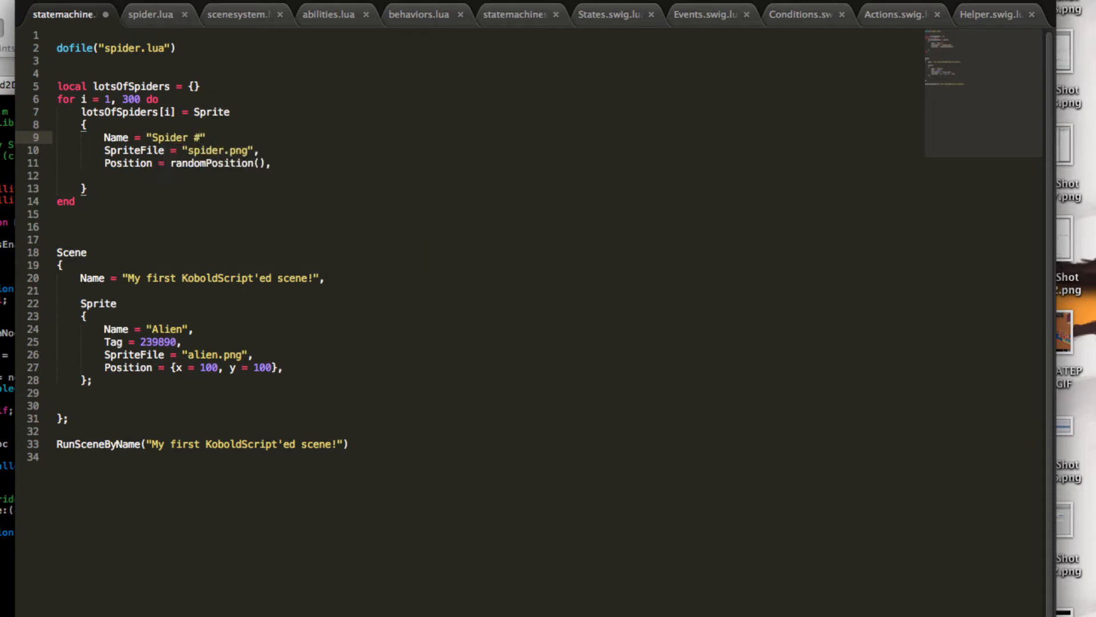
type(".. i")
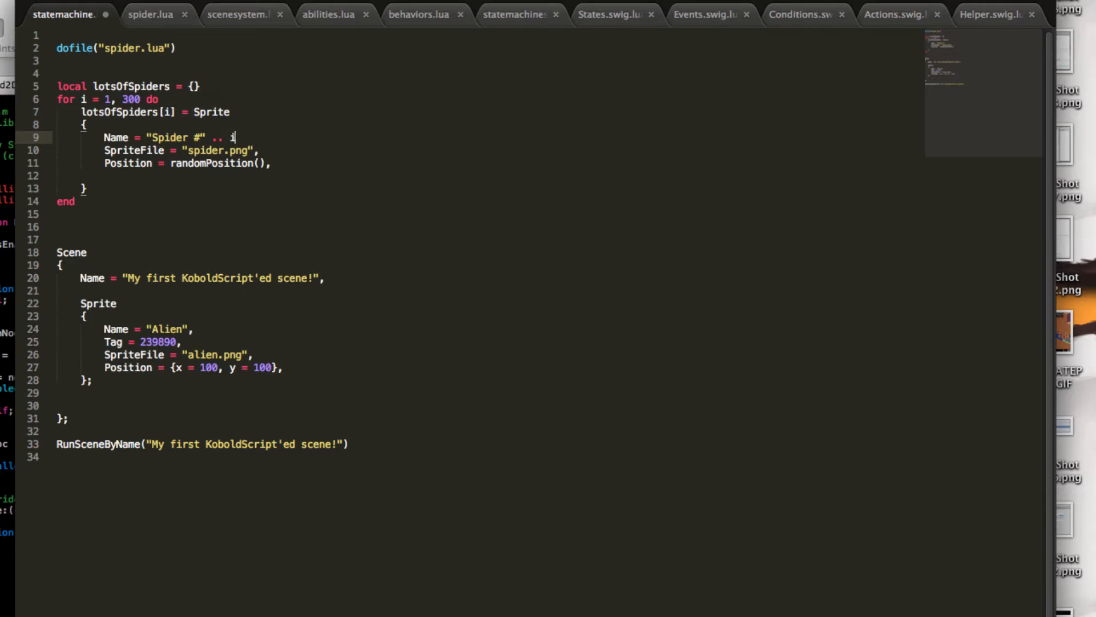
type(",")
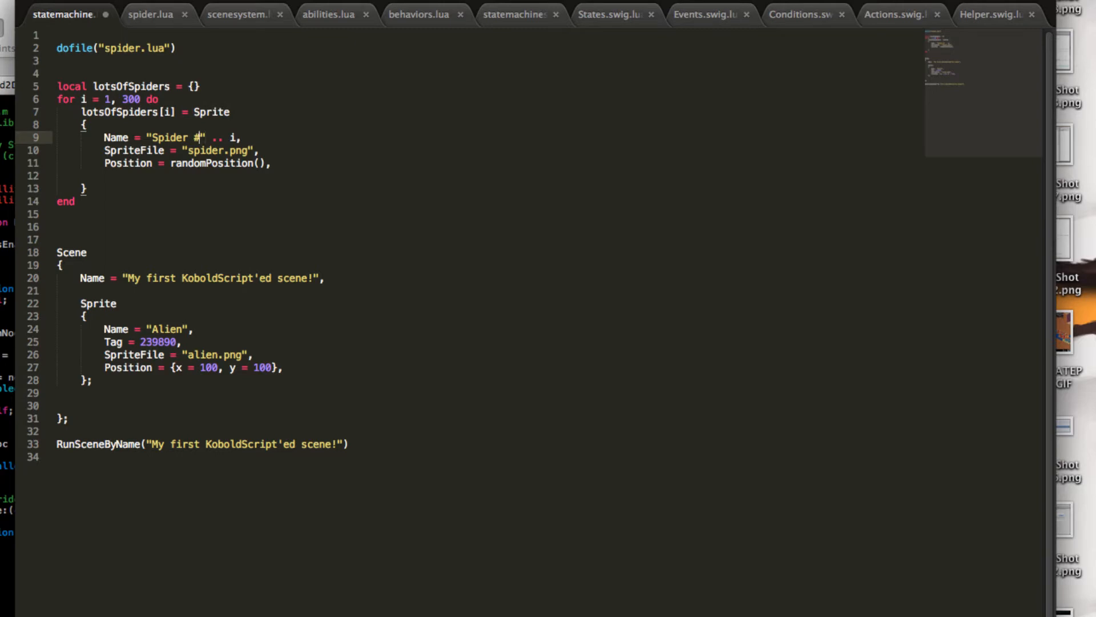
left_click(272, 164)
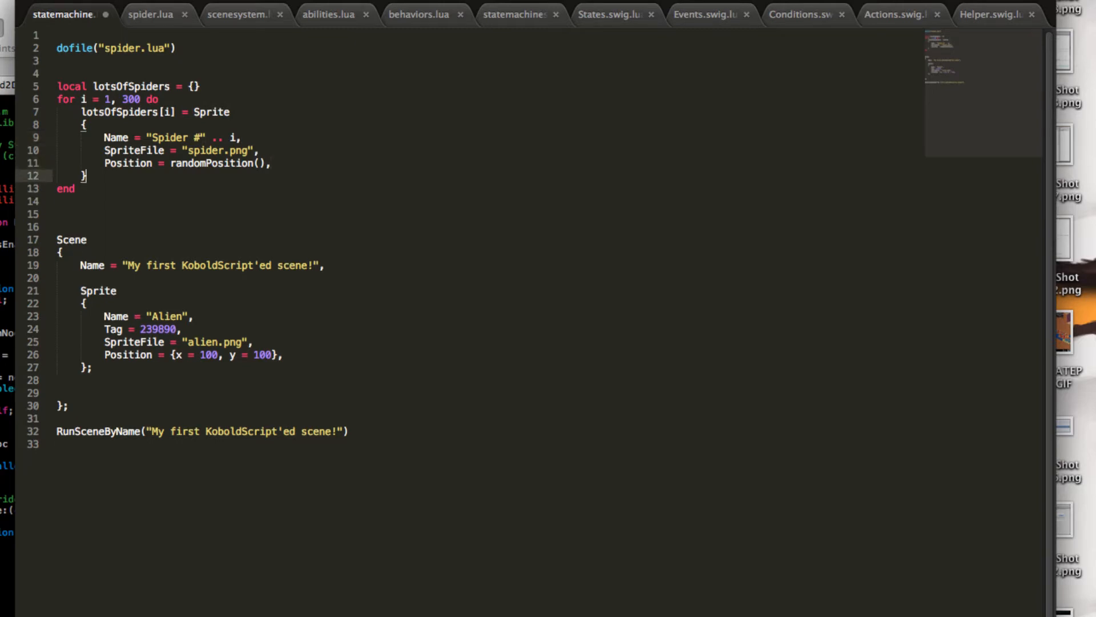
- Add unpack(lotsOfSpiders); inside Scene after the Alien sprite
left_click(87, 367)
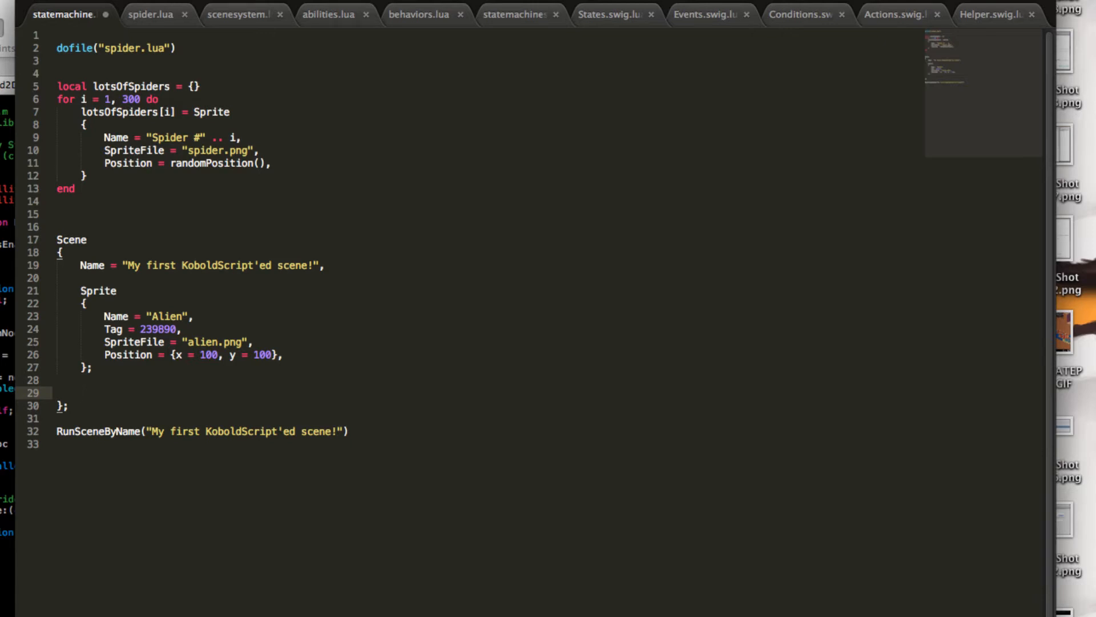
type("u")
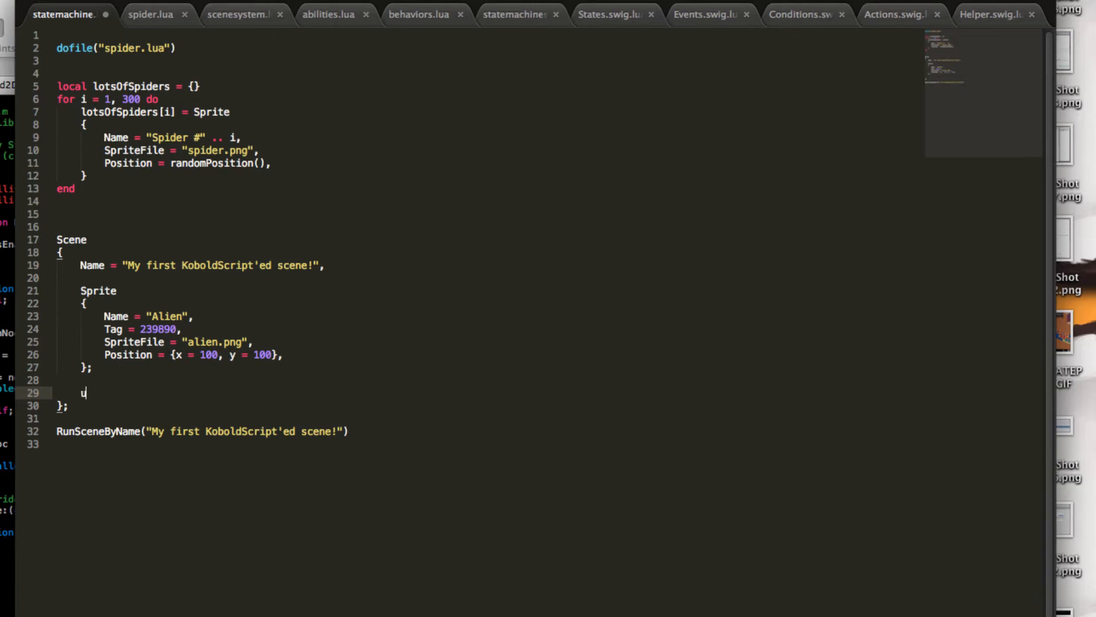
type("npack")
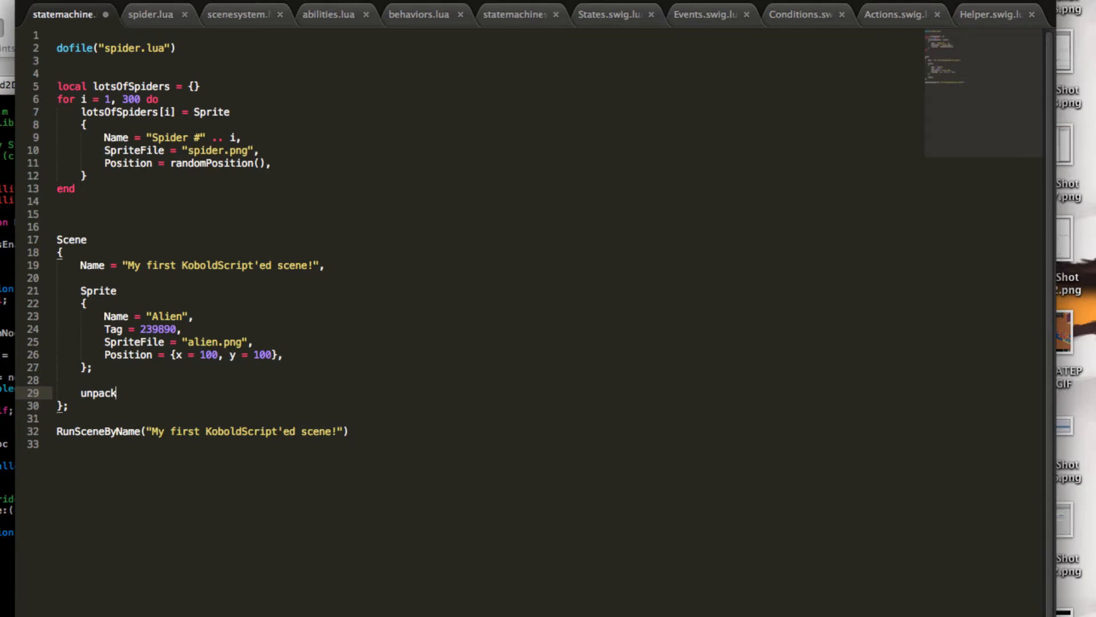
type("()")
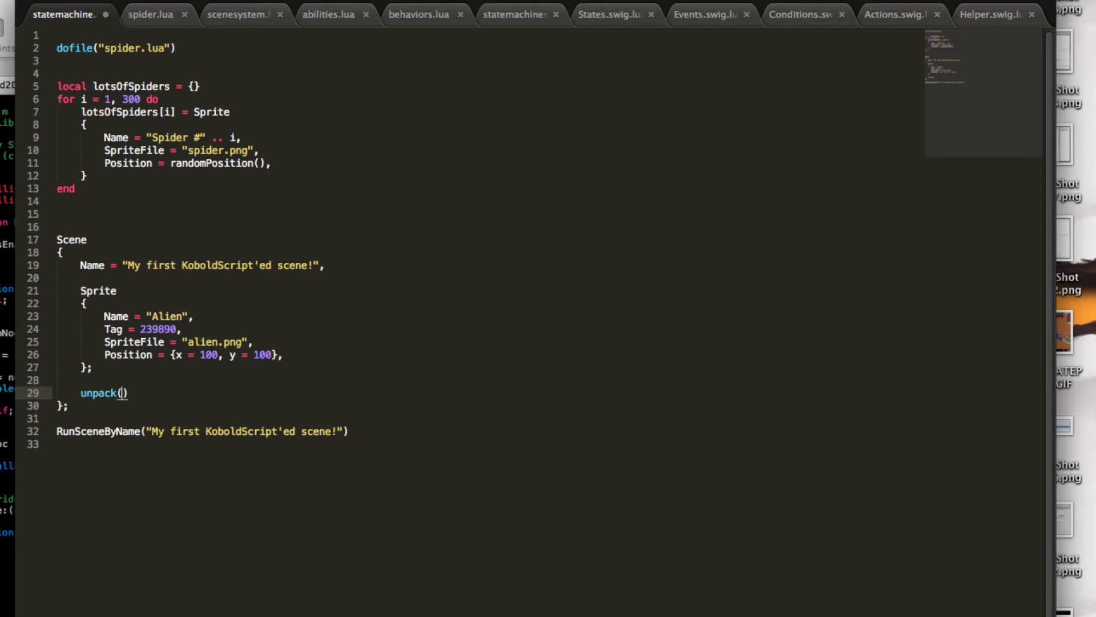
type("lotsOfSpiders")
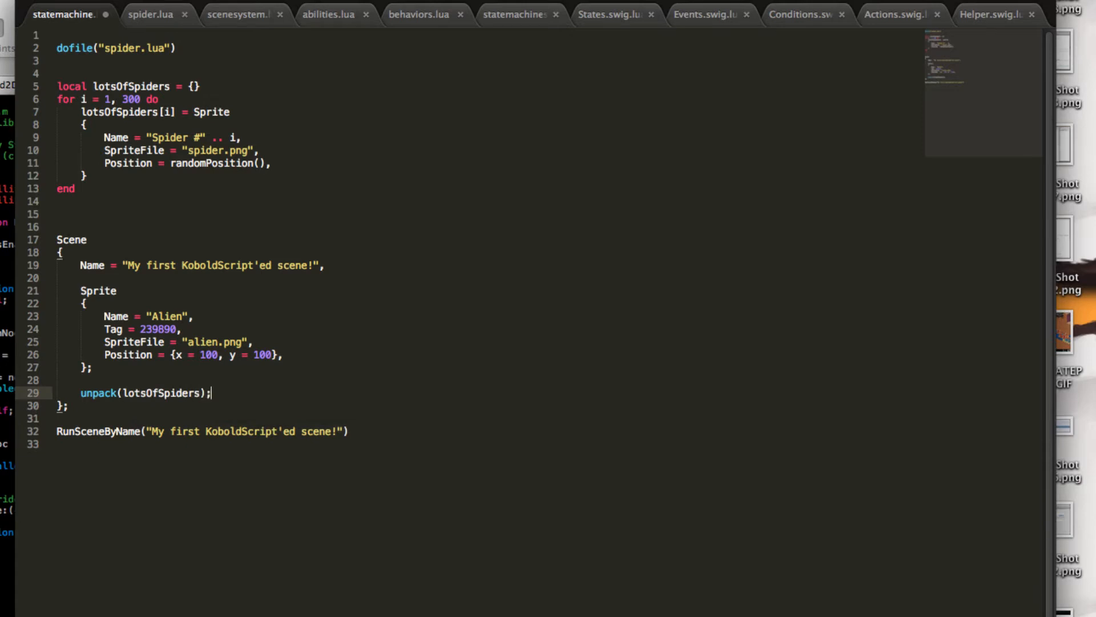
mouse_move(407, 138)
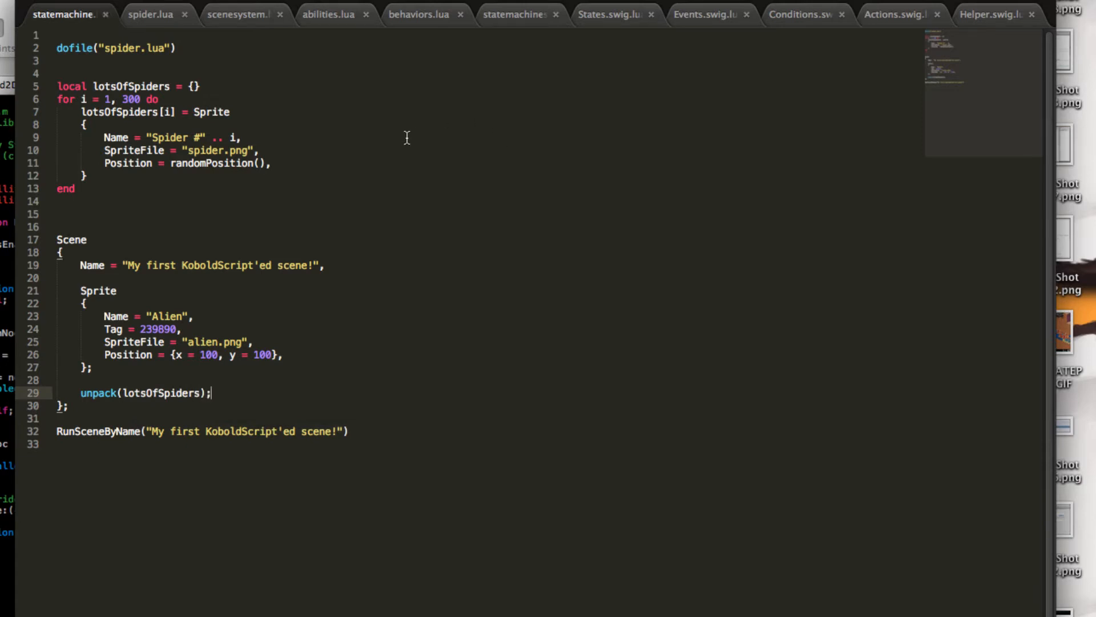
mouse_move(407, 139)
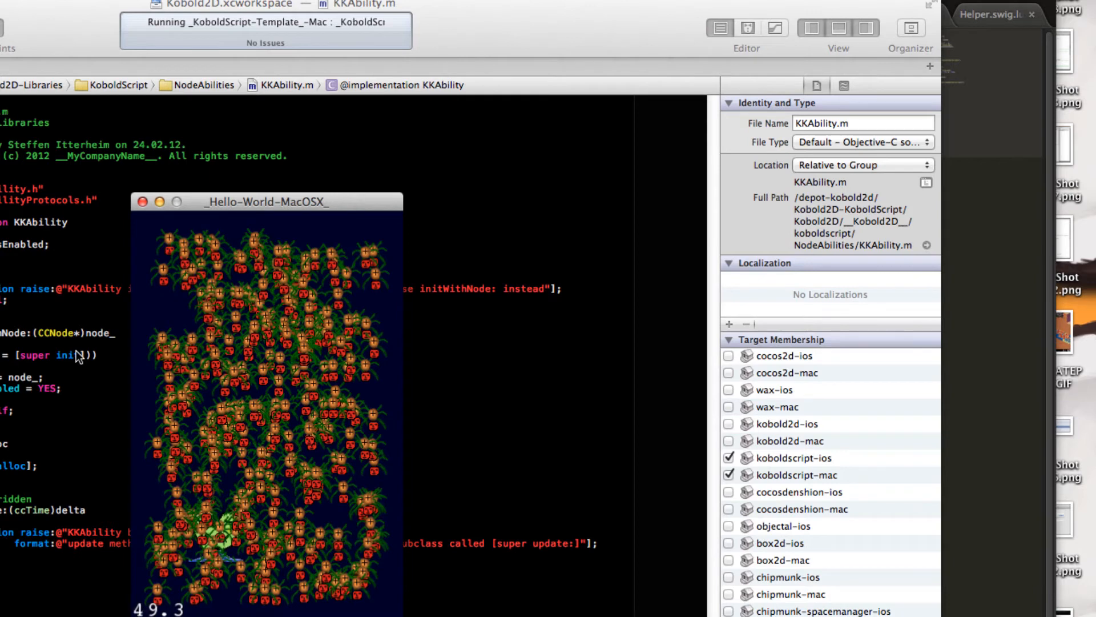
mouse_move(986, 231)
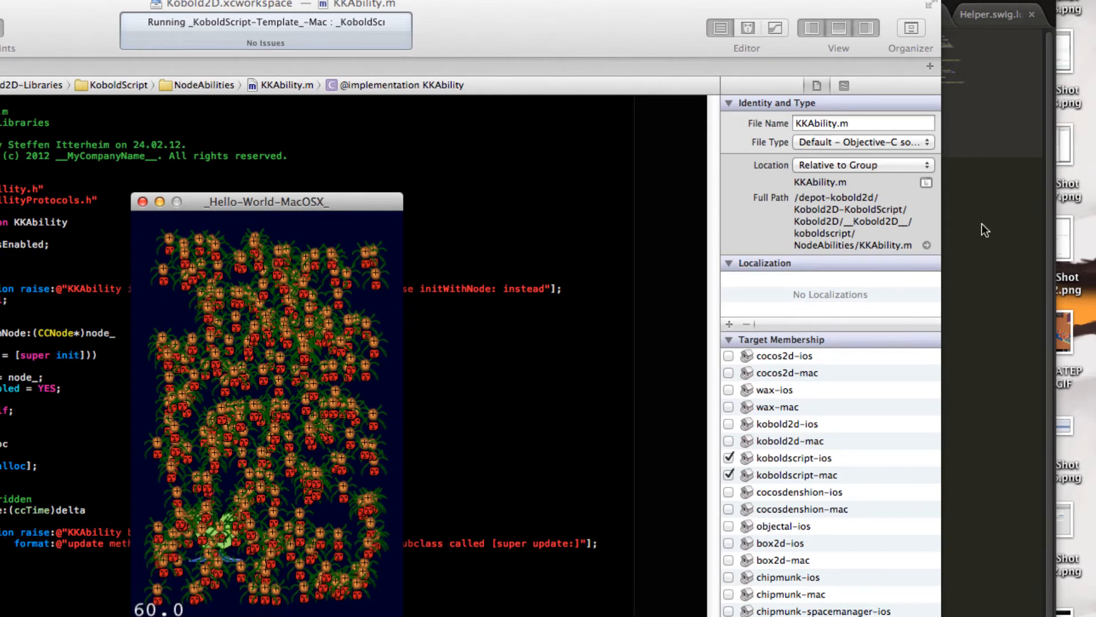
mouse_move(988, 260)
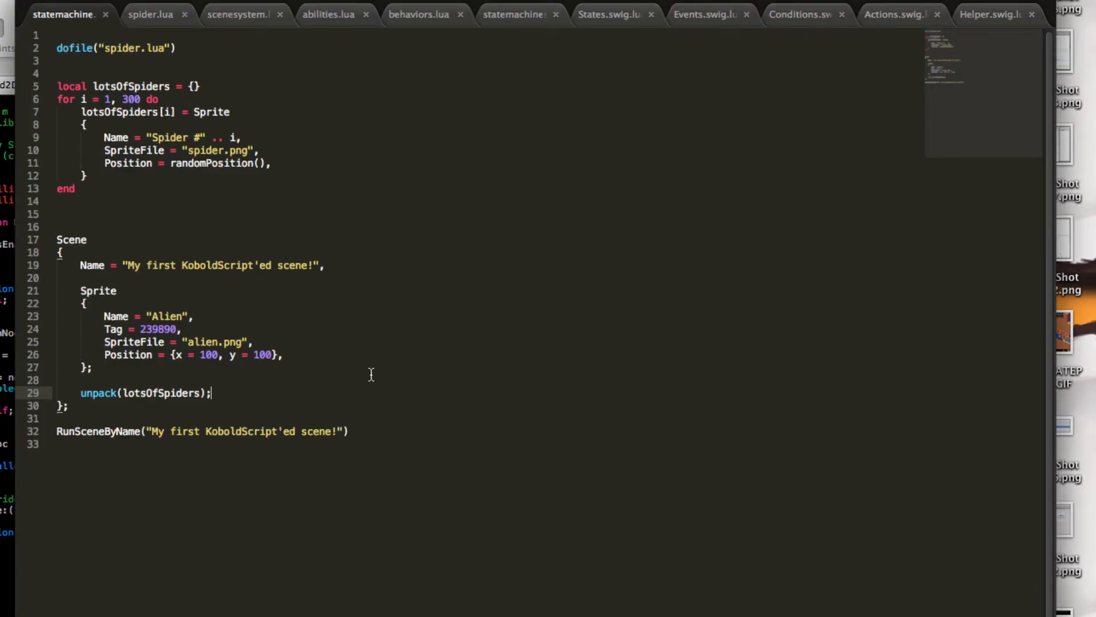
- Start an Abilities = { table on a new line after the Alien's Position
left_click(282, 354)
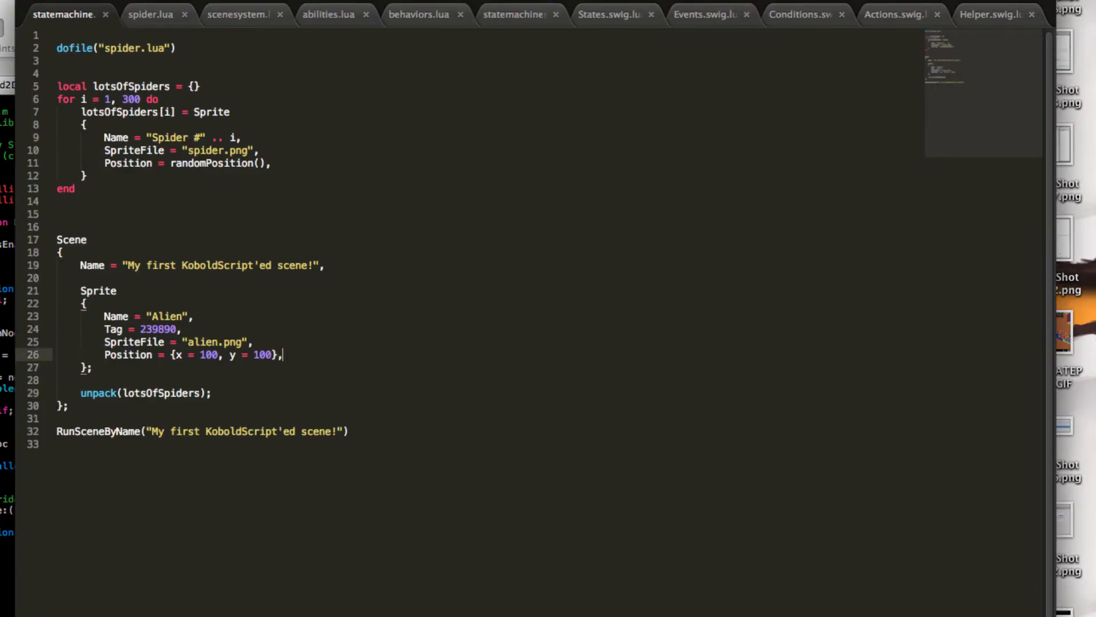
key("Return")
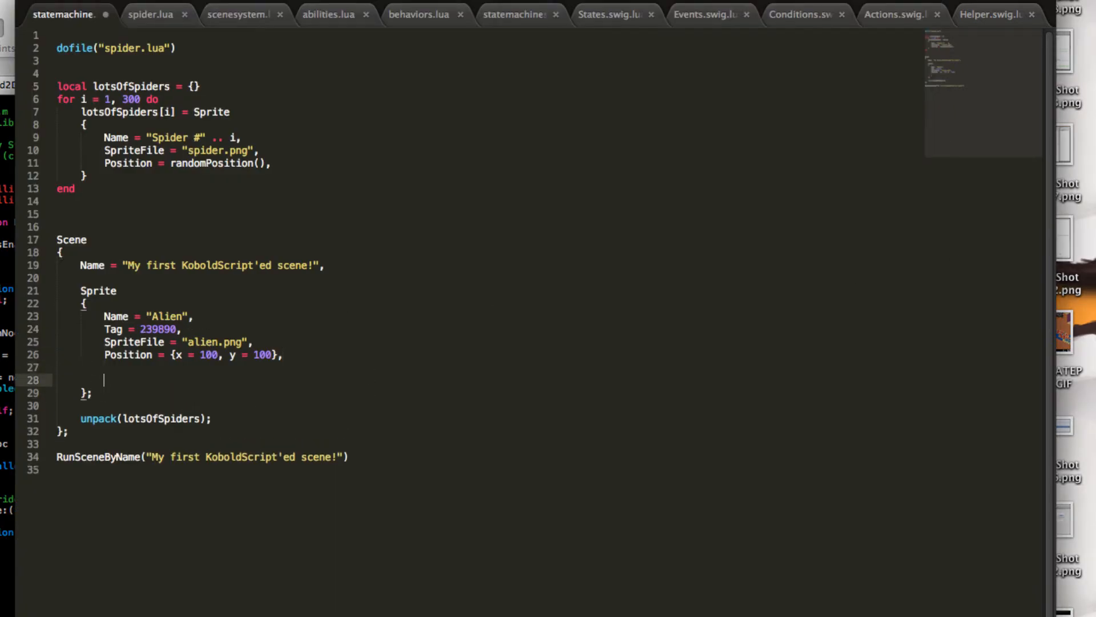
type("Abili")
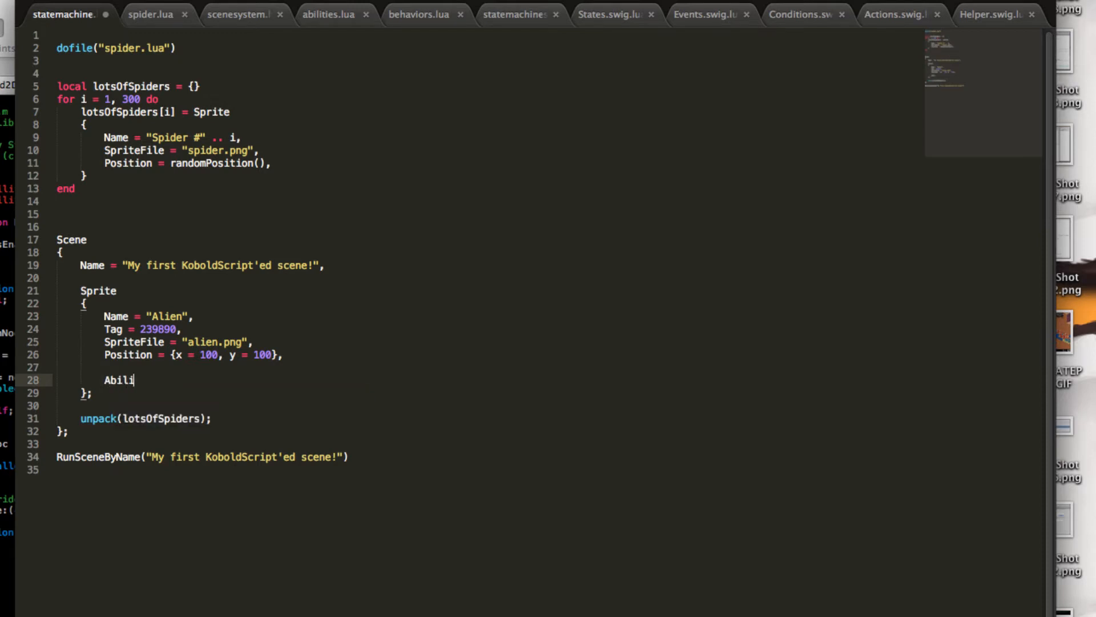
type("ties")
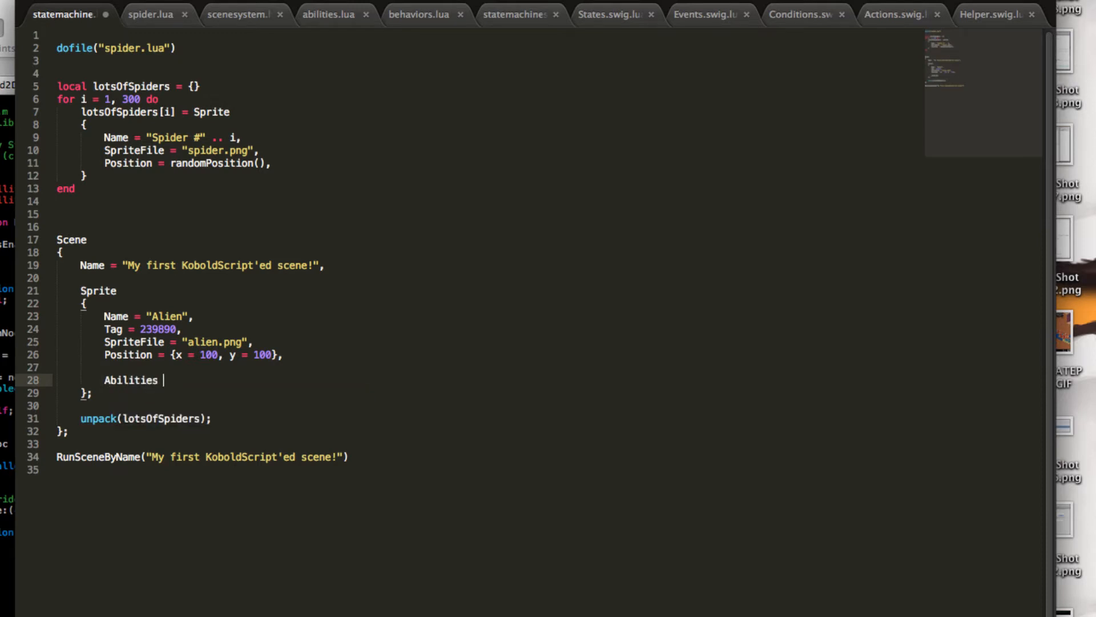
type("=")
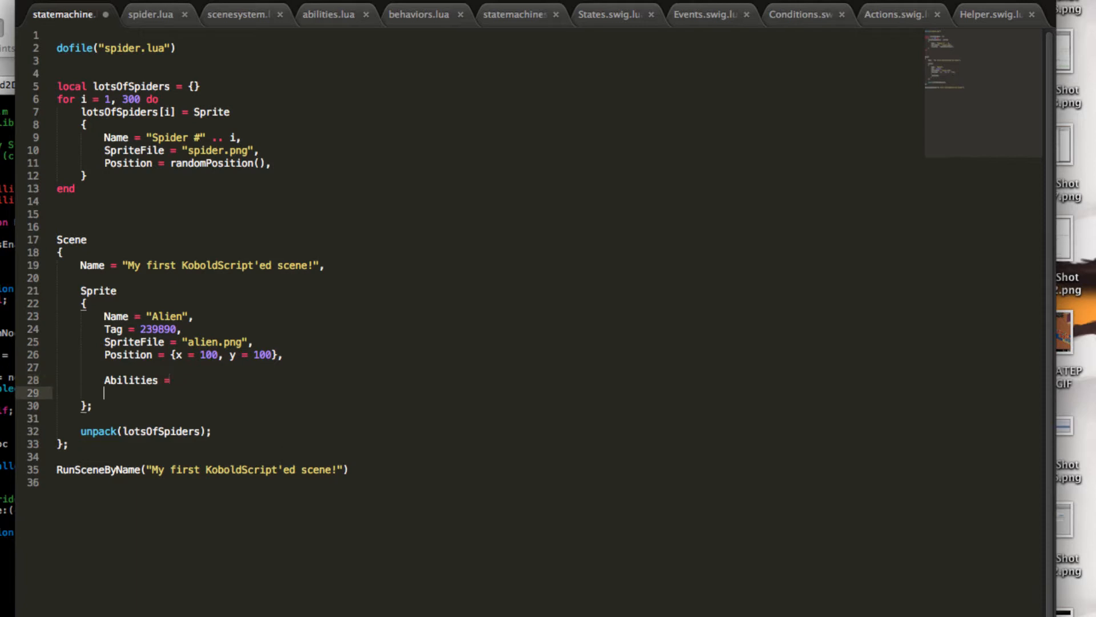
type("{")
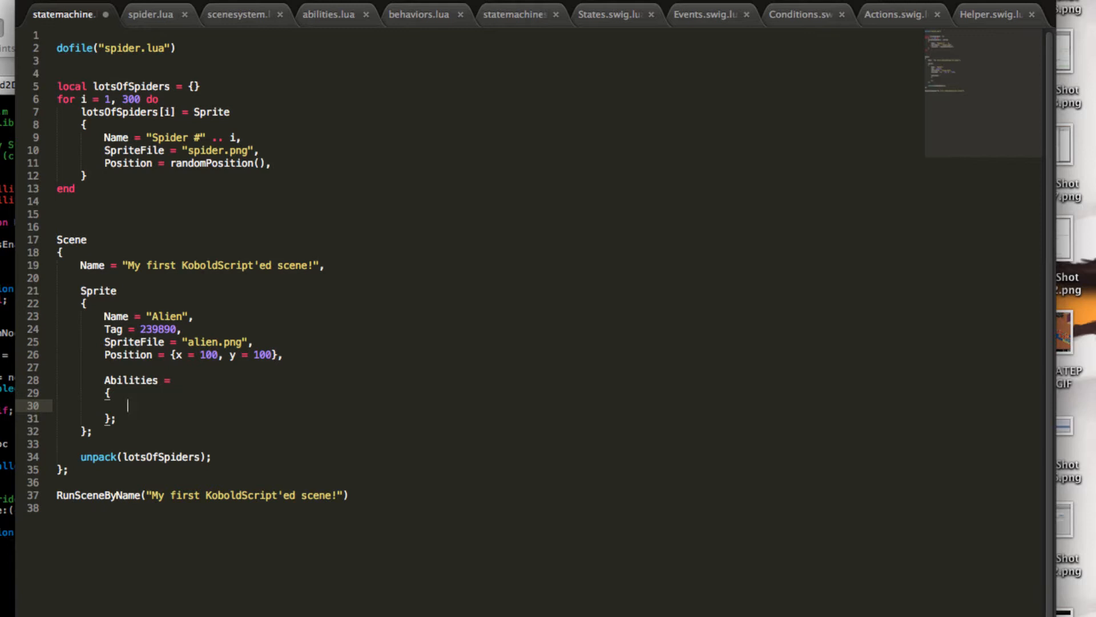
- Fill it with MovementAbility{Velocity = randomVelocity()} and close the table
type("M")
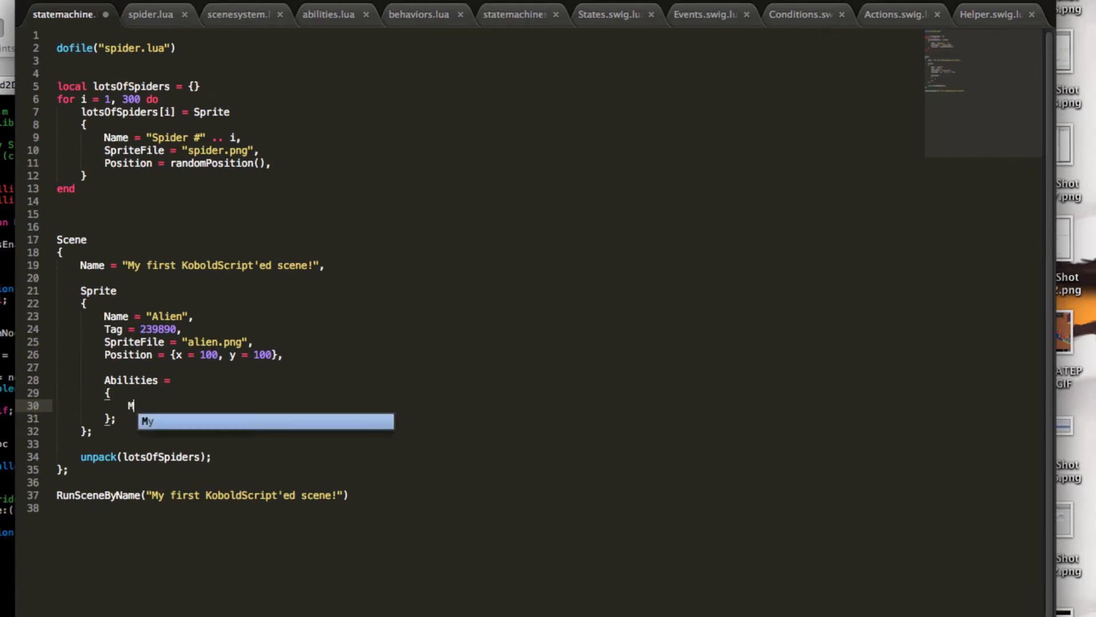
type("ovementAbil")
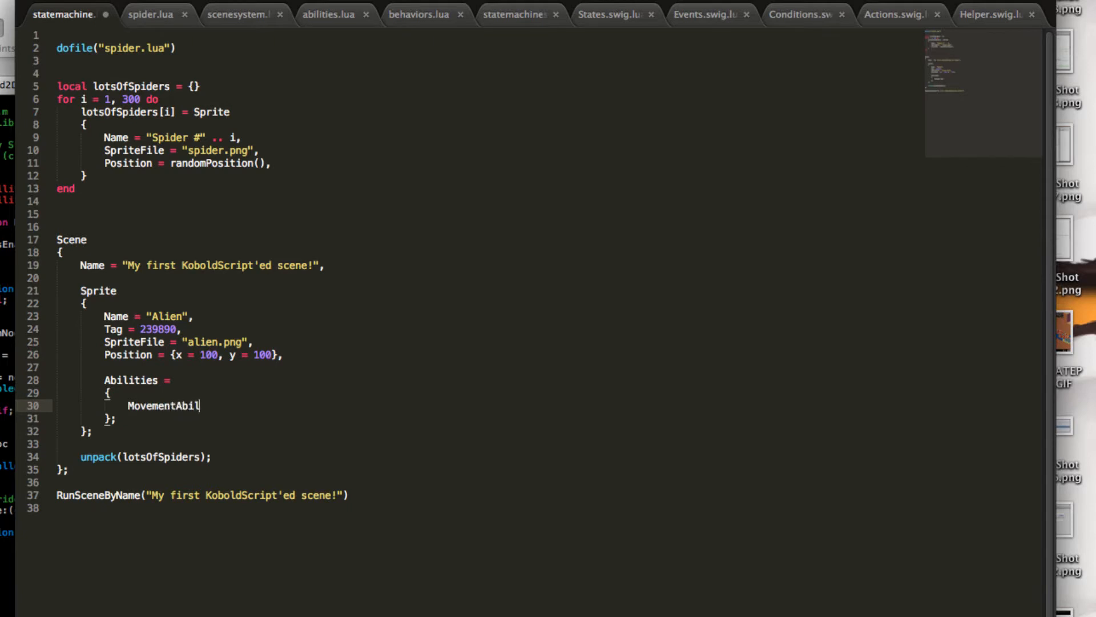
type("ity")
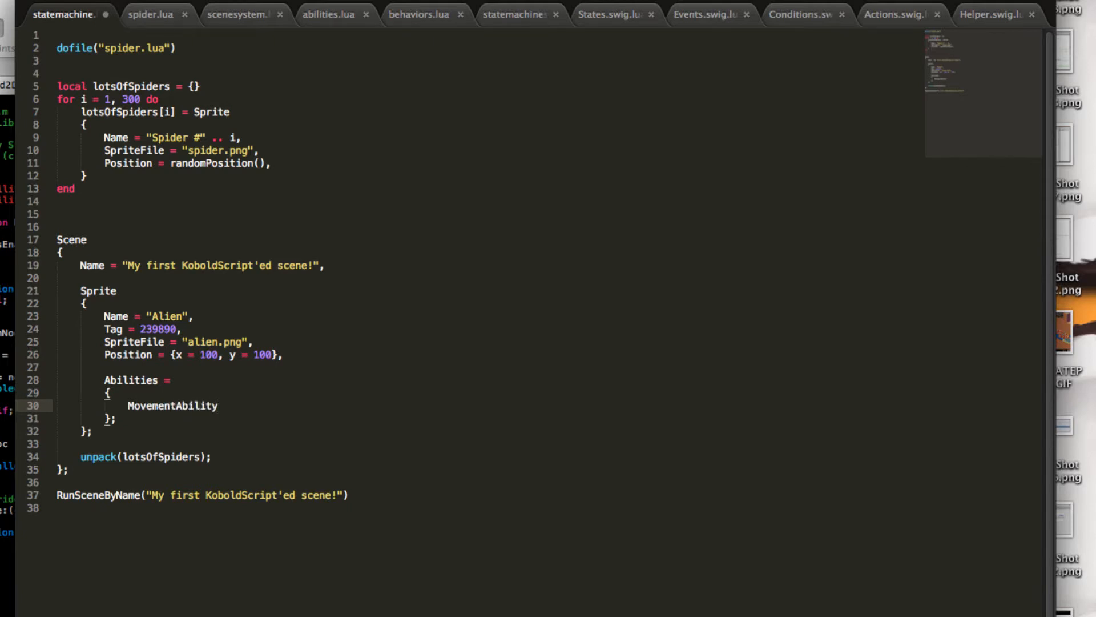
type("{}")
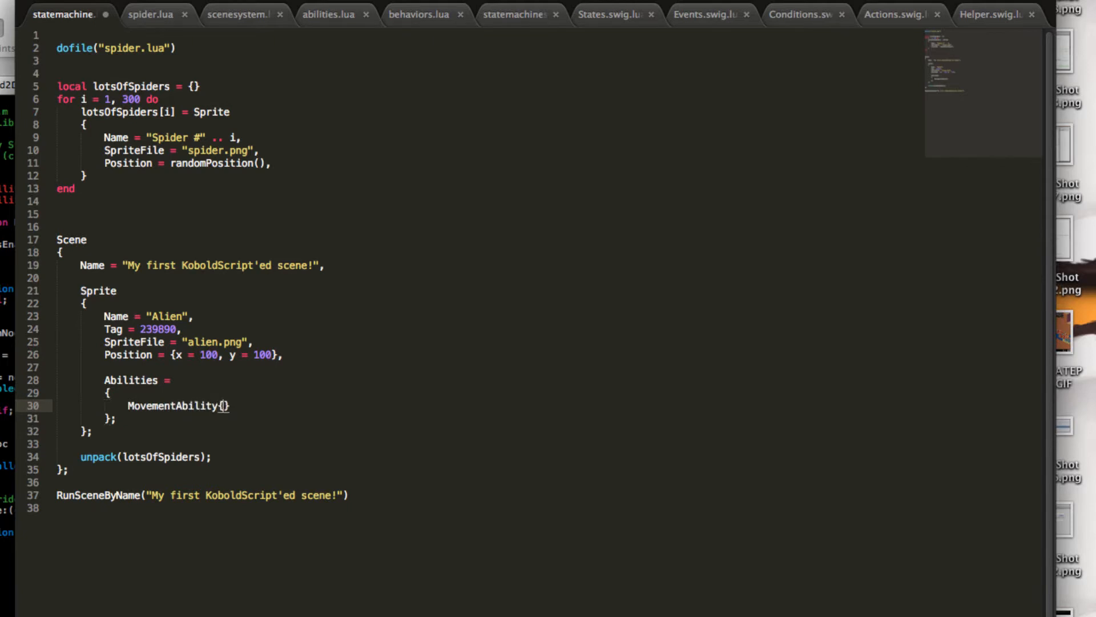
type("Velocity =")
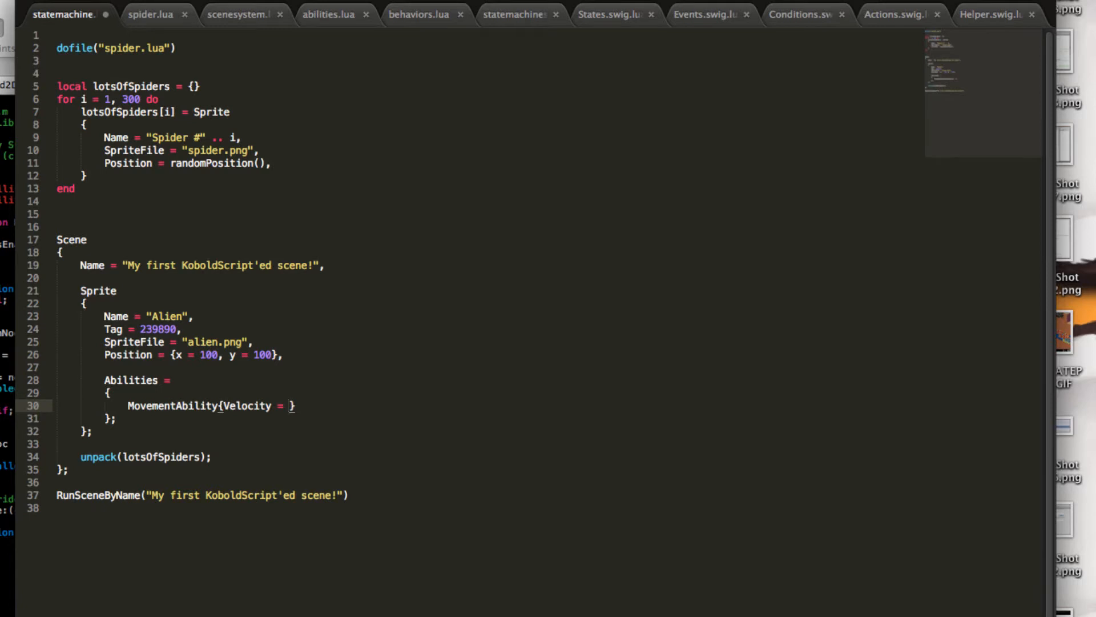
type("randomVe")
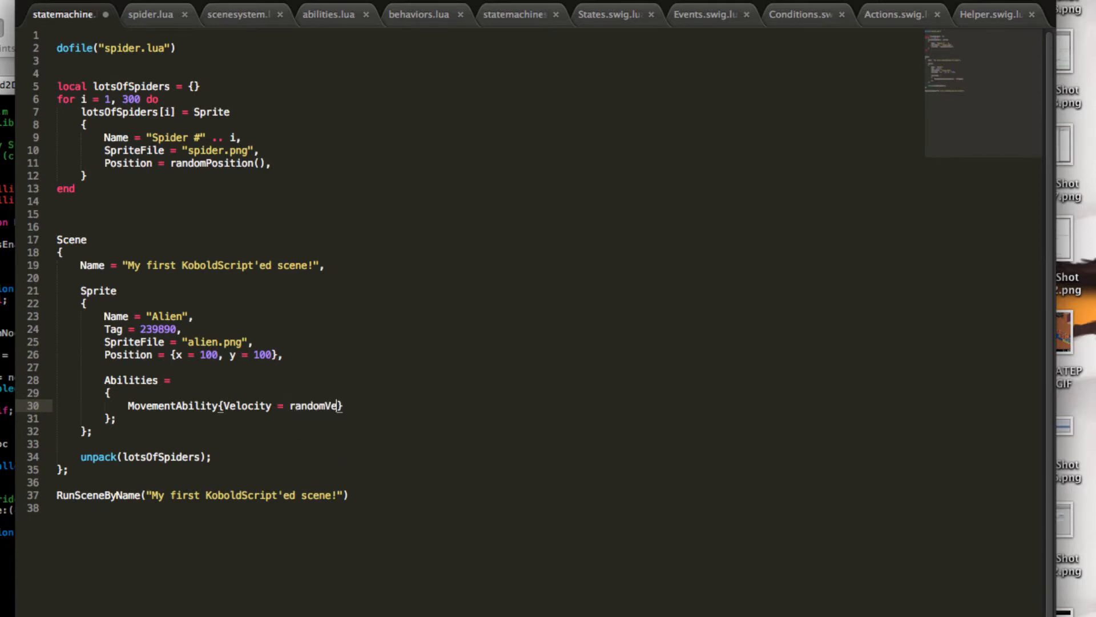
type("locity()")
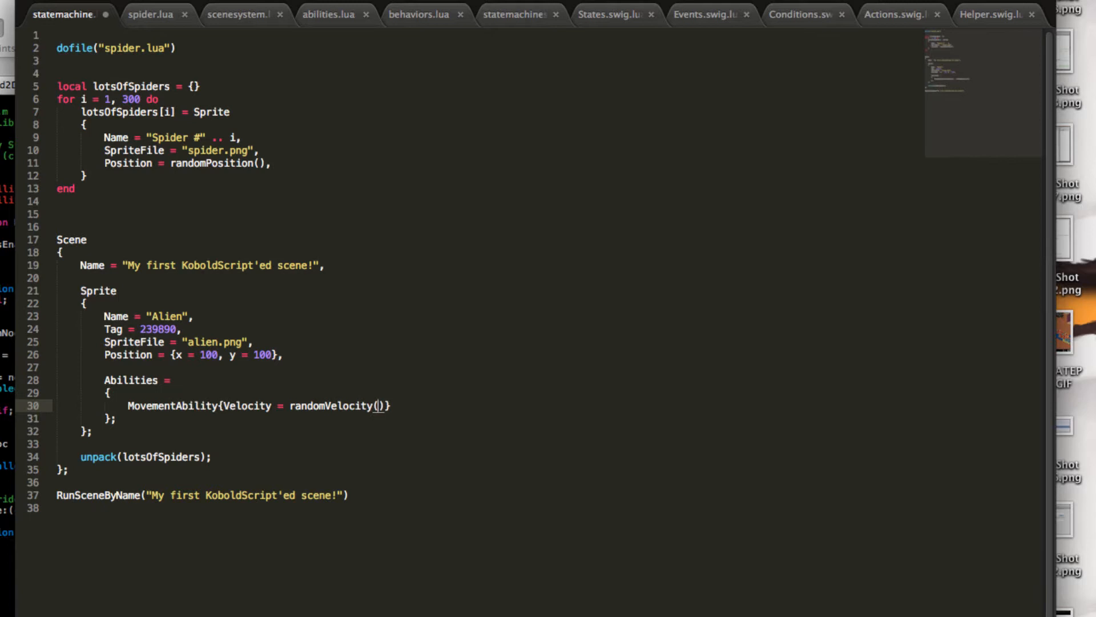
type("}")
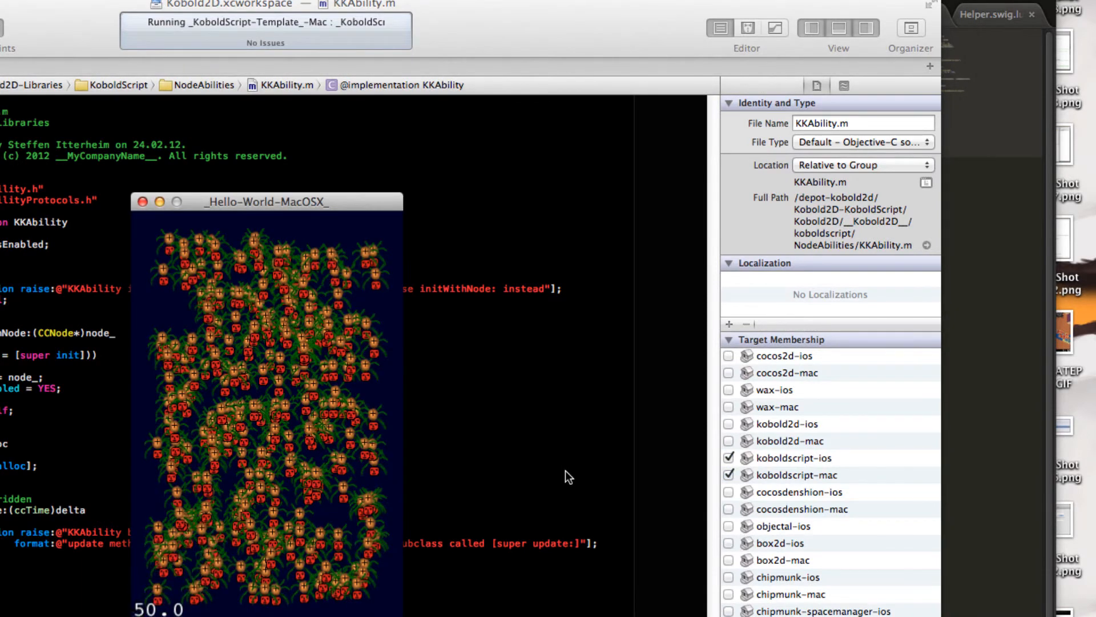
mouse_move(966, 430)
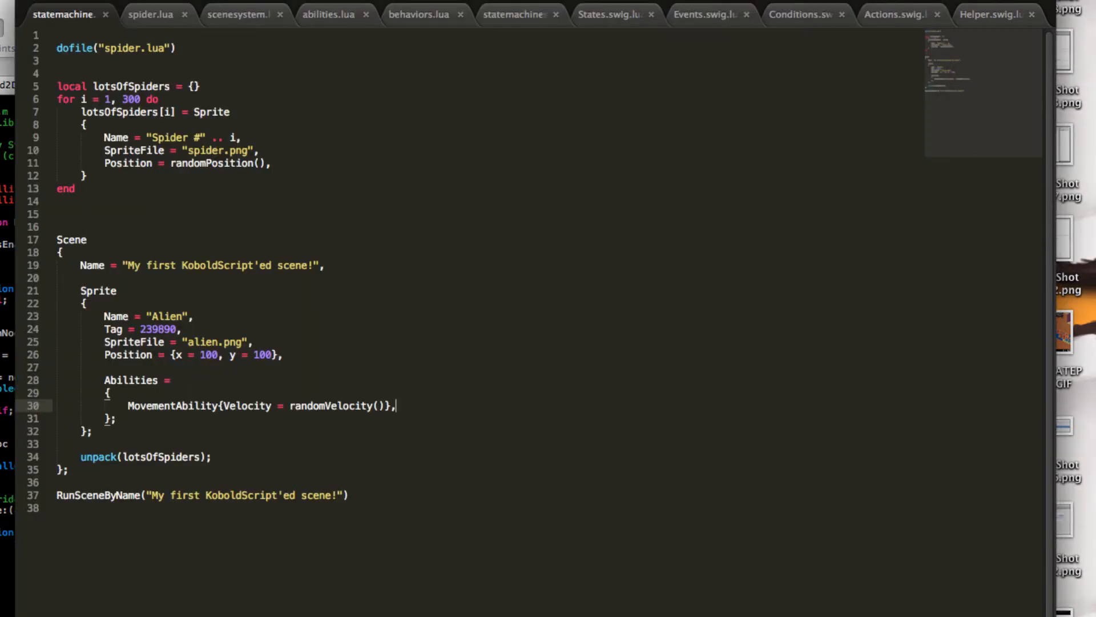
- Select the Alien's Abilities block to move it into the spider loop's Sprite
left_click(168, 379)
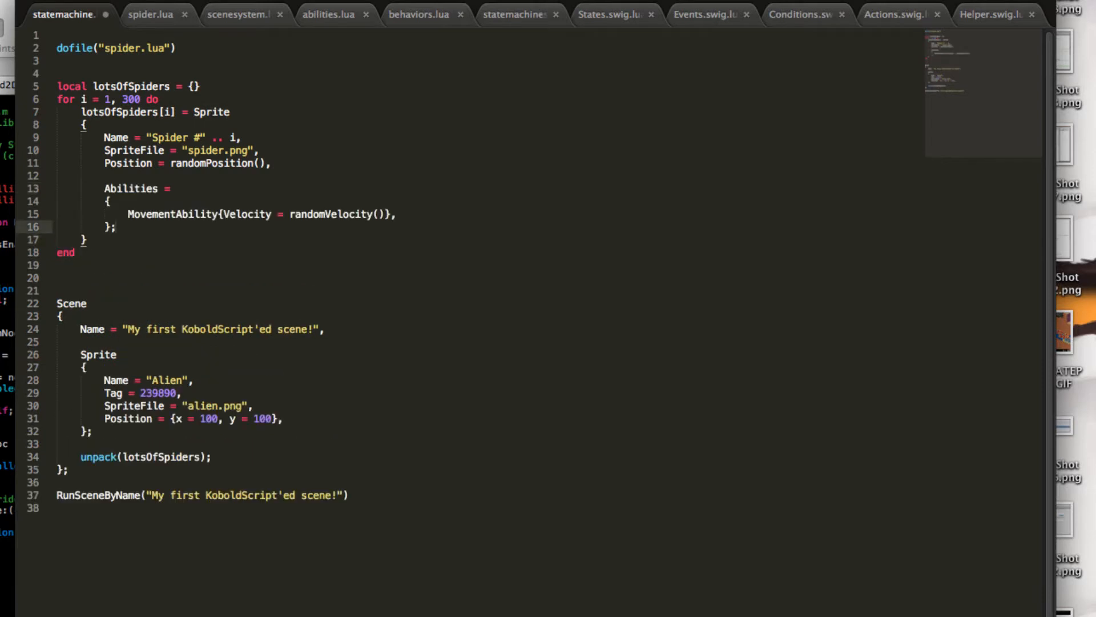
mouse_move(370, 378)
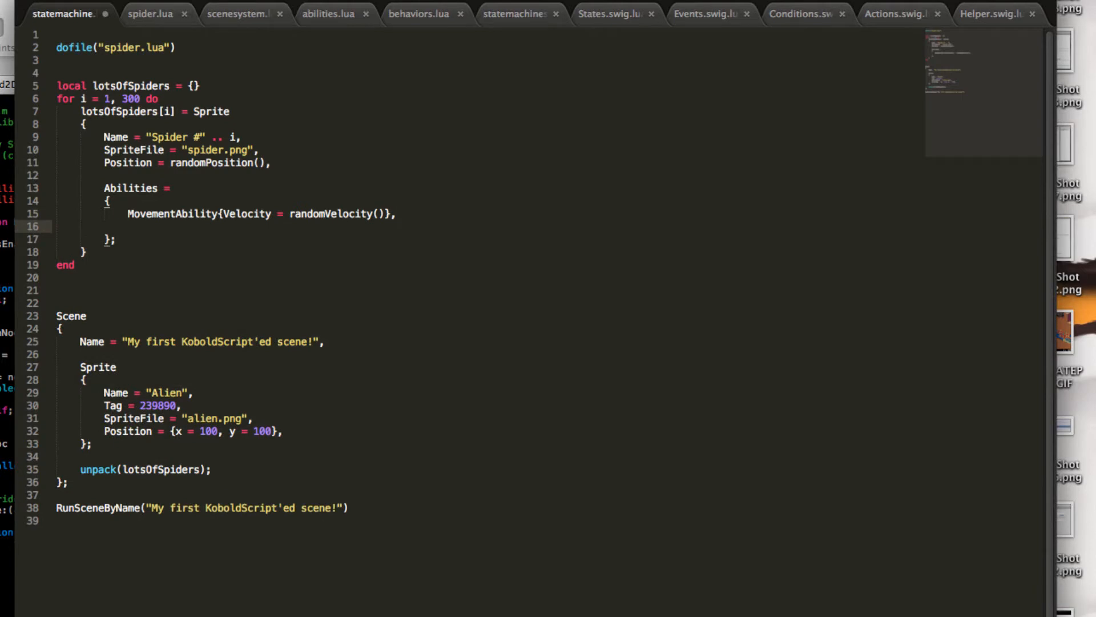
- Add RestrictPositionAbility with an AllowedArea table starting at x = 20 below MovementAbility
type("RestrictPositionAbilit")
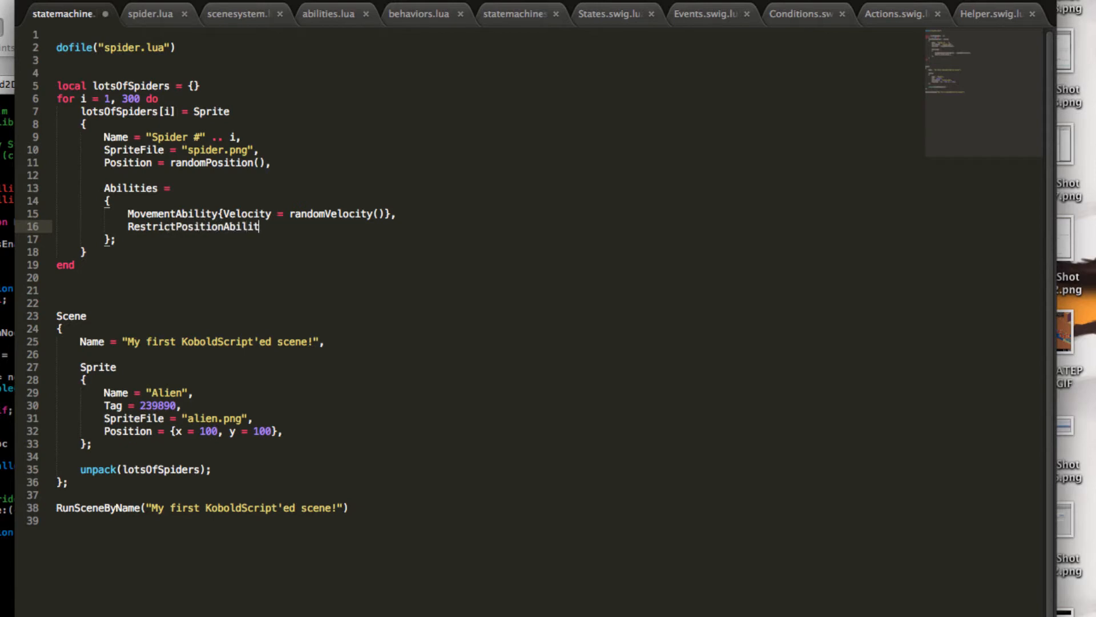
type("y{}")
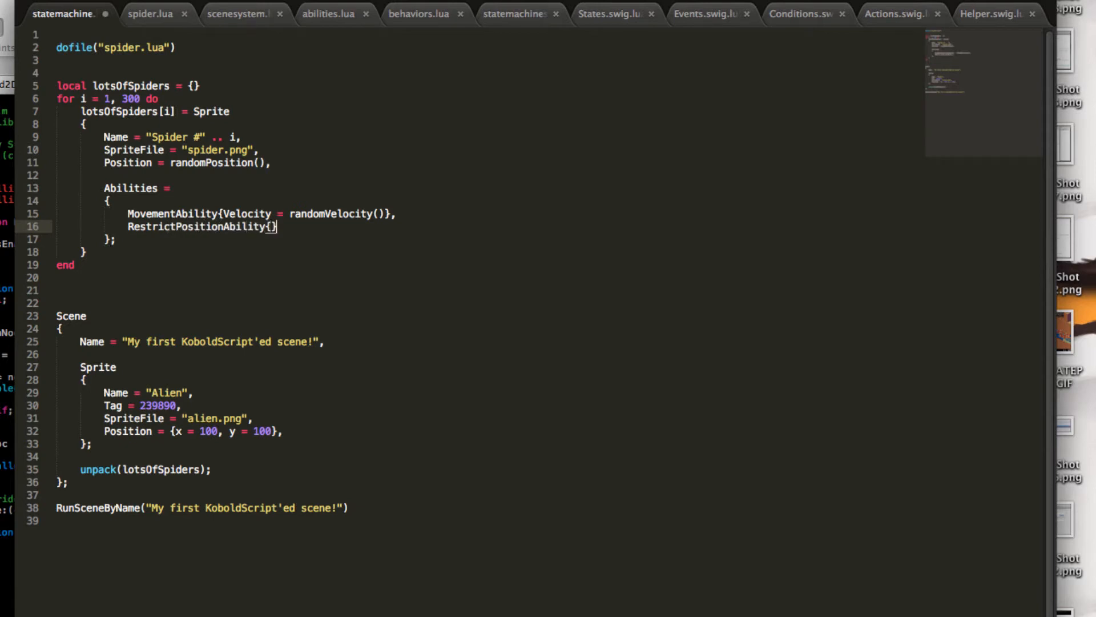
type(",")
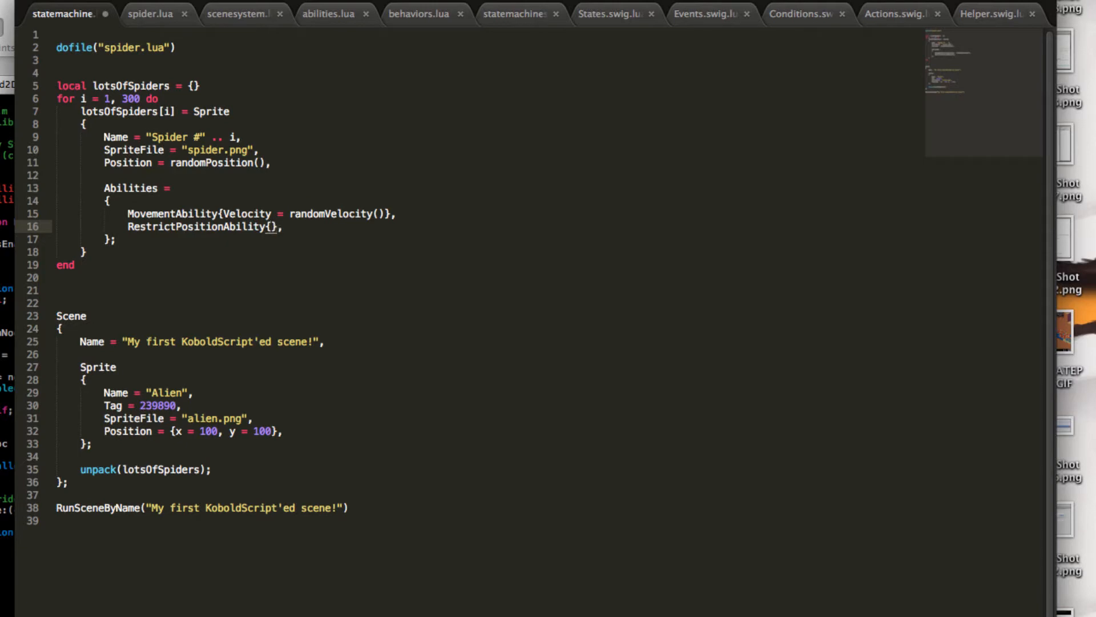
type("AllowedArea =")
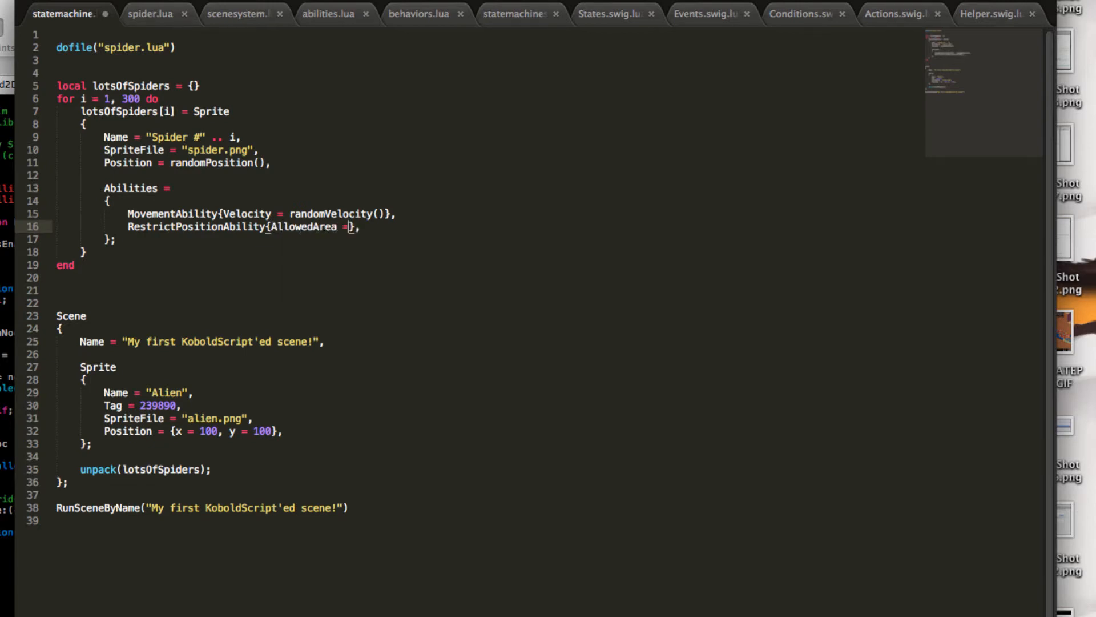
type("{}")
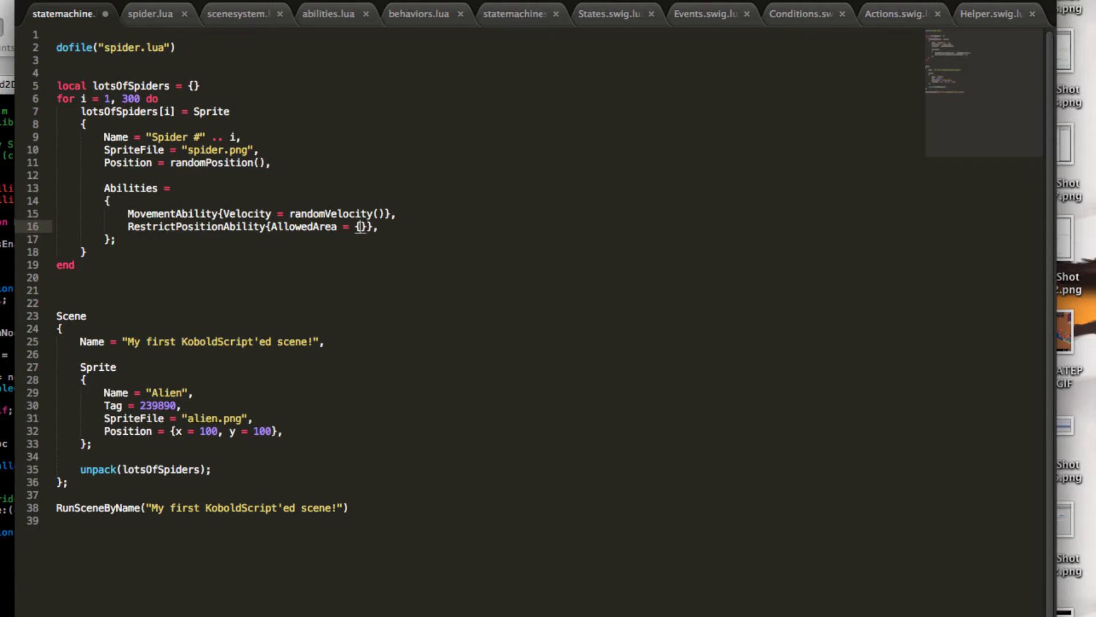
type("x = 20, y =")
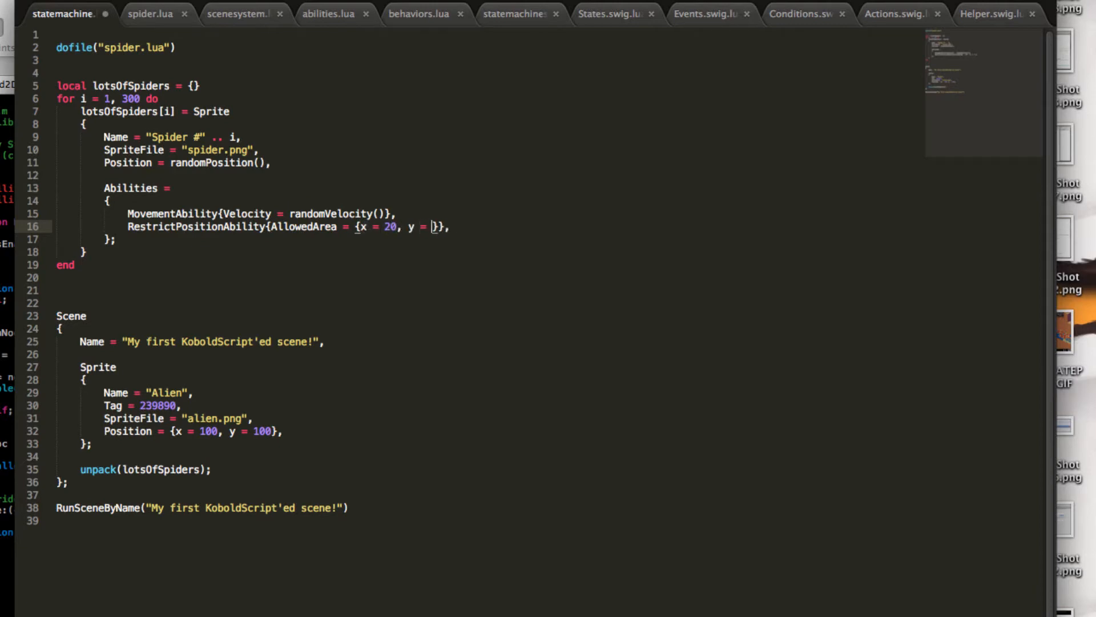
- Complete the AllowedArea with y = 20, width = 280, height = 440
type("20,")
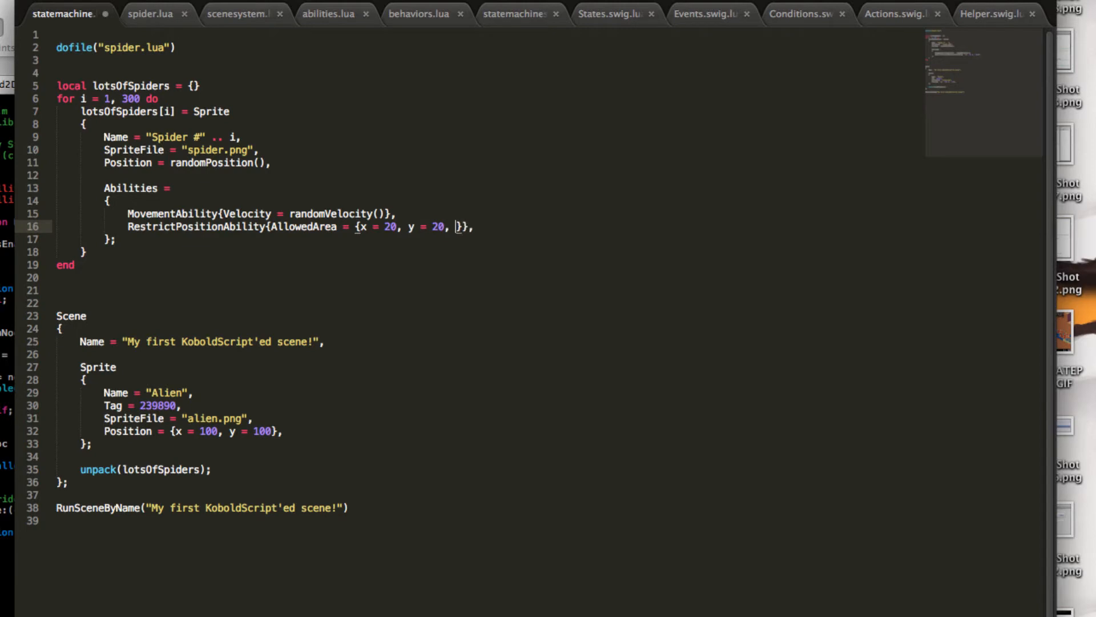
type("width =")
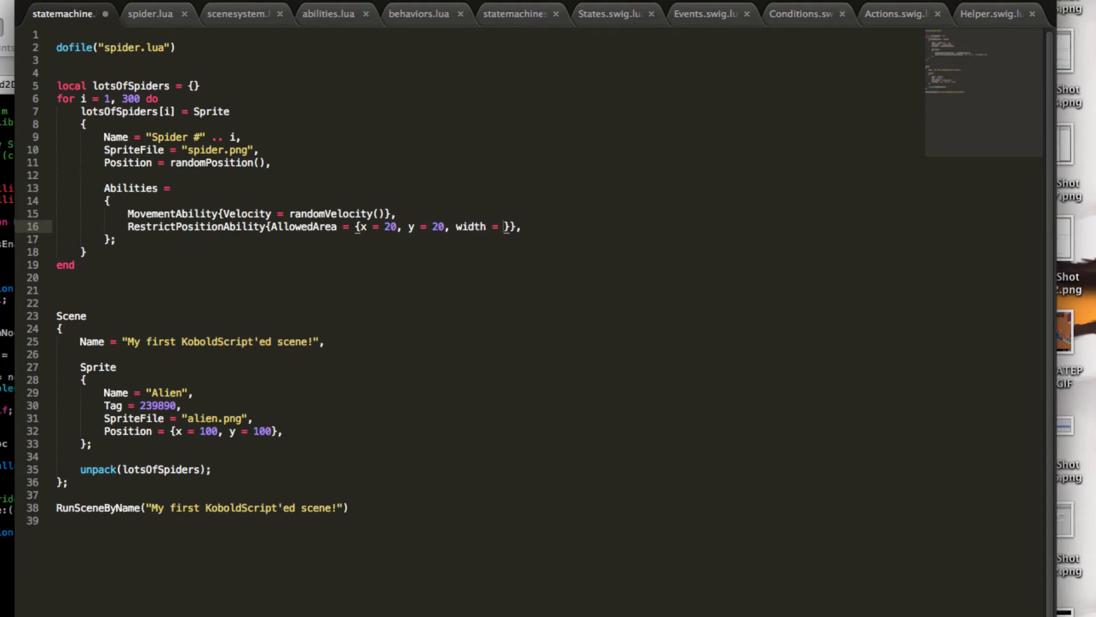
type("280,")
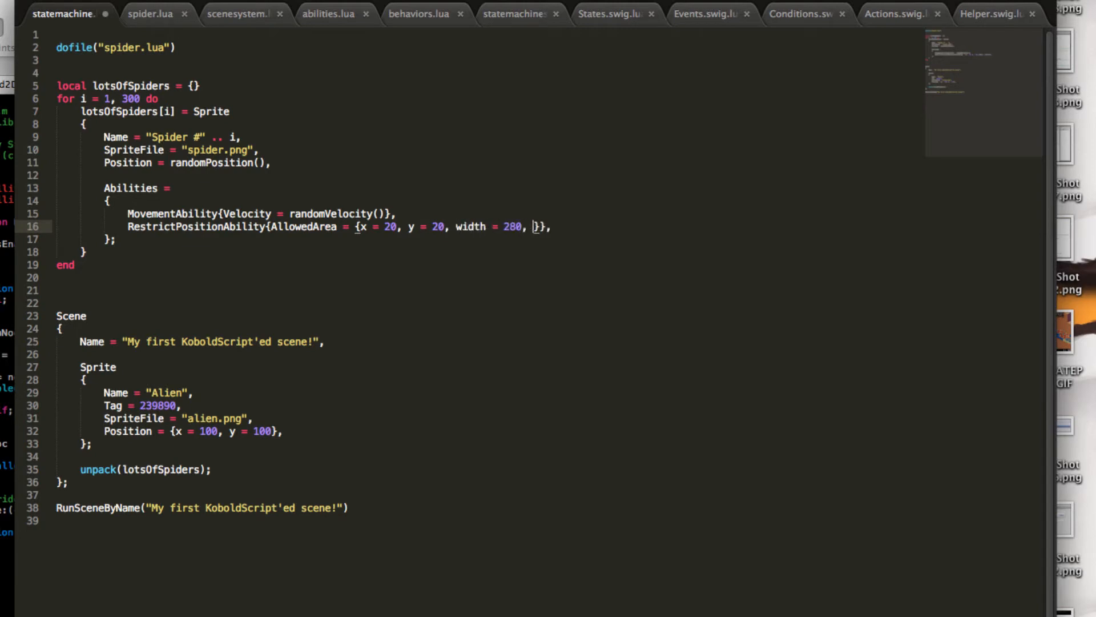
type("height =")
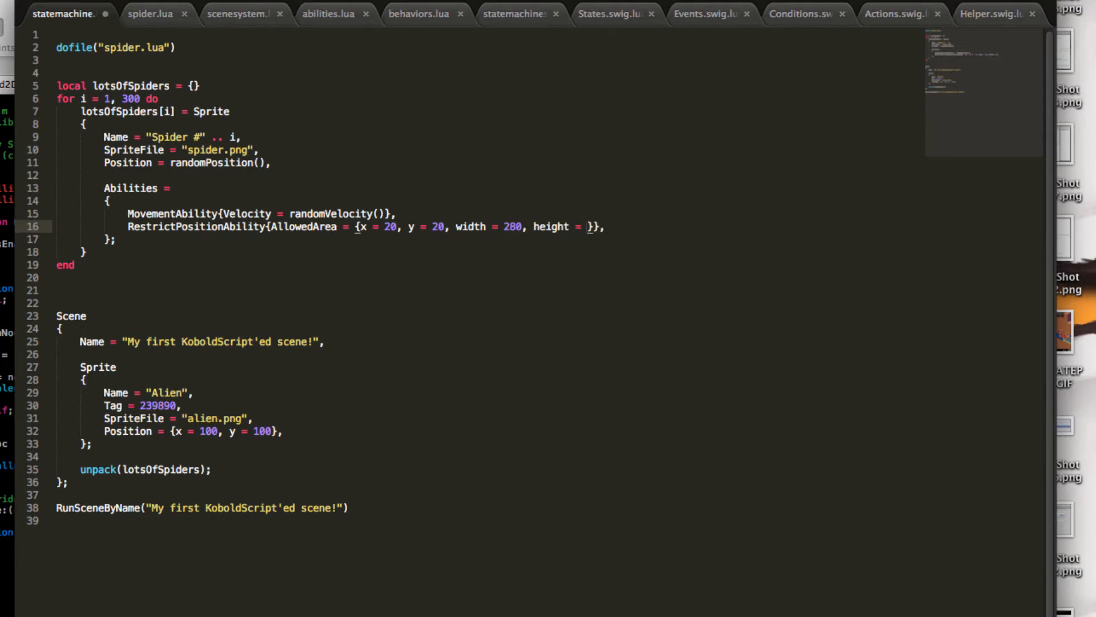
type("440")
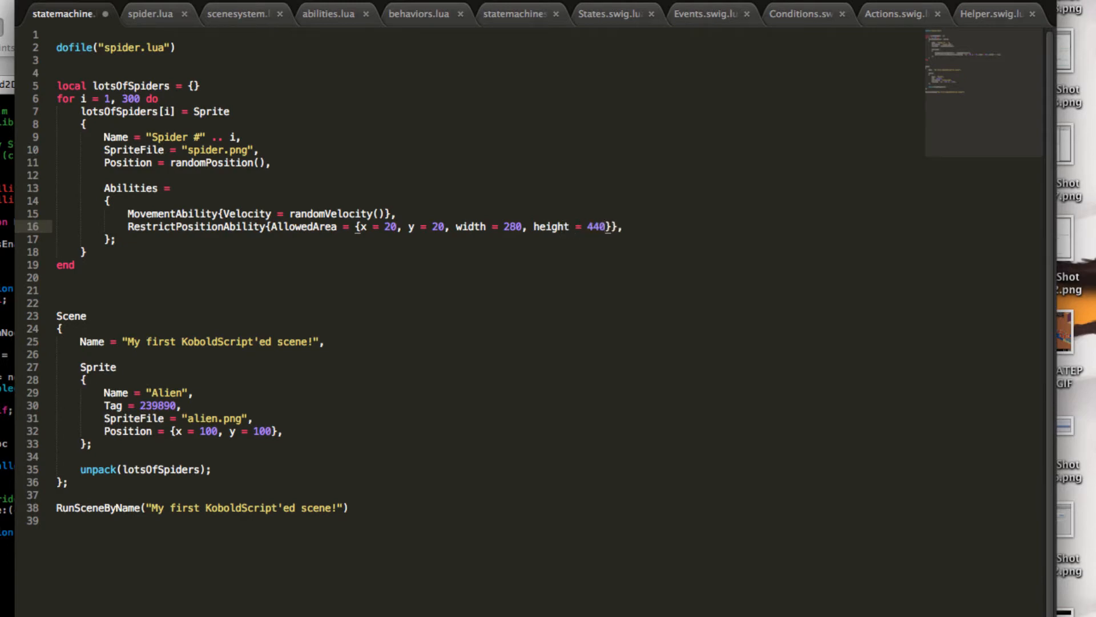
left_click(534, 226)
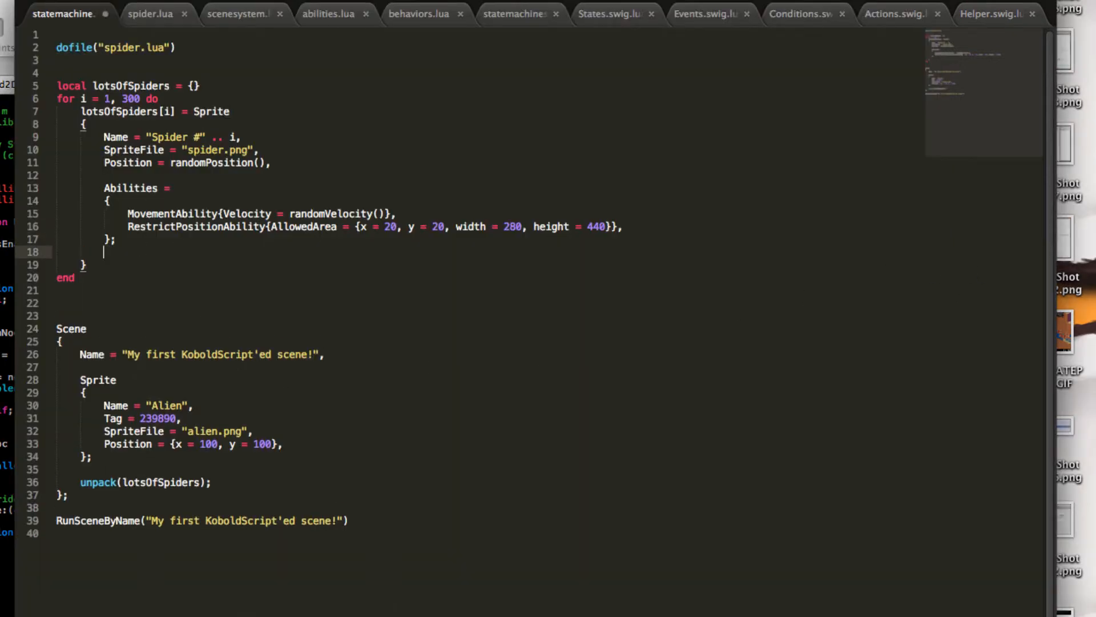
- Add a Behaviors table to the spider Sprite and begin typing InvertVelocityAtMovementBorder
type("Behaviors =")
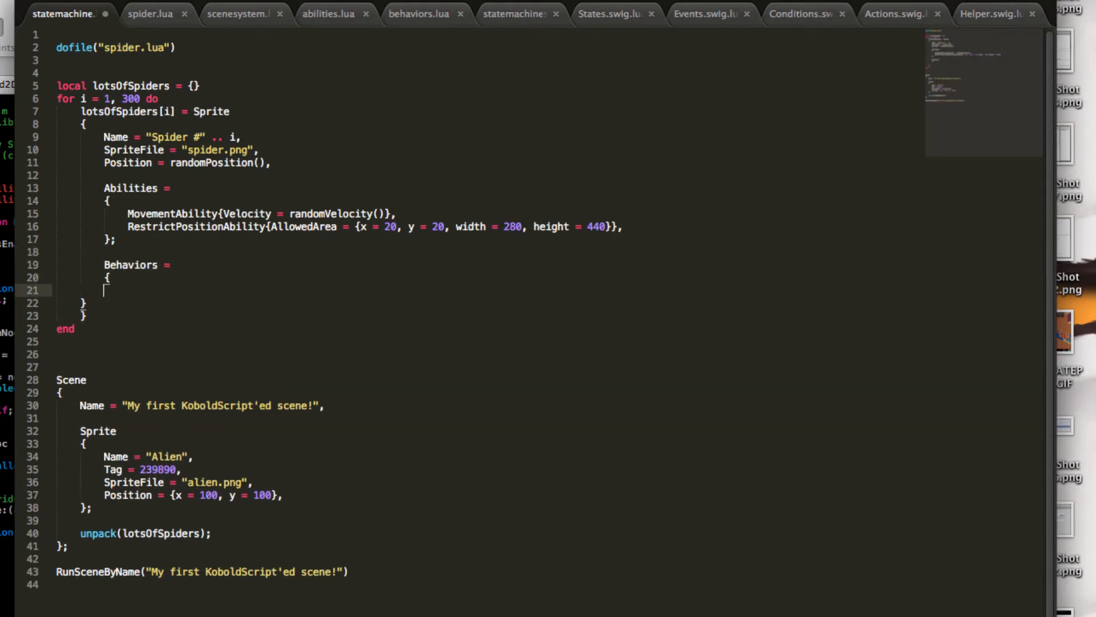
type("}M;")
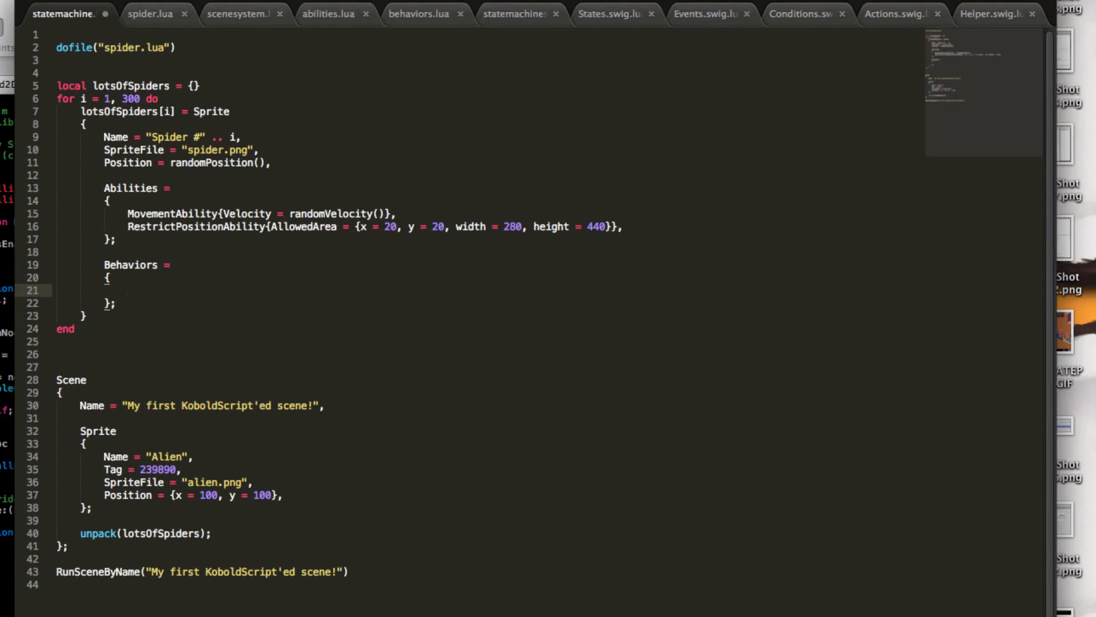
type("InvertVeloc")
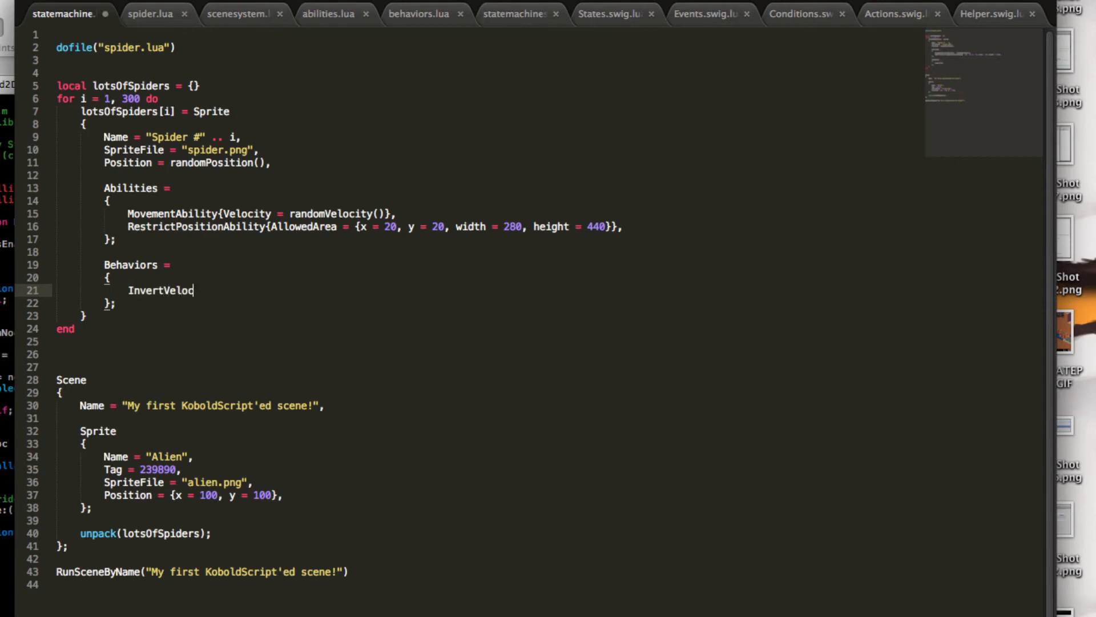
type("ityAt")
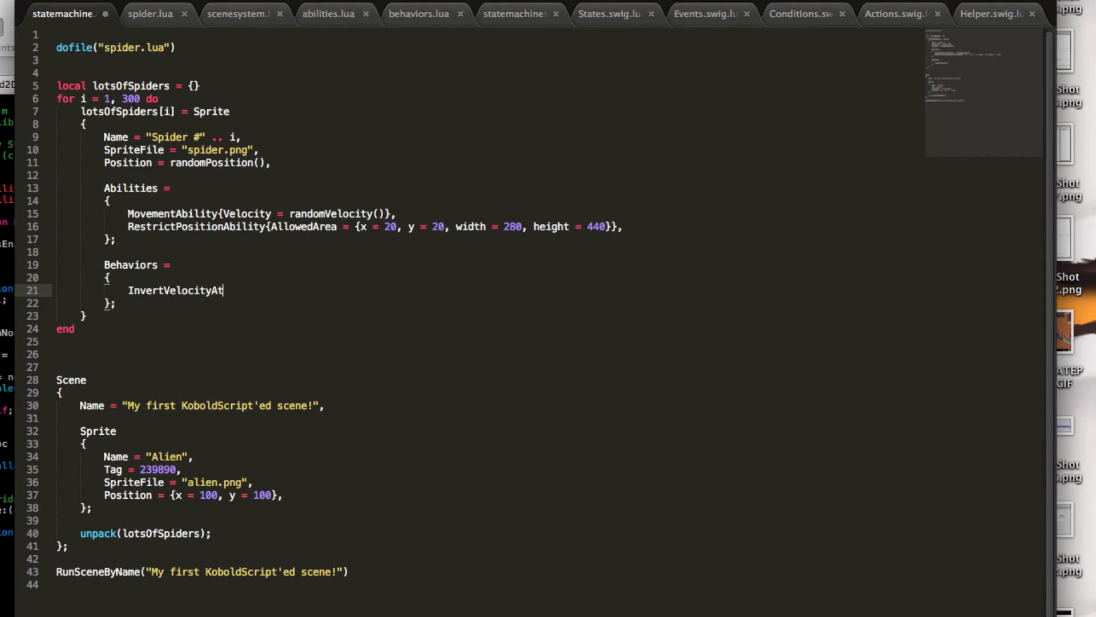
type("MovementBorde")
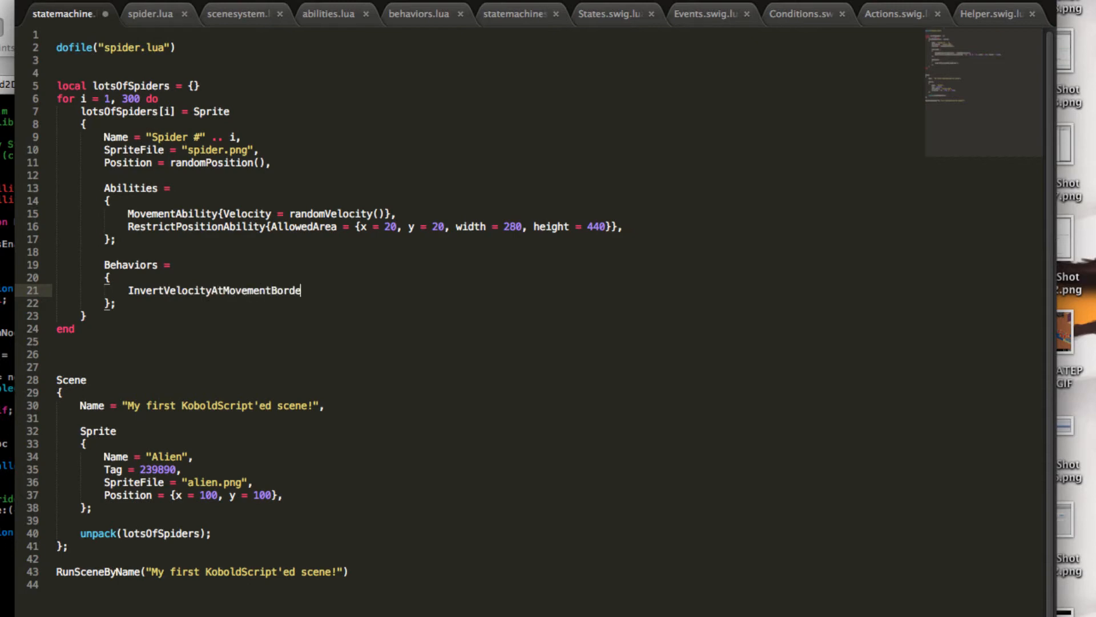
- Finish the InvertVelocityAtMovementBorderBehavior() entry, then switch to the Kobold2D Xcode project
type("rBehavior()")
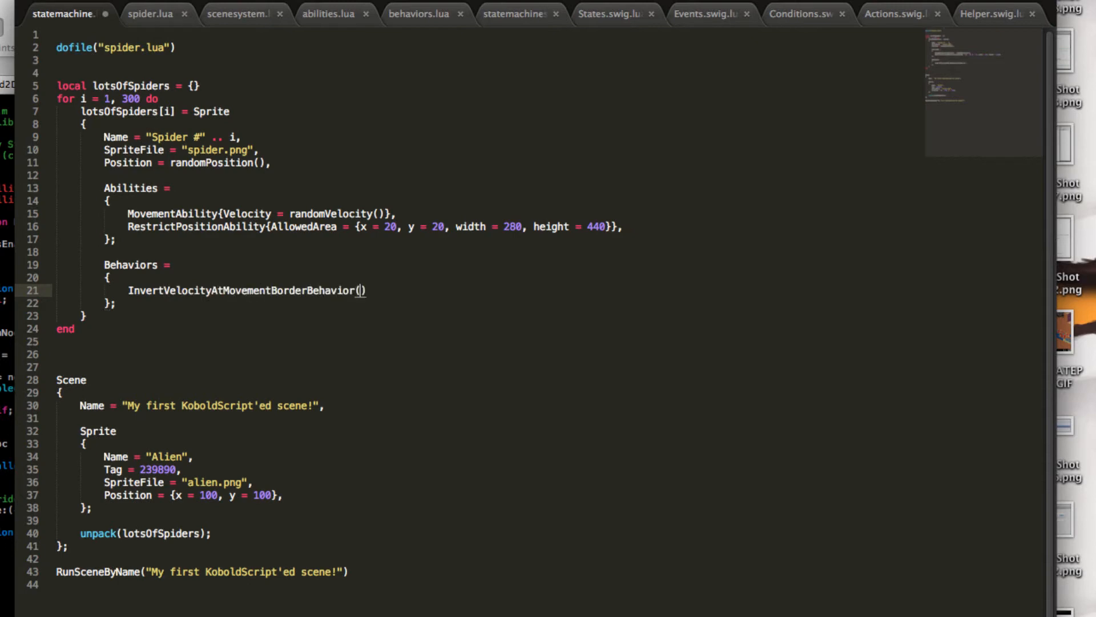
type(",")
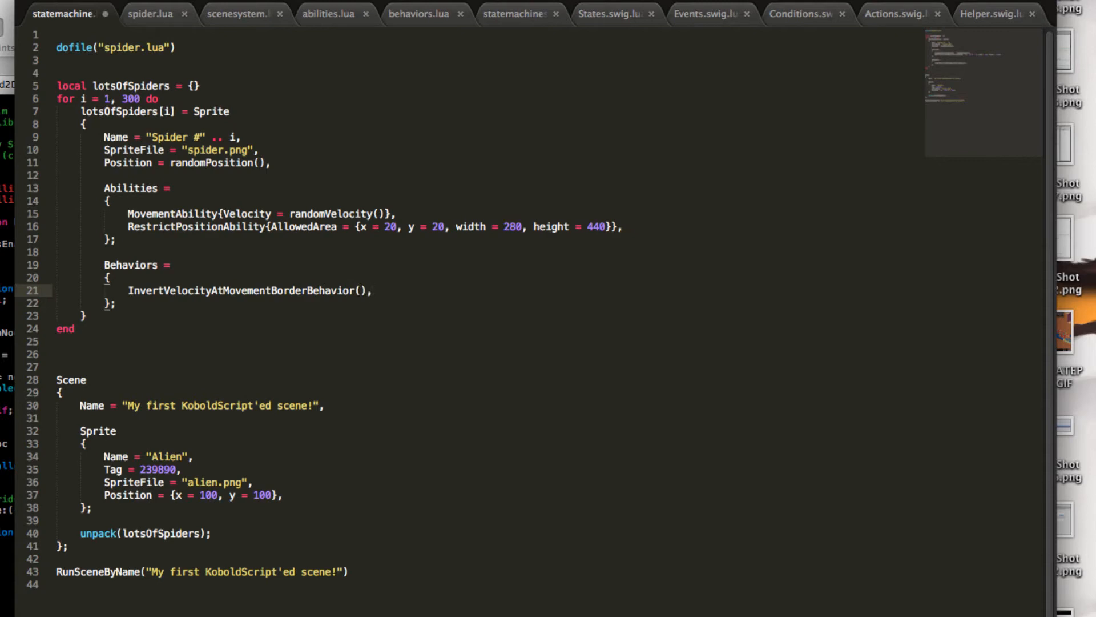
left_click(356, 290)
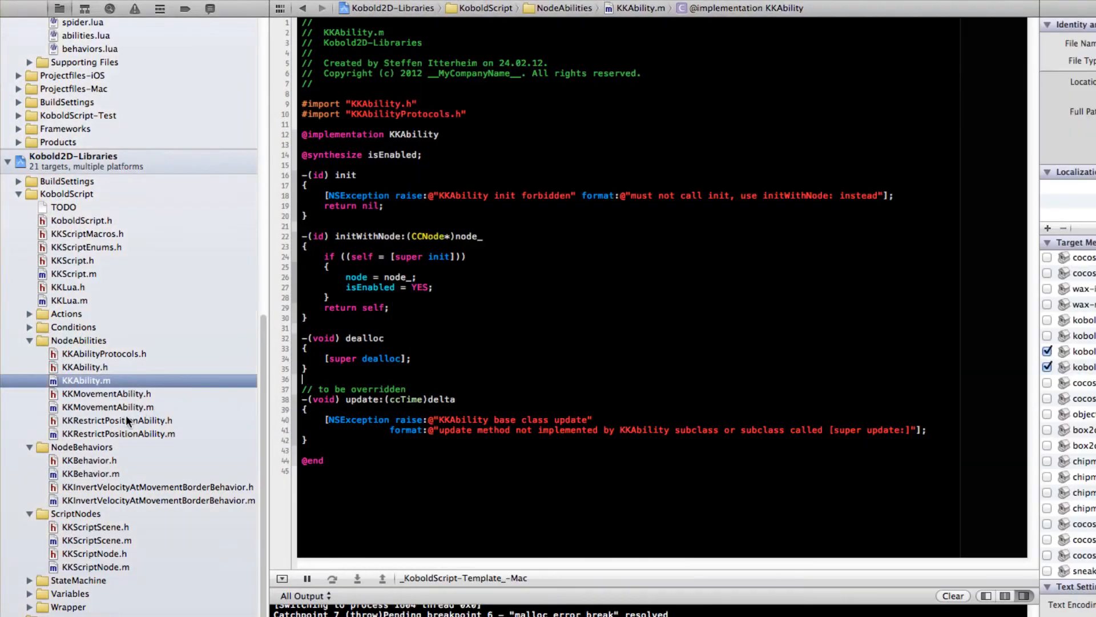
- Review KKRestrictPositionAbility.m's update: method, then select the invert-velocity behavior source
left_click(117, 434)
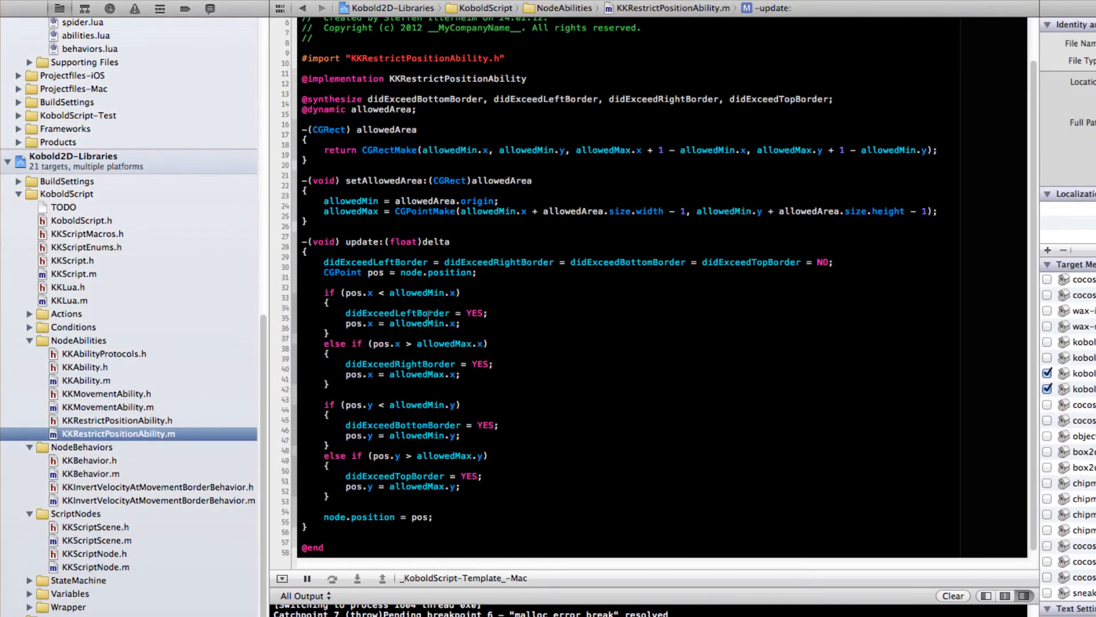
scroll("up", 3)
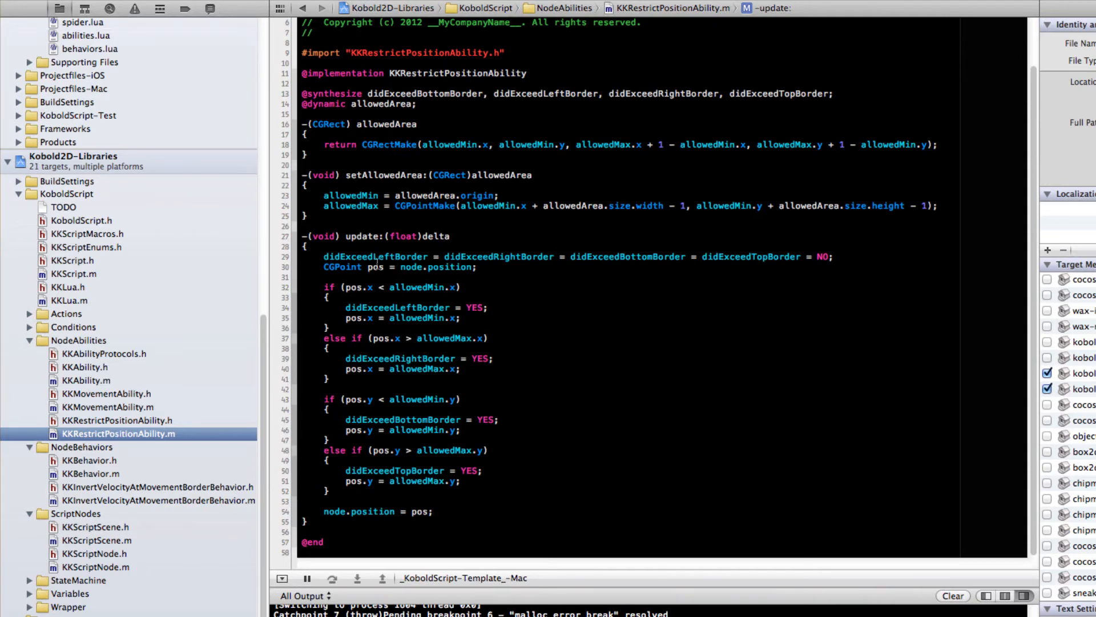
mouse_move(404, 453)
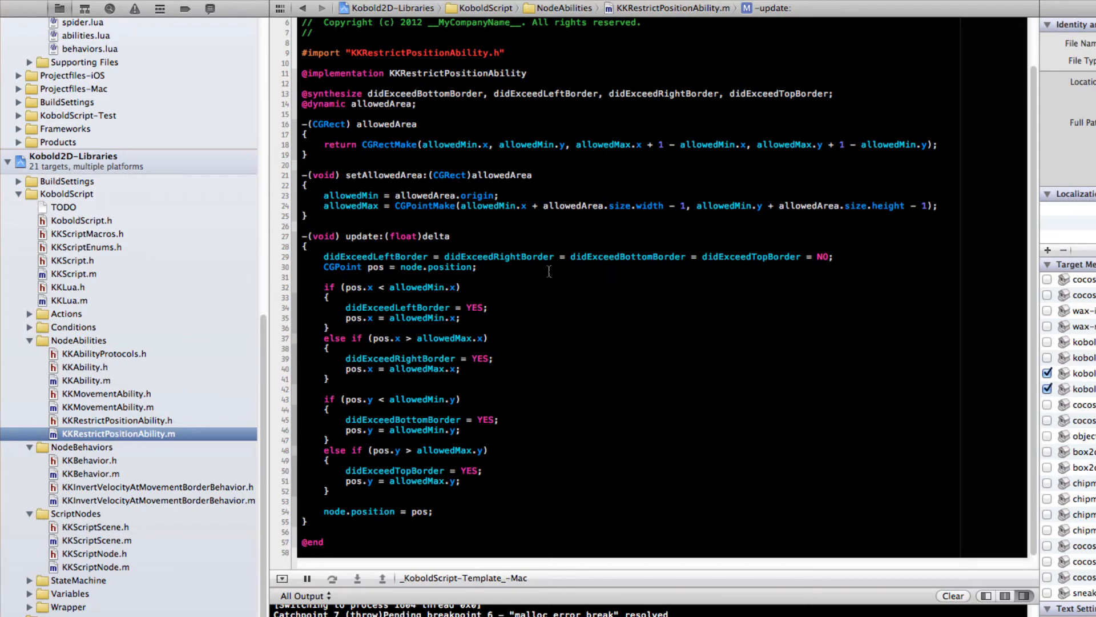
mouse_move(599, 82)
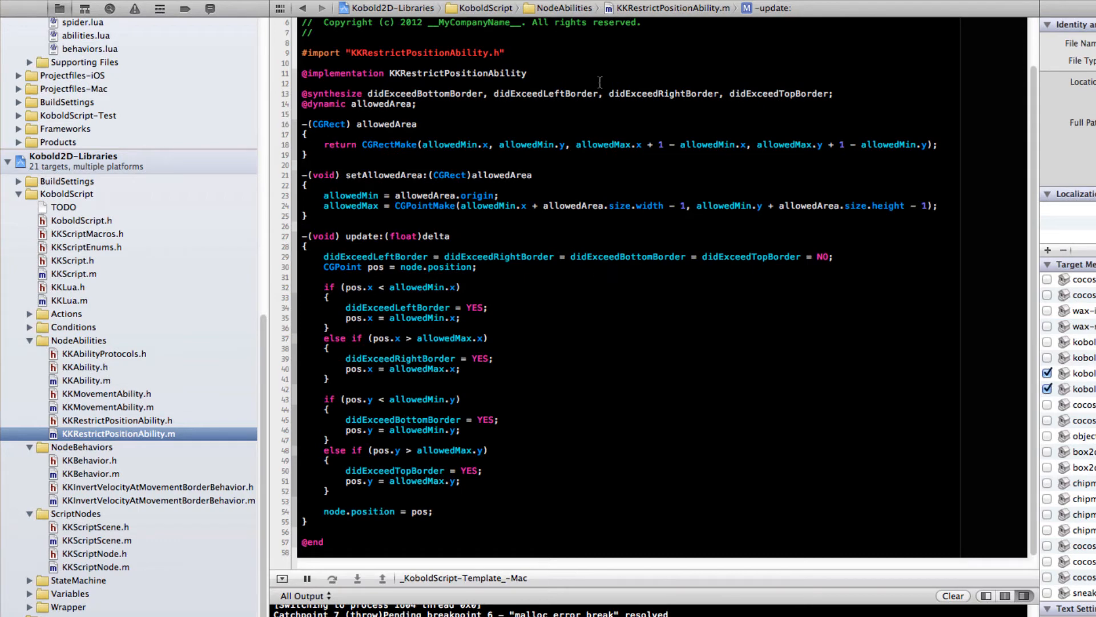
left_click(159, 500)
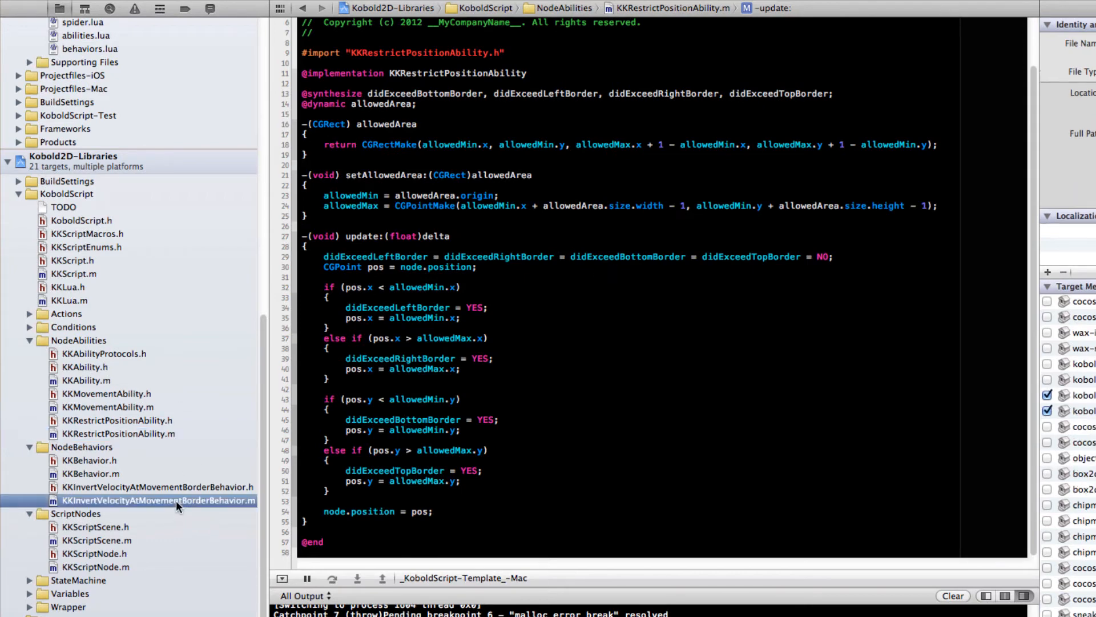
- Inspect KKInvertVelocityAtMovementBorderBehavior.m's update method and its movementAbility use
left_click(157, 500)
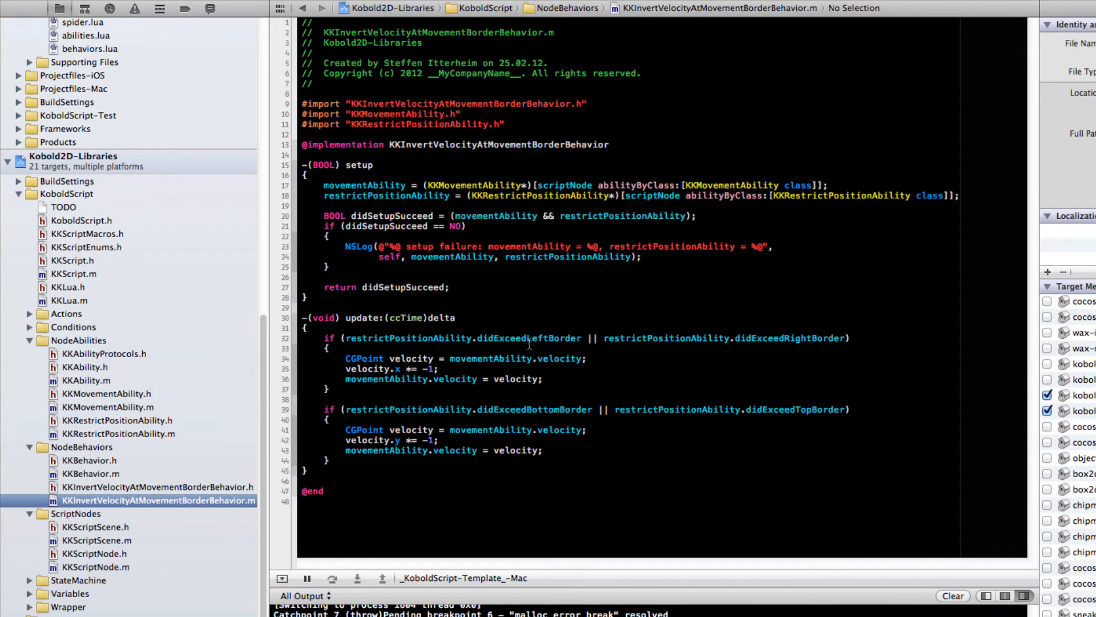
left_click(784, 337)
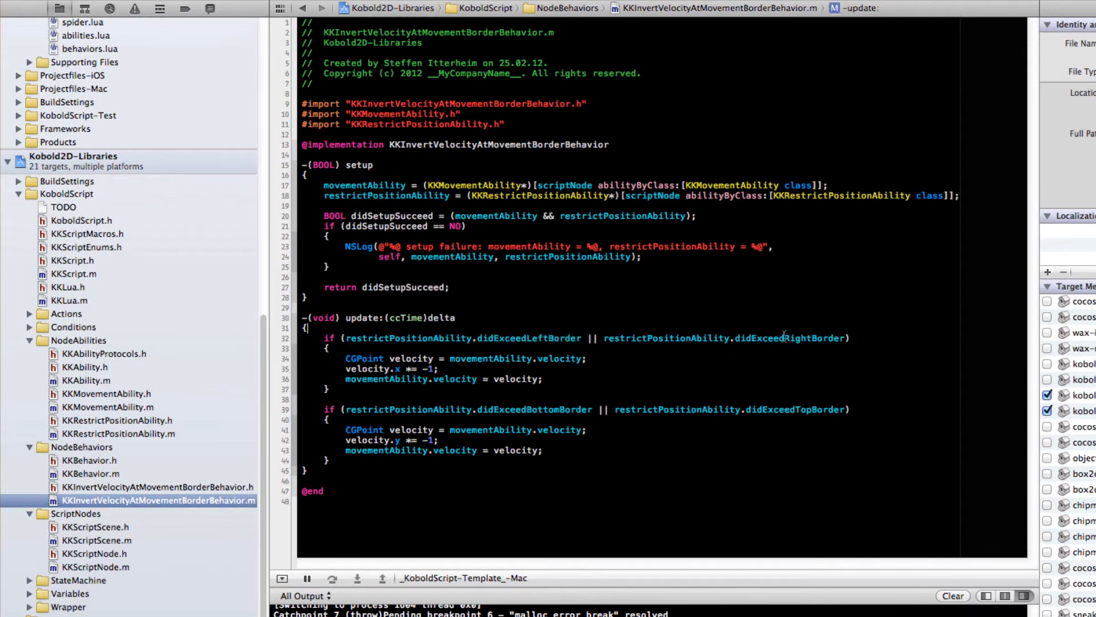
double_click(789, 339)
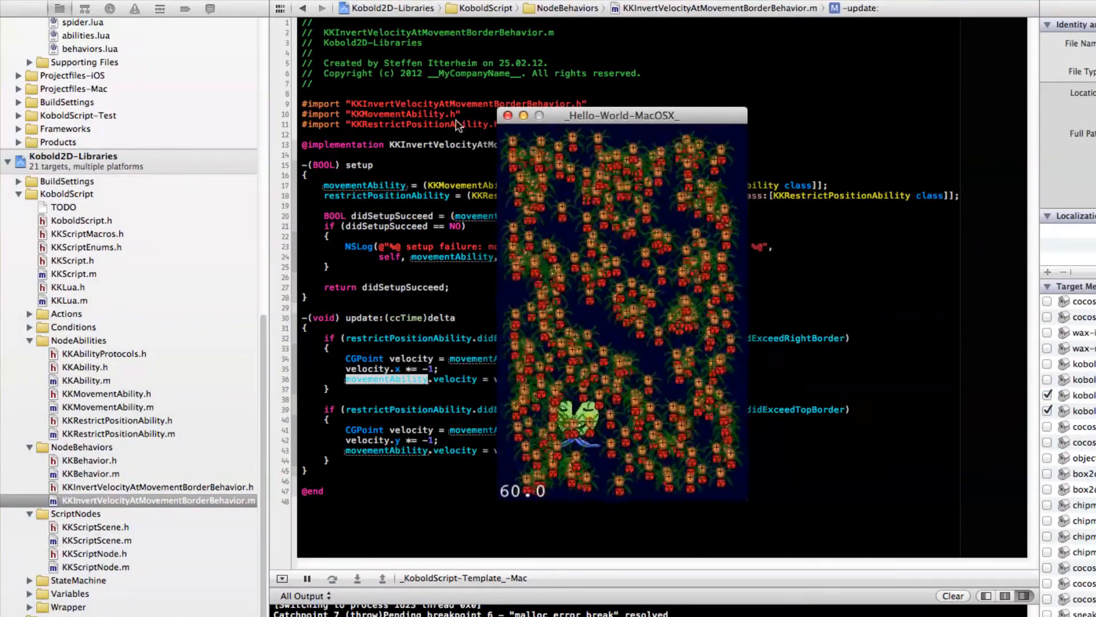
- Return to the statemachine.lua scene script in Sublime Text
left_click(507, 116)
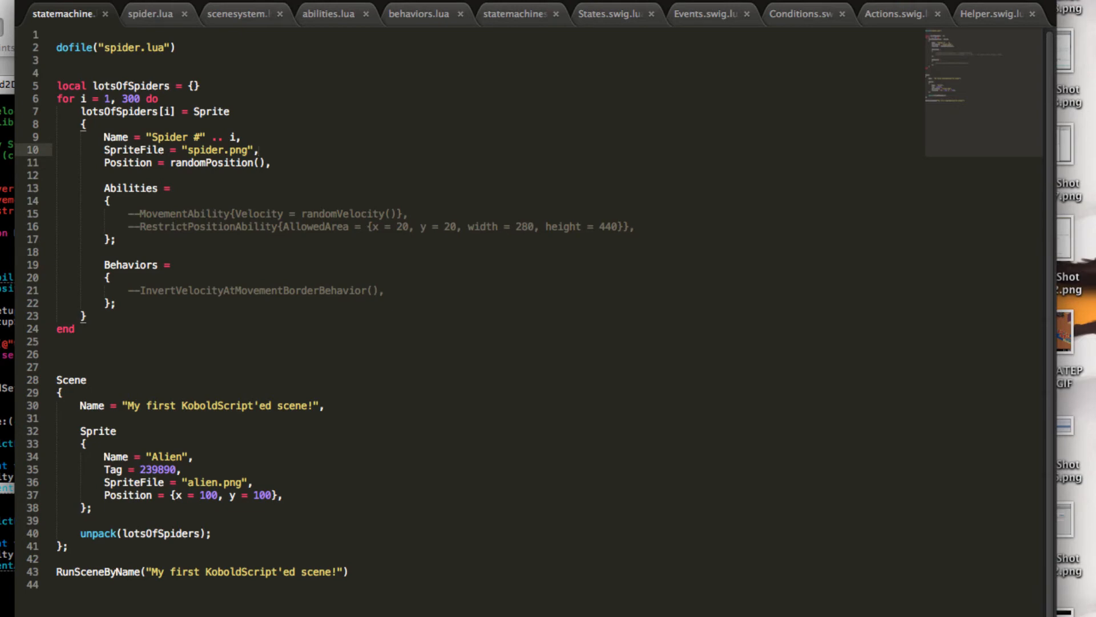
- Add InitFunction = createSpiderStateMachine, as a new sprite property after Position
key("Return")
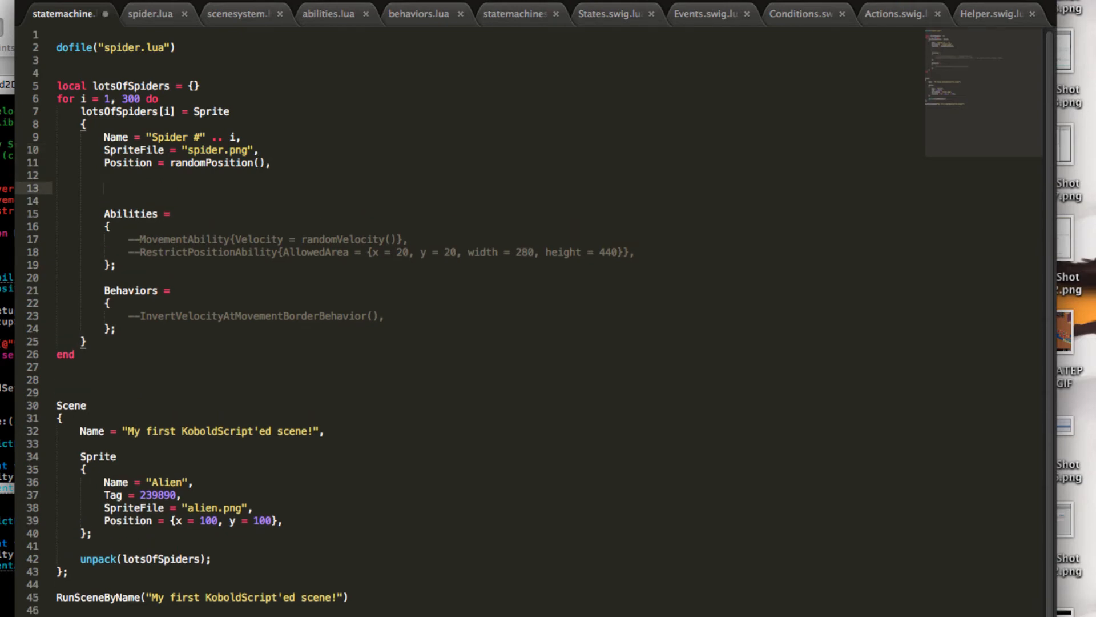
type("InitFunc")
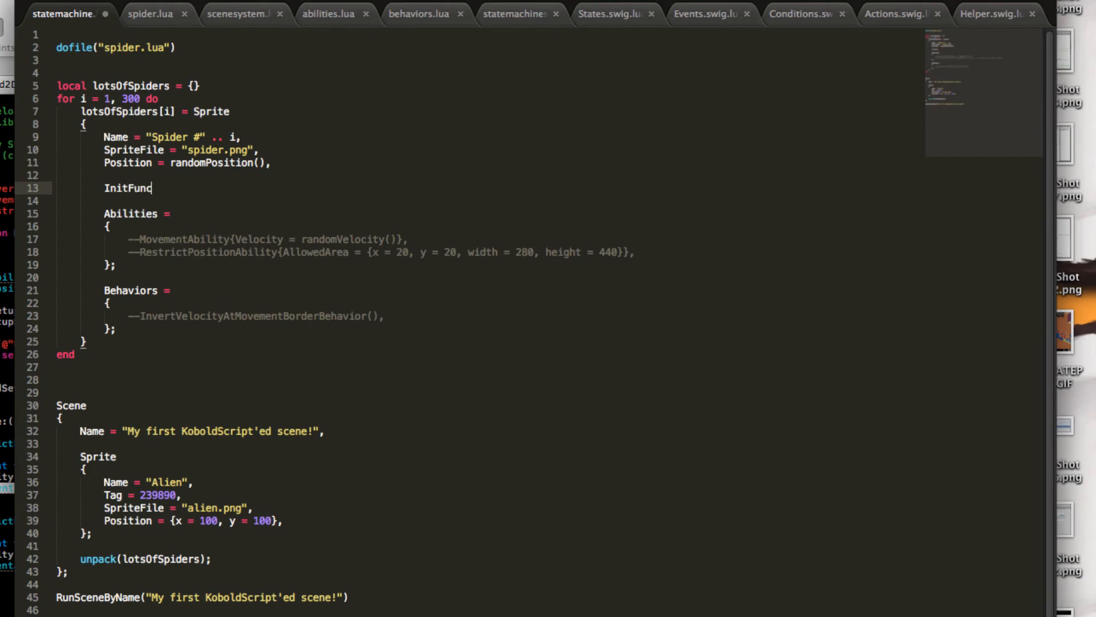
type("tion =")
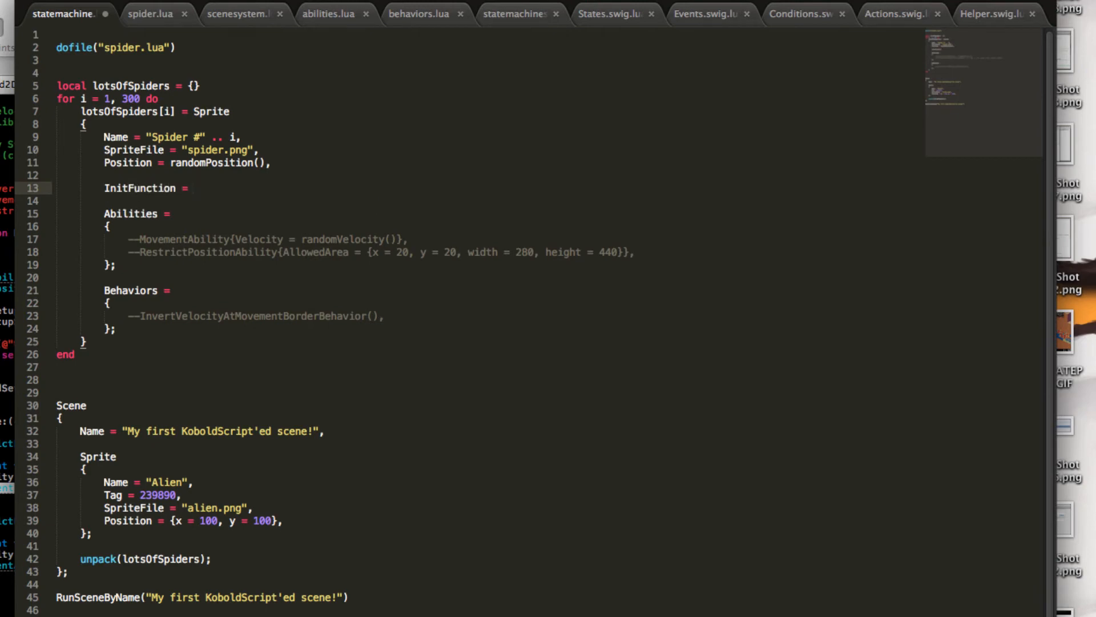
type("createSpi")
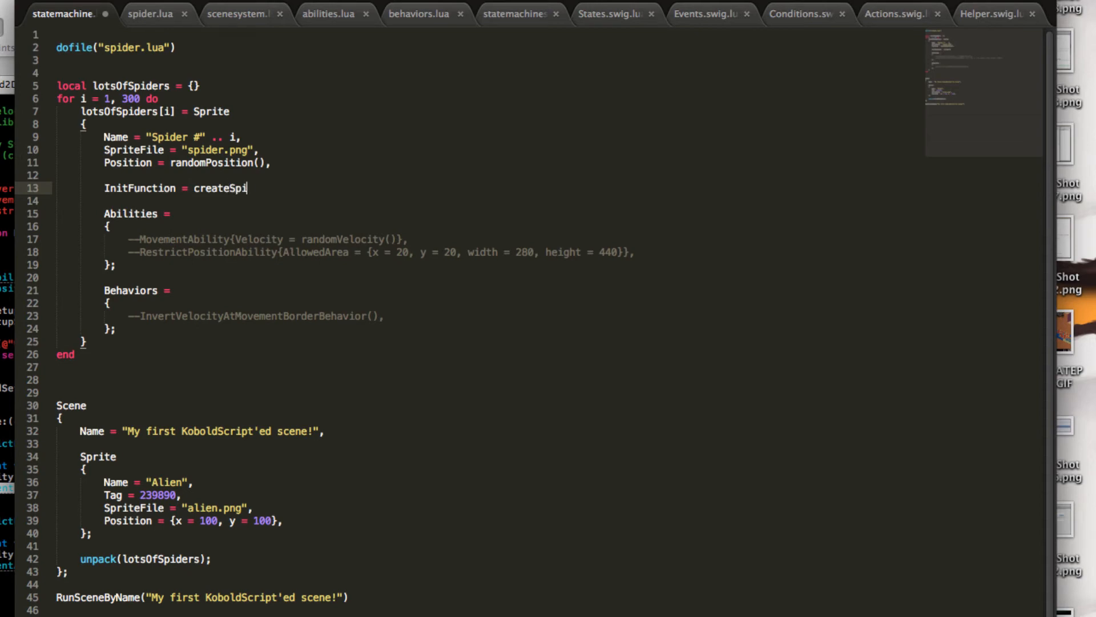
type("derStateMachine")
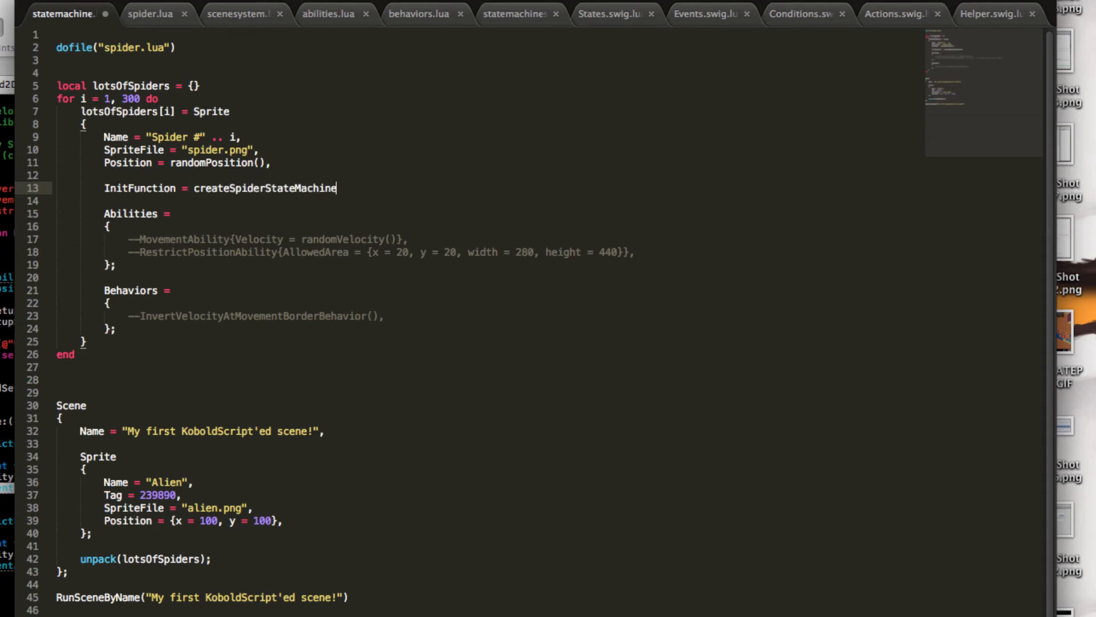
type(",")
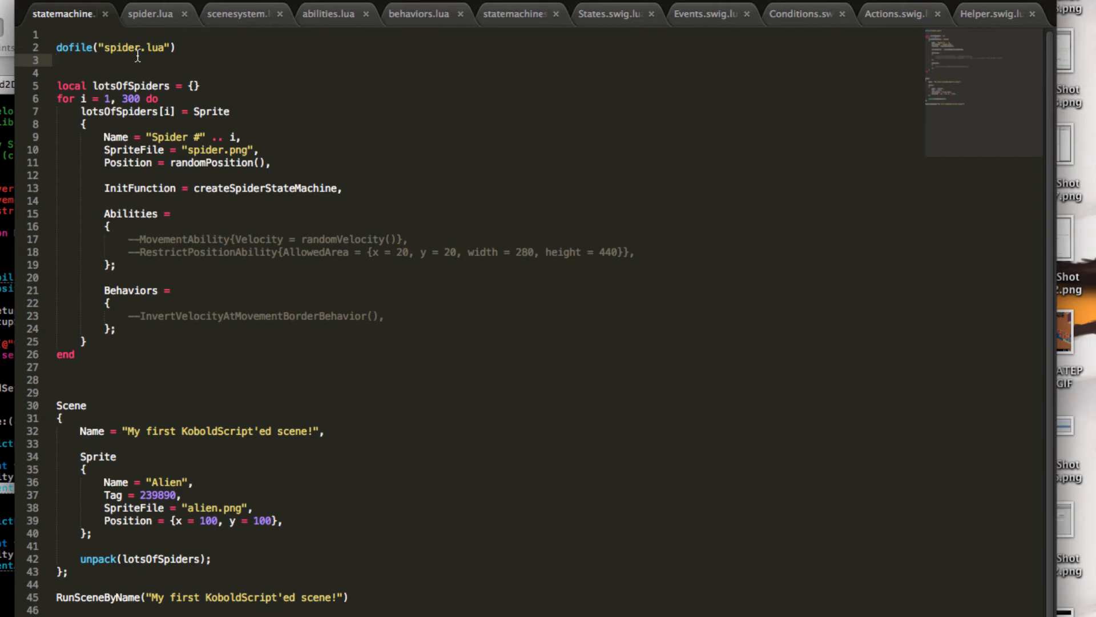
- Switch to spider.lua and scroll to the createSpiderStateMachine function
left_click(148, 14)
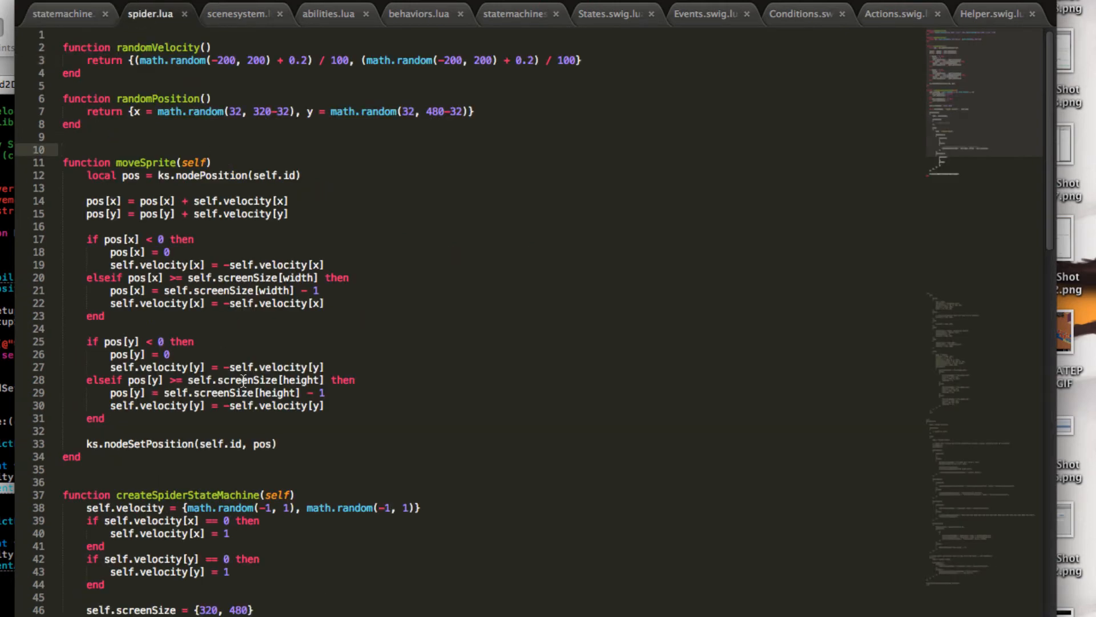
scroll("down", 3)
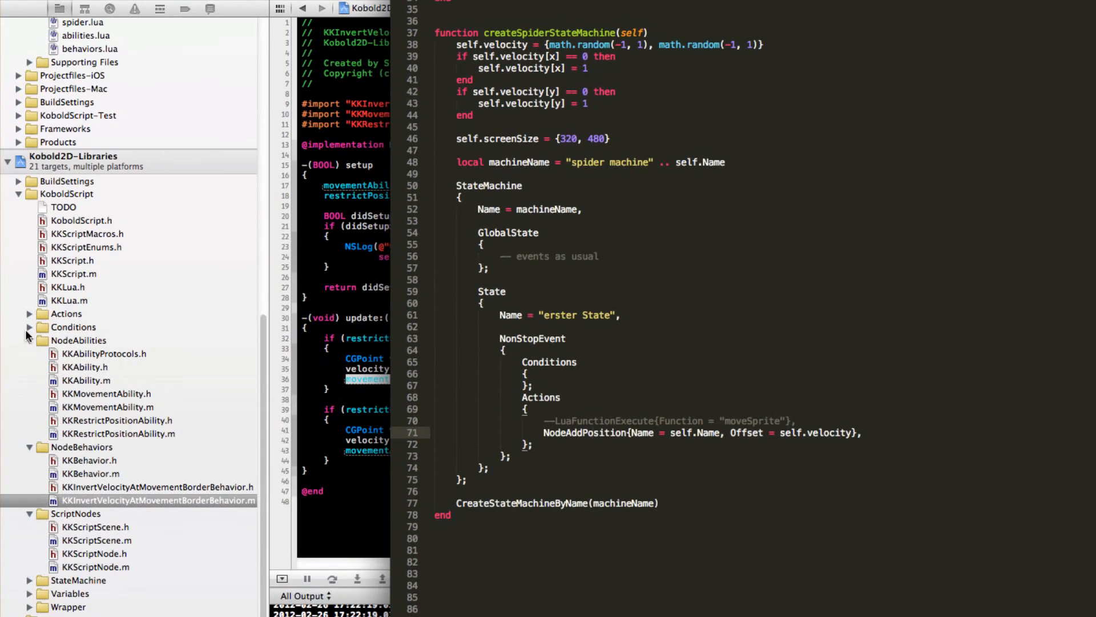
- Expand the Actions group and view KKScriptActionAddPosition.m's execute method
left_click(29, 313)
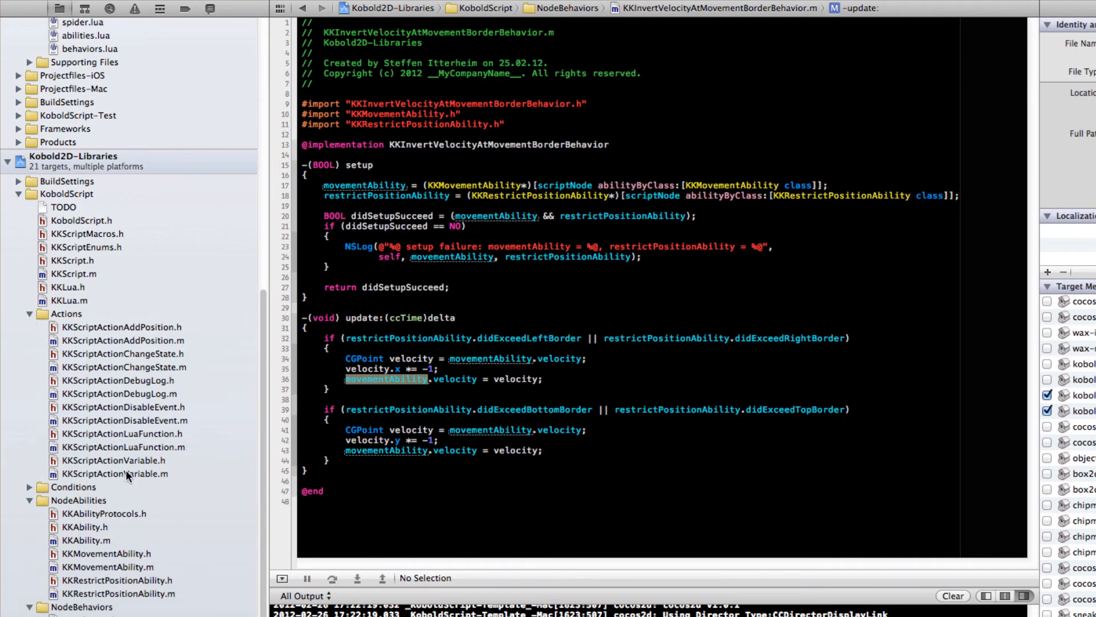
mouse_move(51, 381)
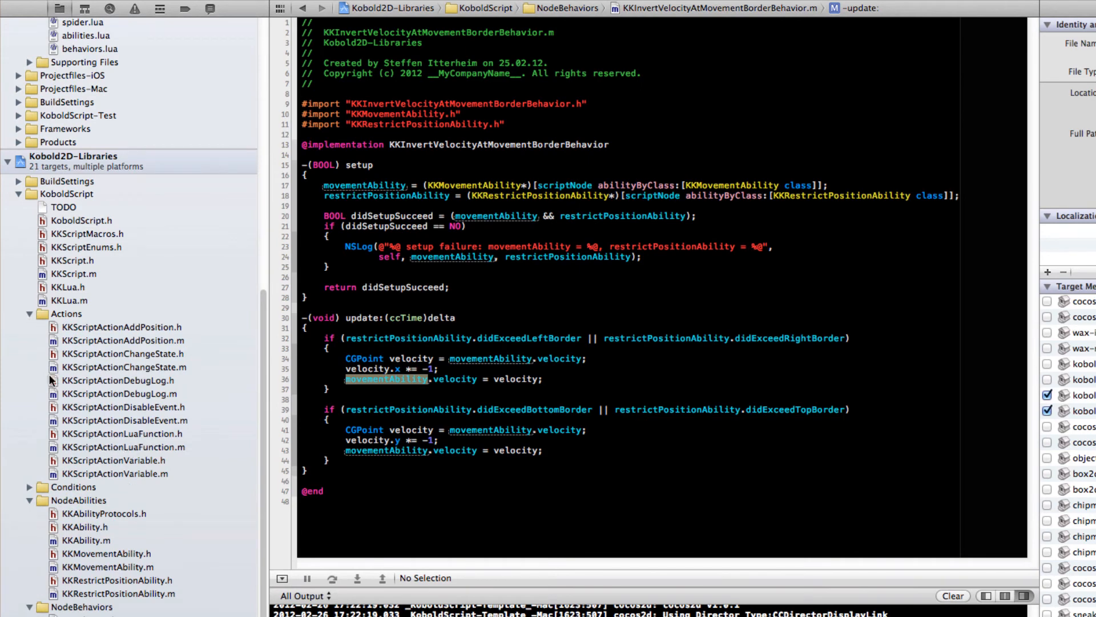
left_click(120, 340)
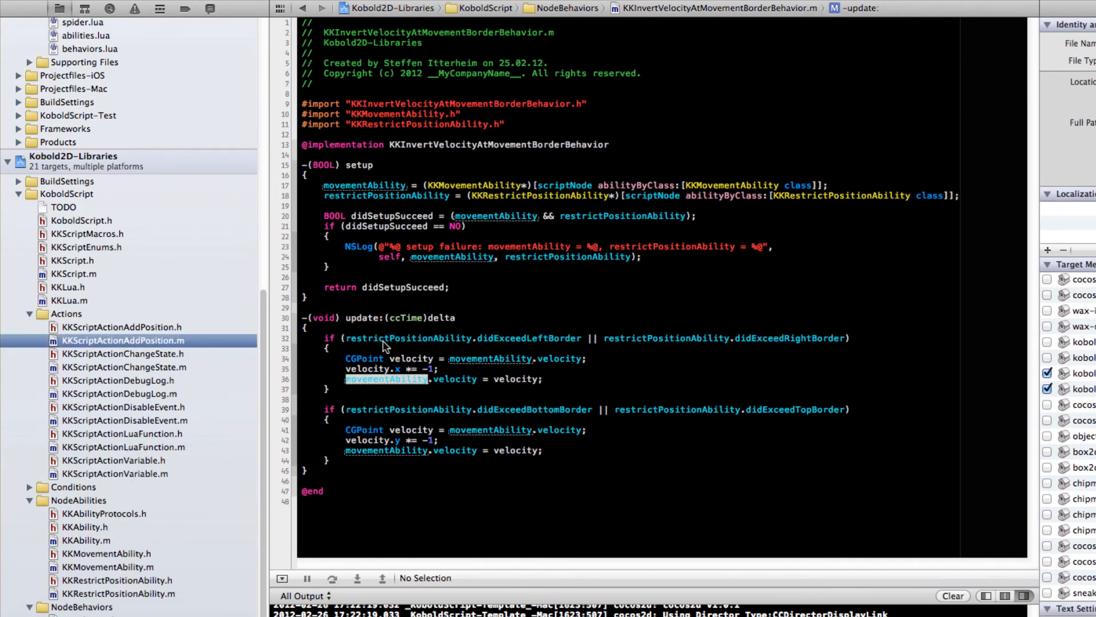
left_click(121, 340)
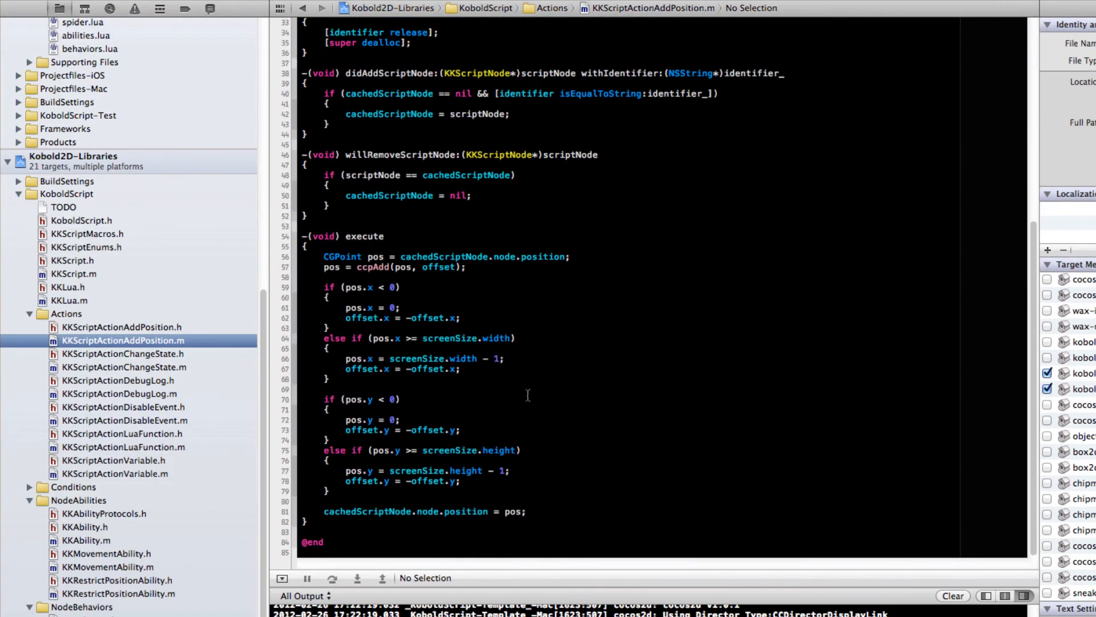
mouse_move(387, 433)
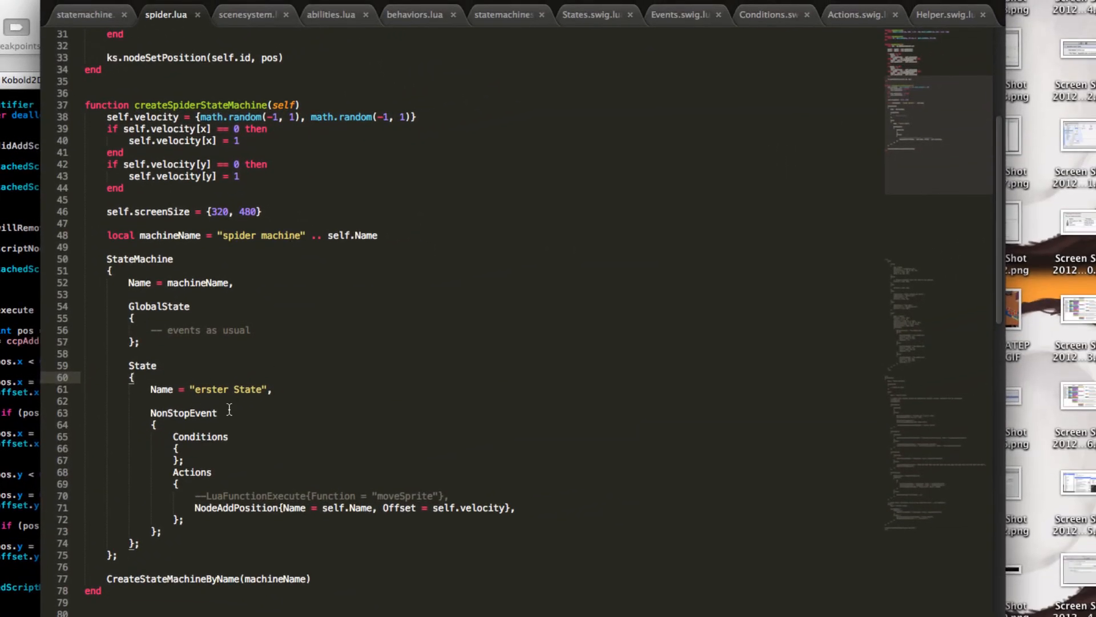
scroll("up", 3)
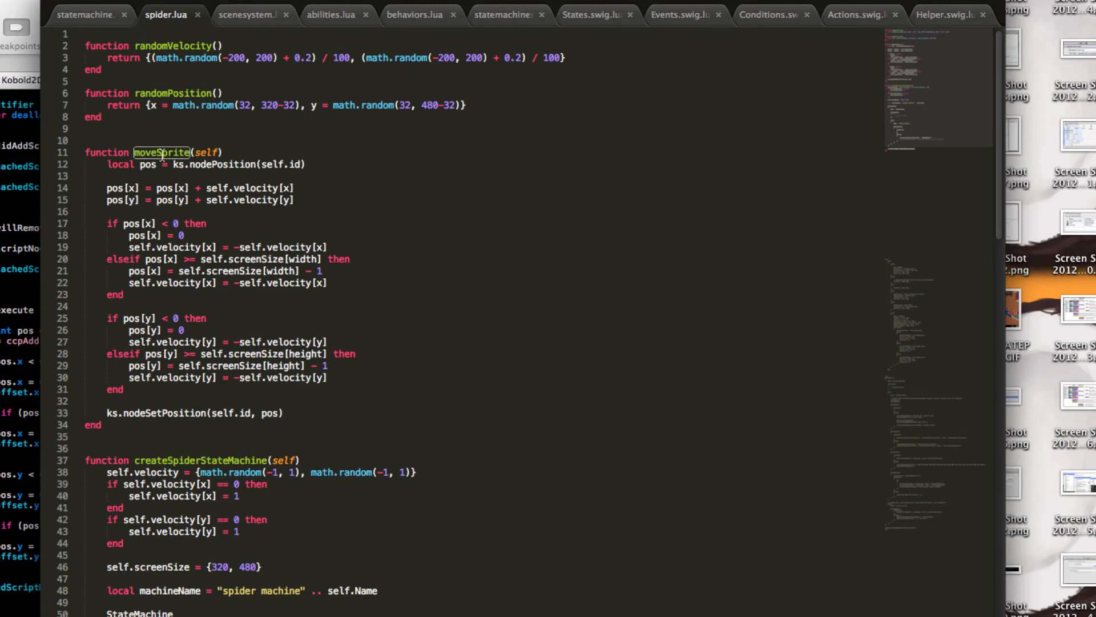
double_click(207, 152)
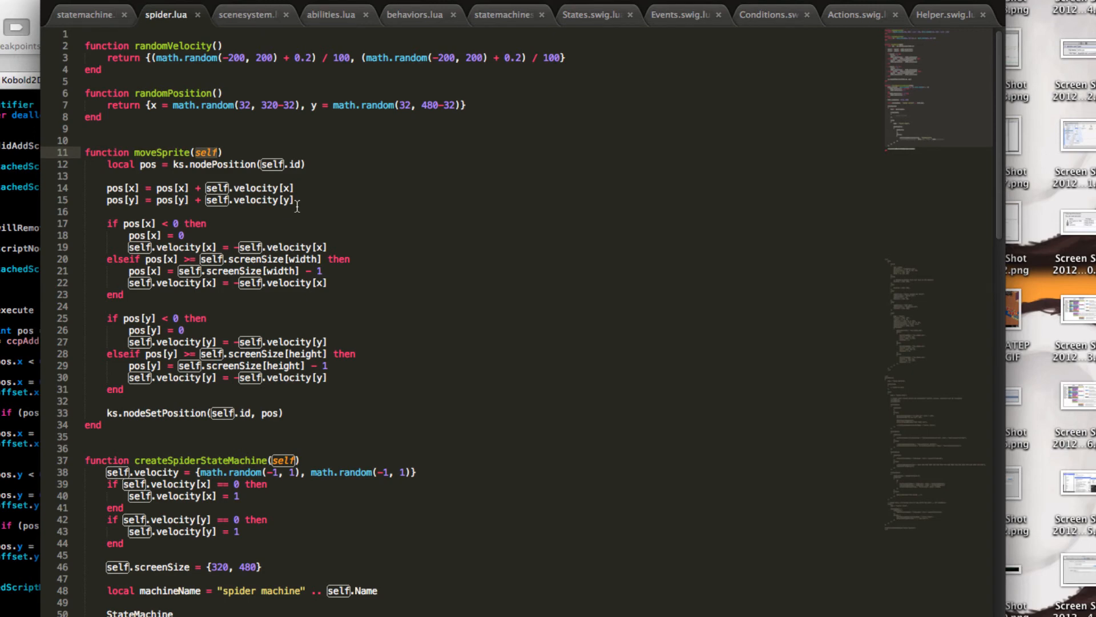
mouse_move(283, 182)
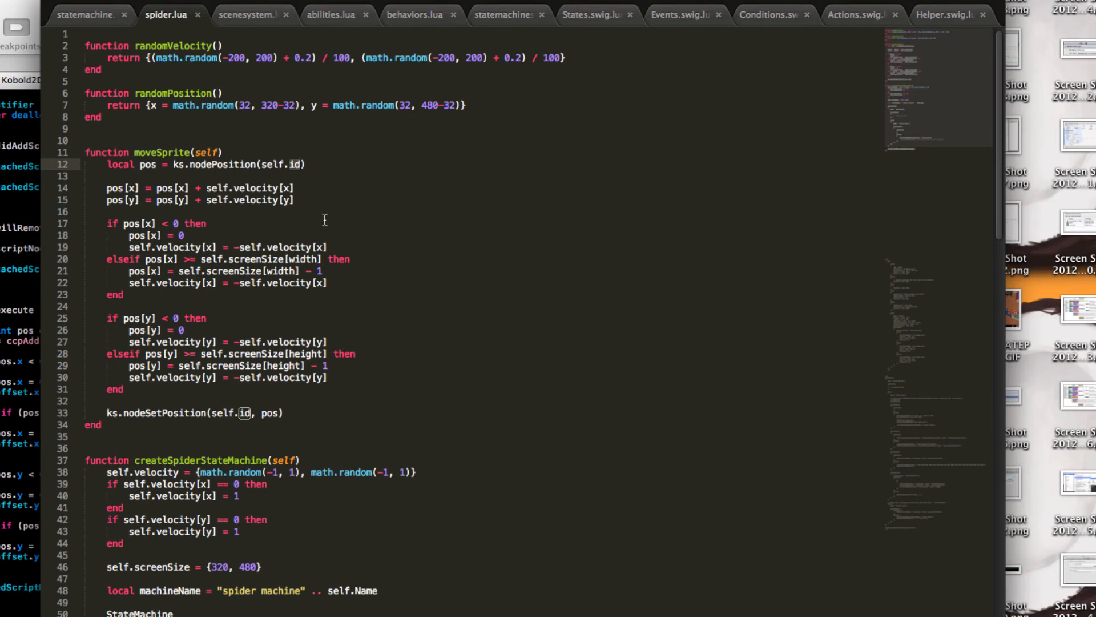
mouse_move(322, 190)
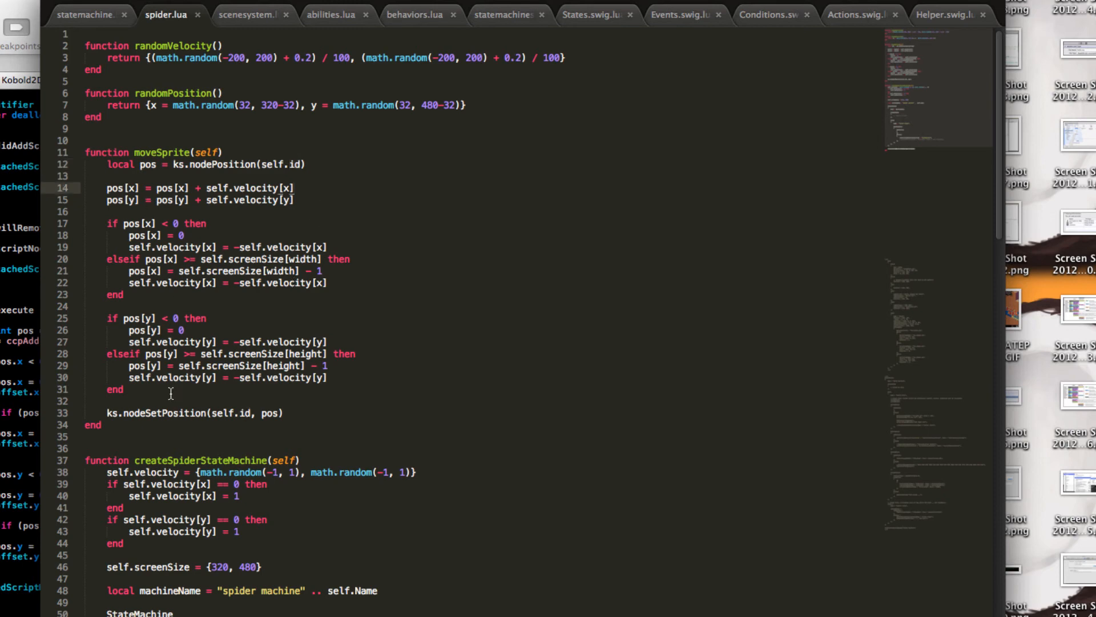
mouse_move(287, 412)
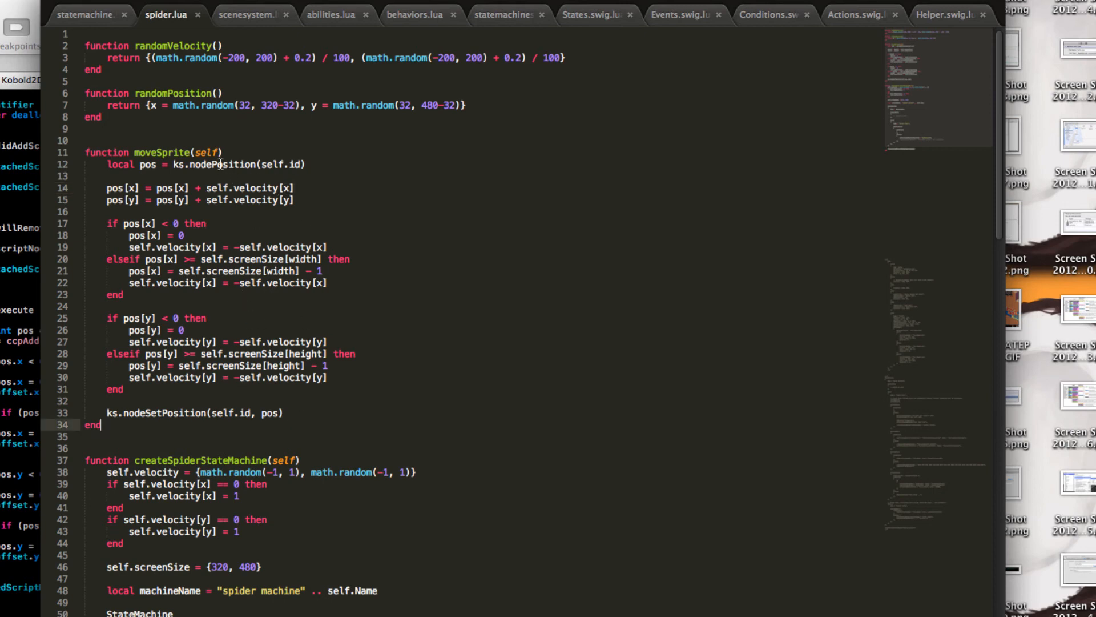
left_click(148, 413)
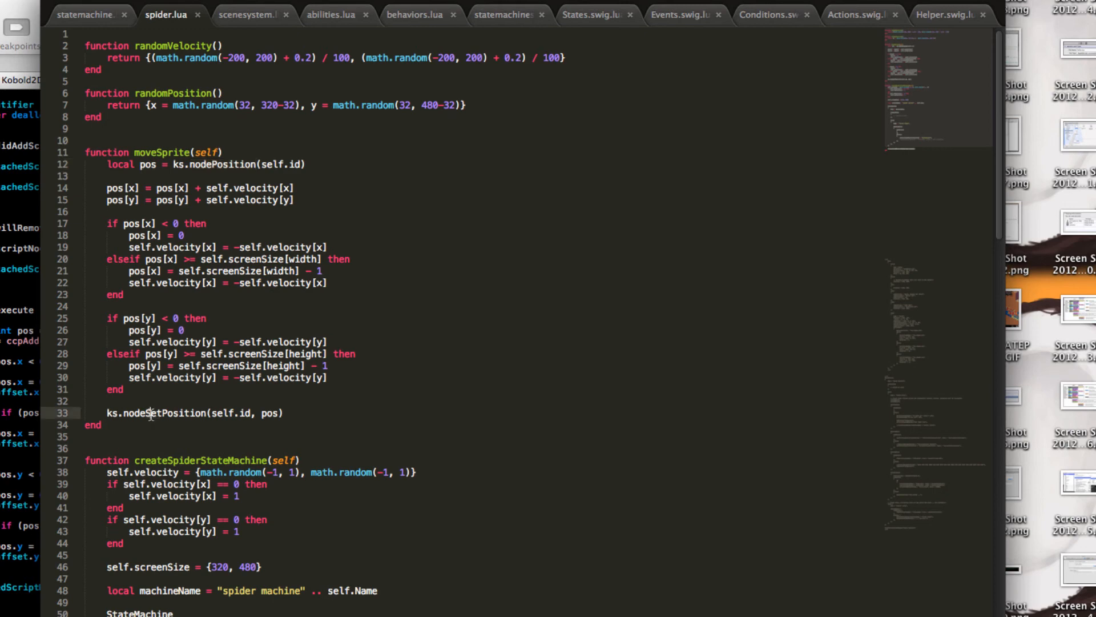